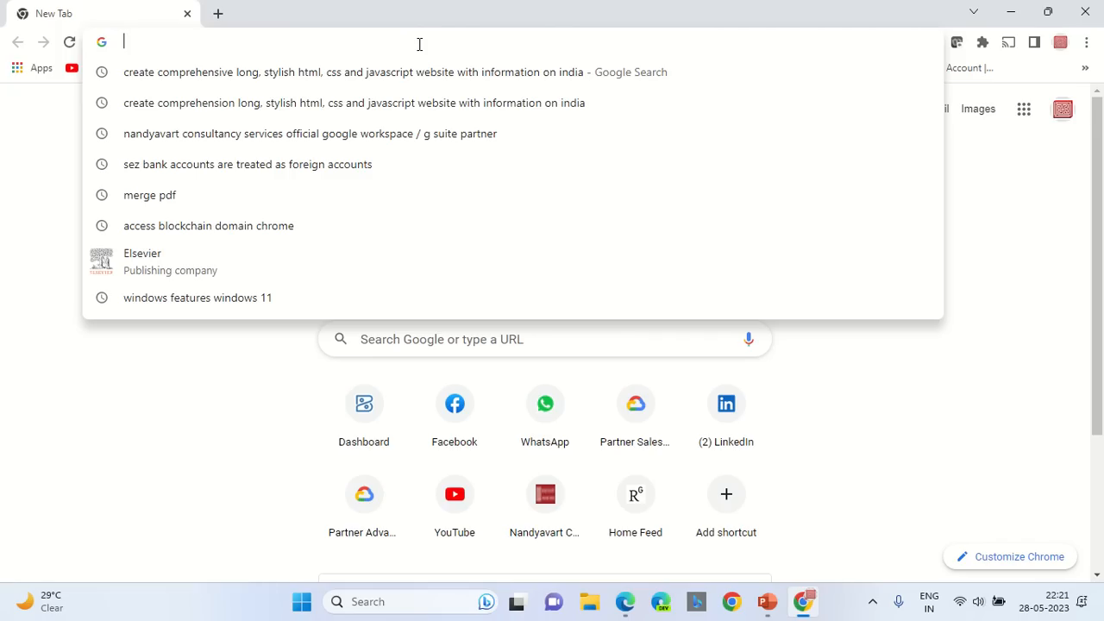
Step: Ask Bard to 'Create HTML, CSS and JavaScript webpage based on information of India' and send it
text(bard.google.com/?hl=en_GB)
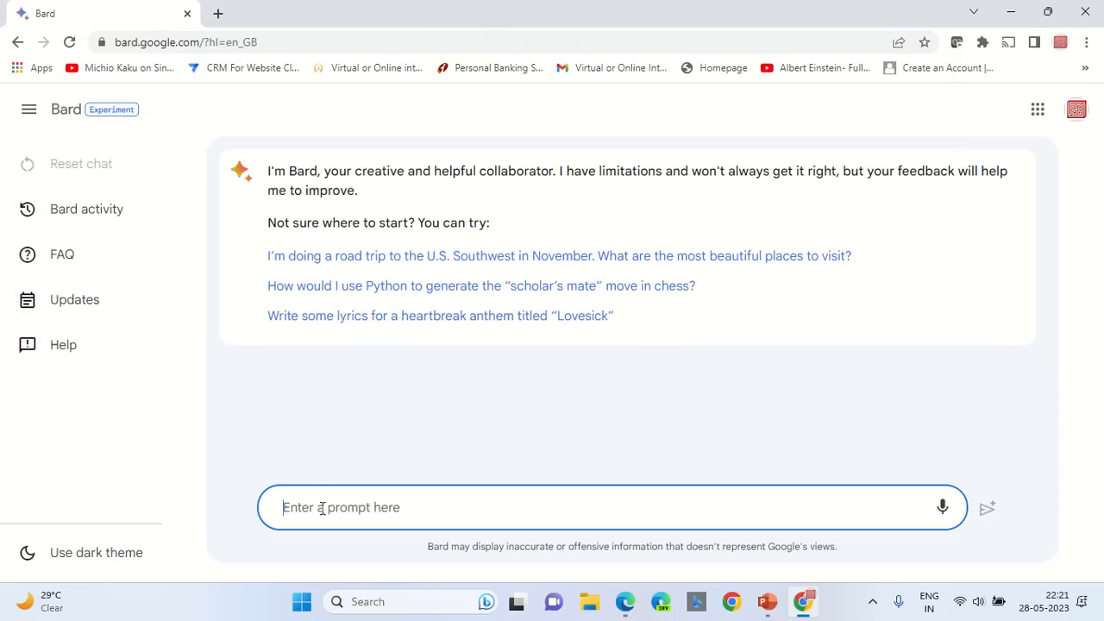
text(C)
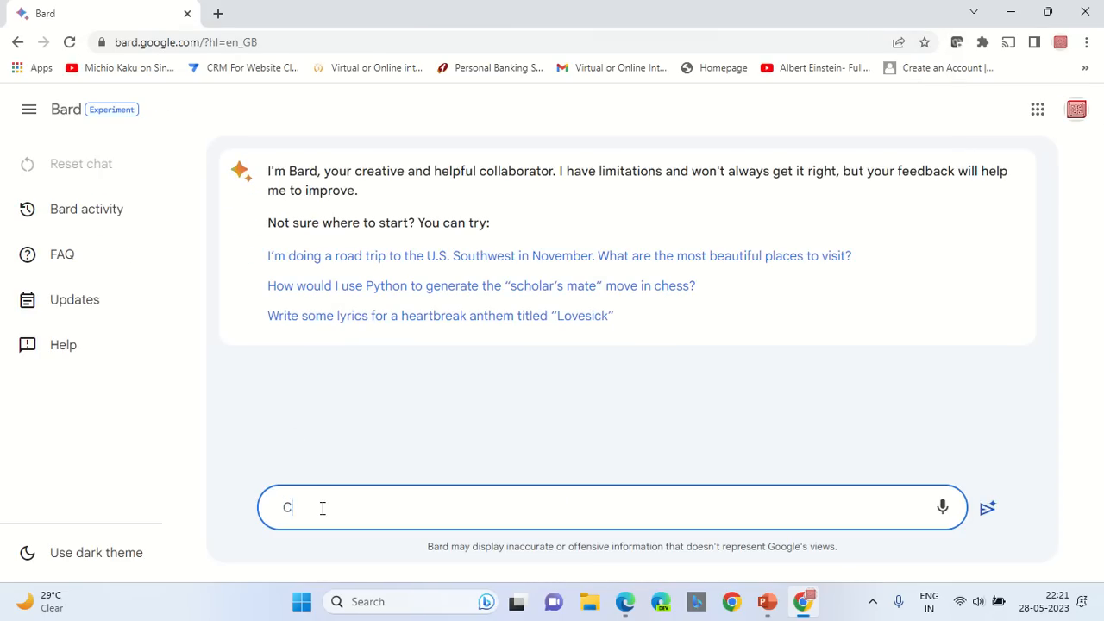
text(reate H)
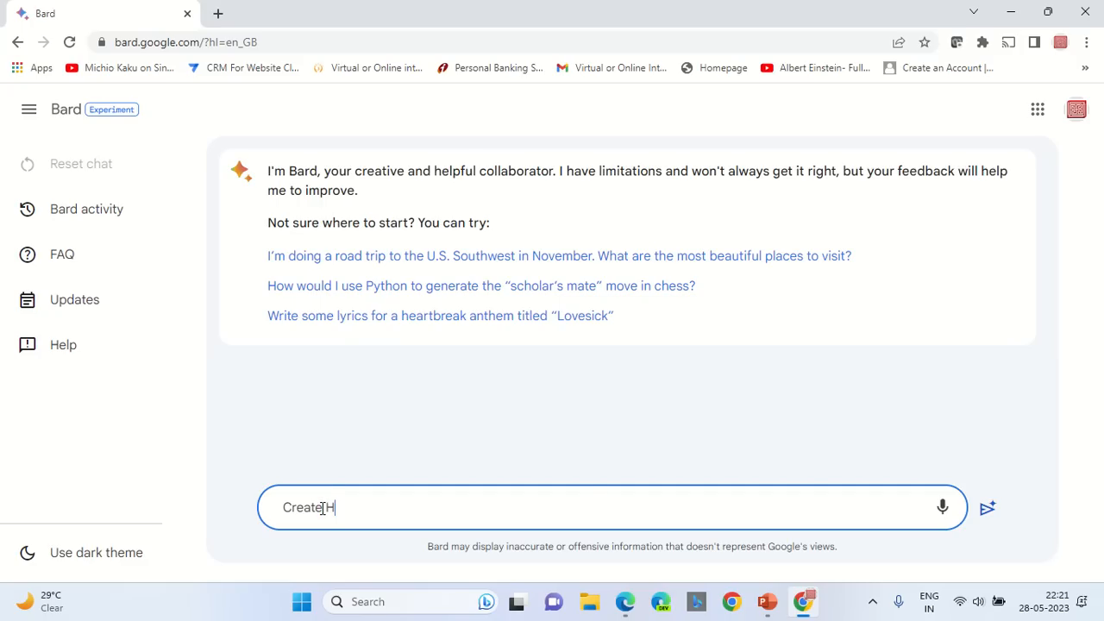
text(TML,)
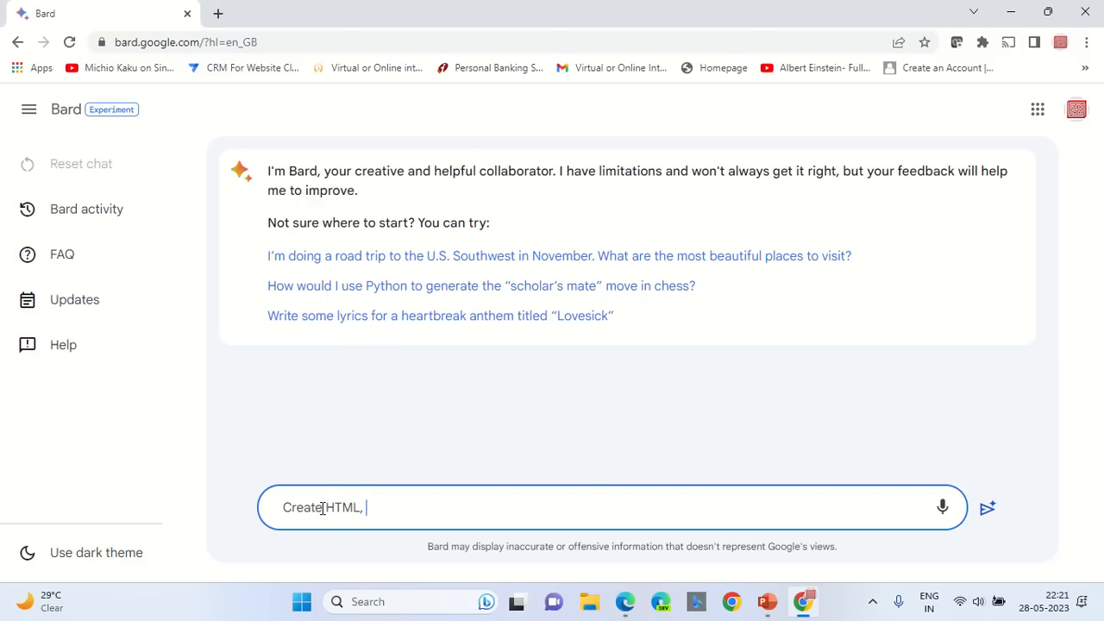
text(CSS and J)
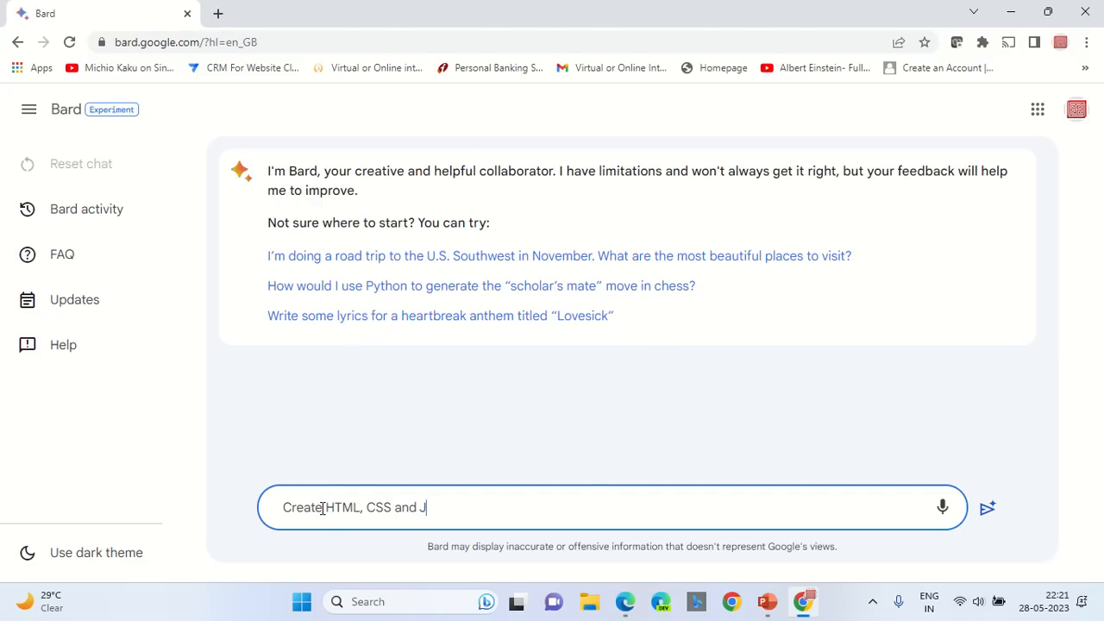
text(avaScript webpage ba)
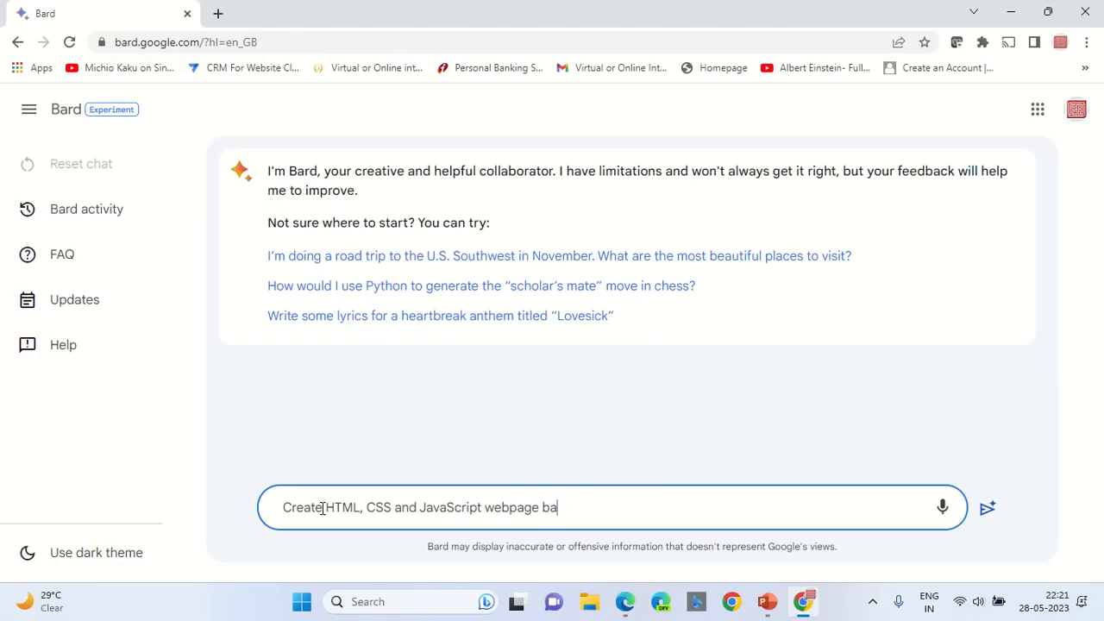
text(sed on information of Indi)
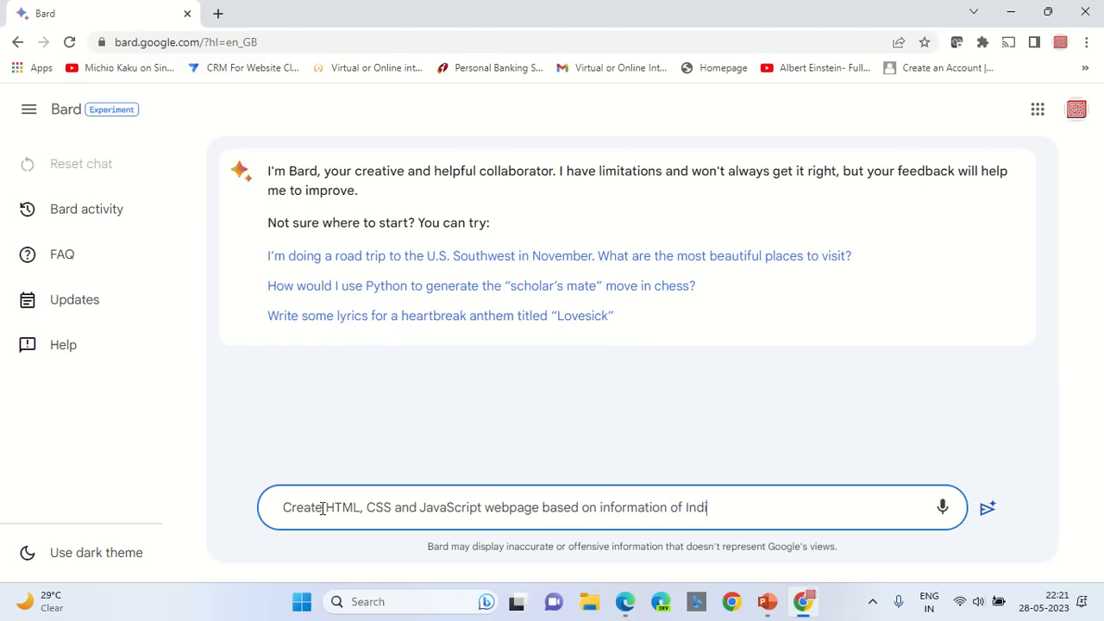
click(986, 507)
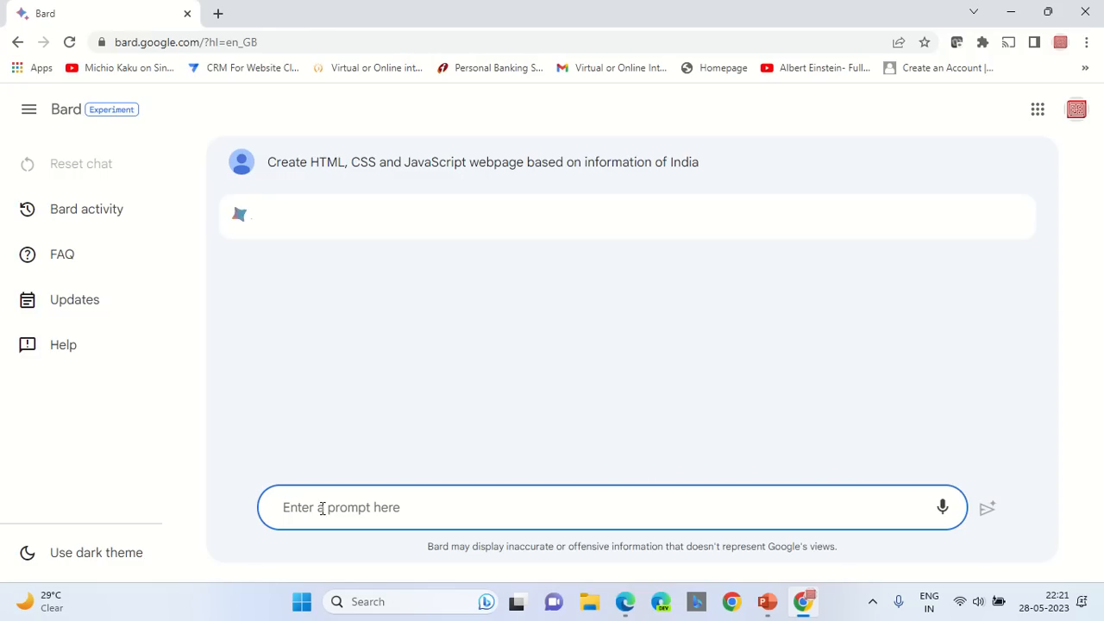
mouse_move(629, 403)
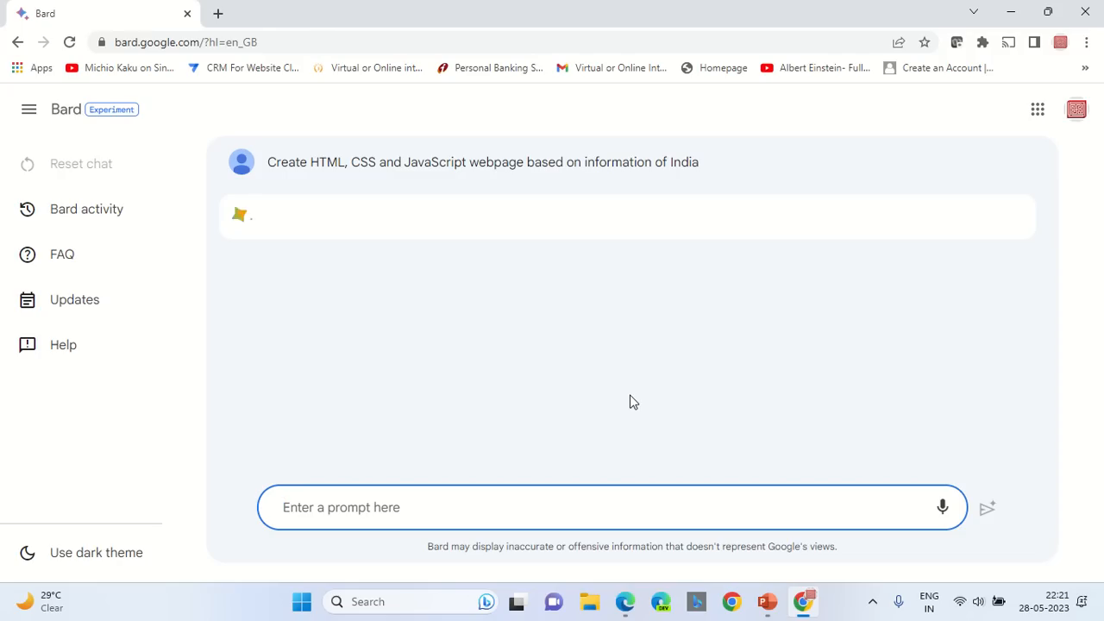
Step: Scroll through Bard's generated HTML and CSS code blocks for the India page
click(987, 507)
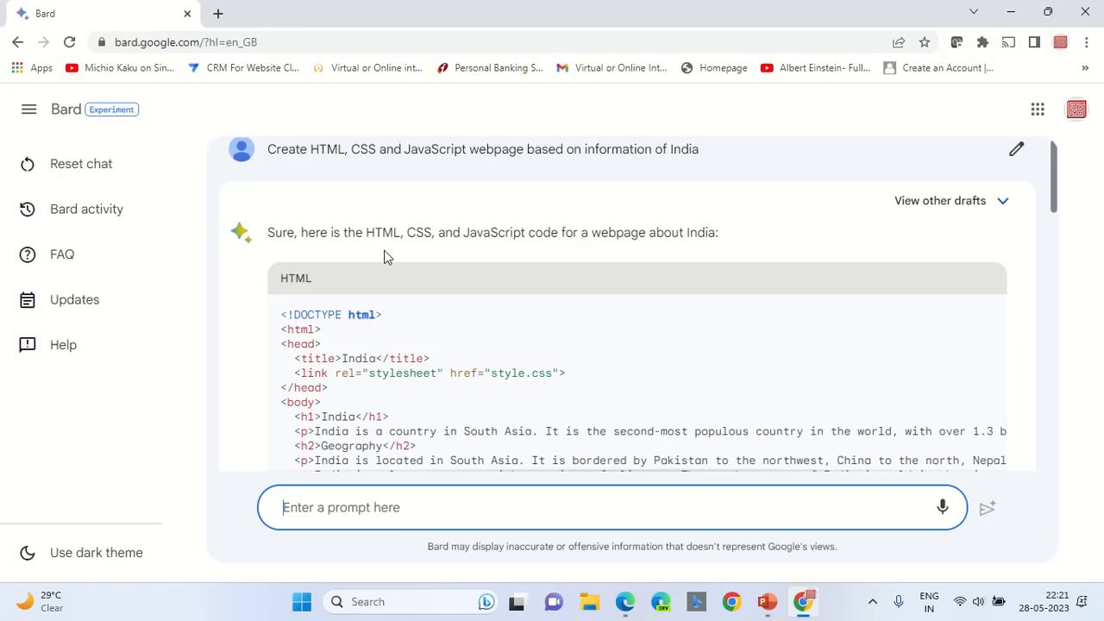
scroll(down, 3)
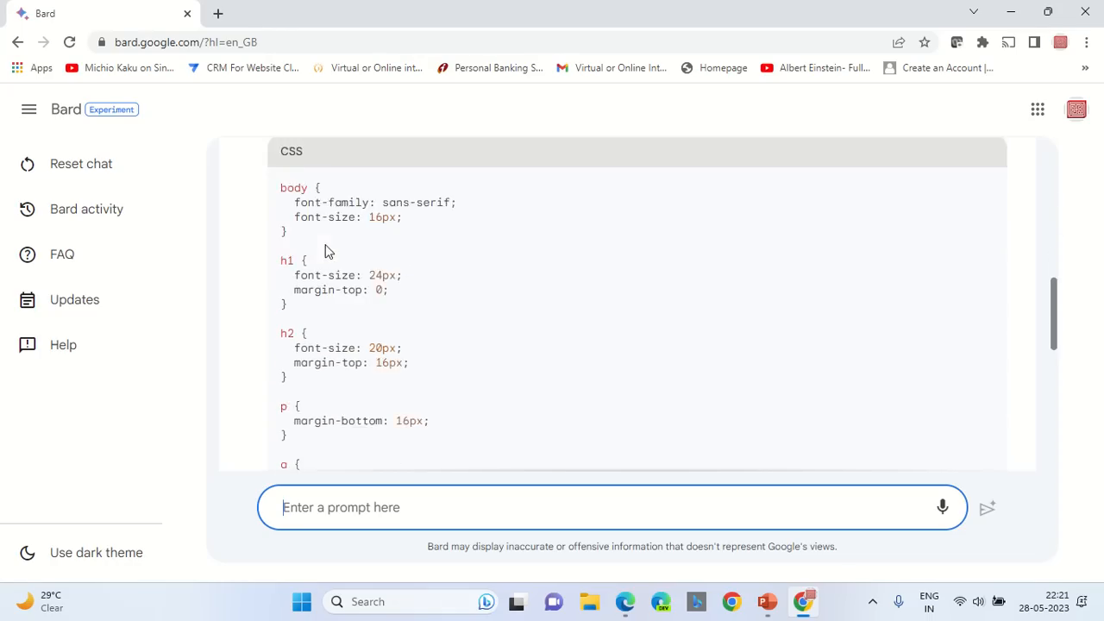
scroll(down, 3)
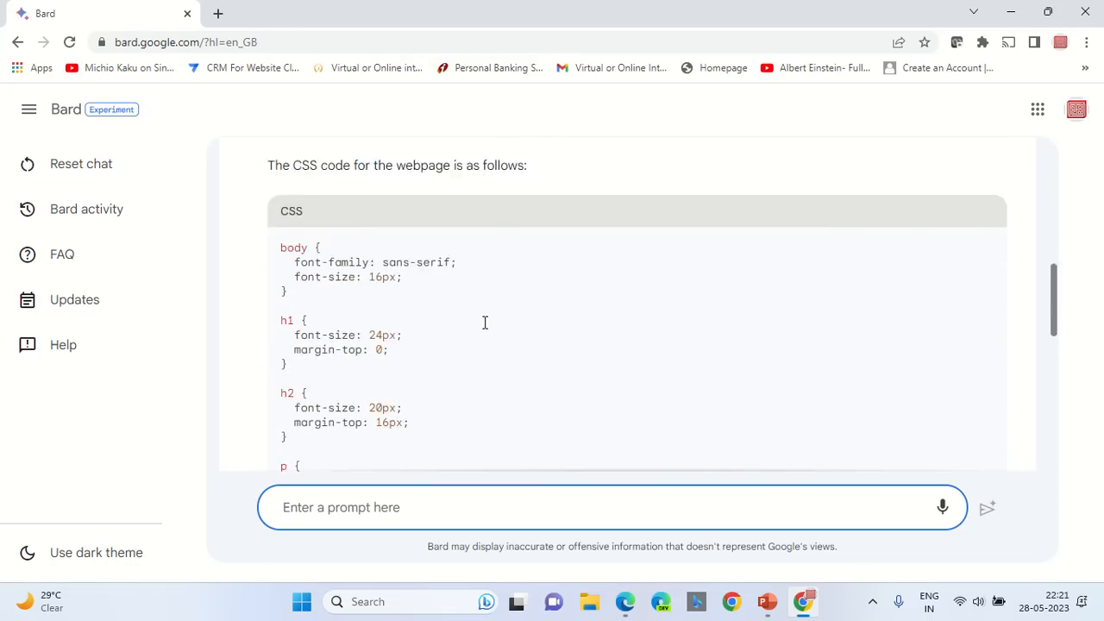
scroll(up, 3)
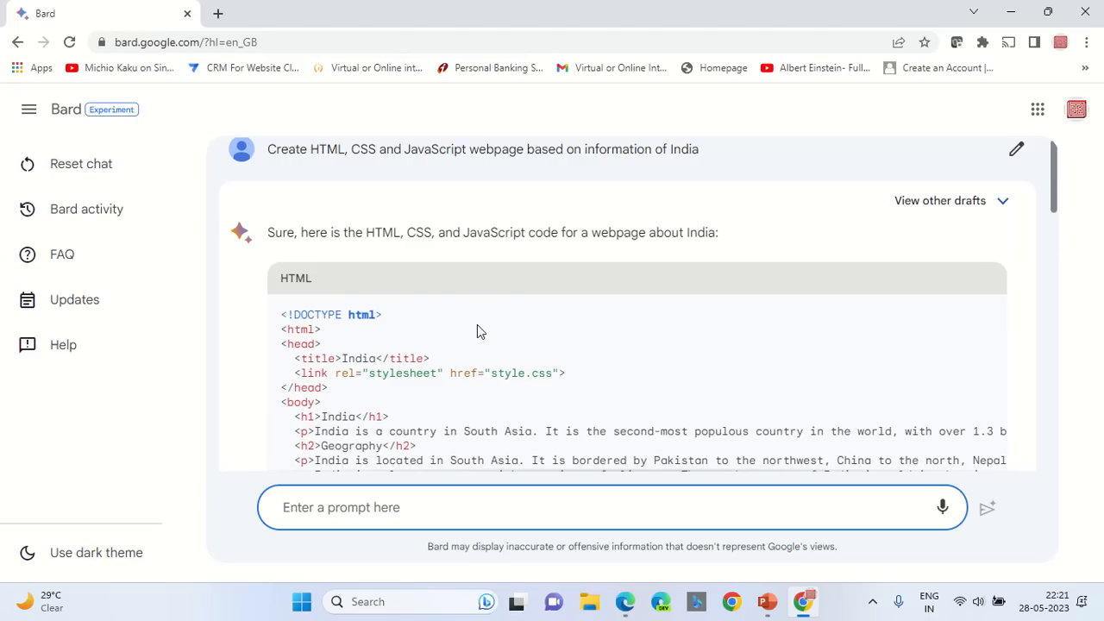
mouse_move(484, 331)
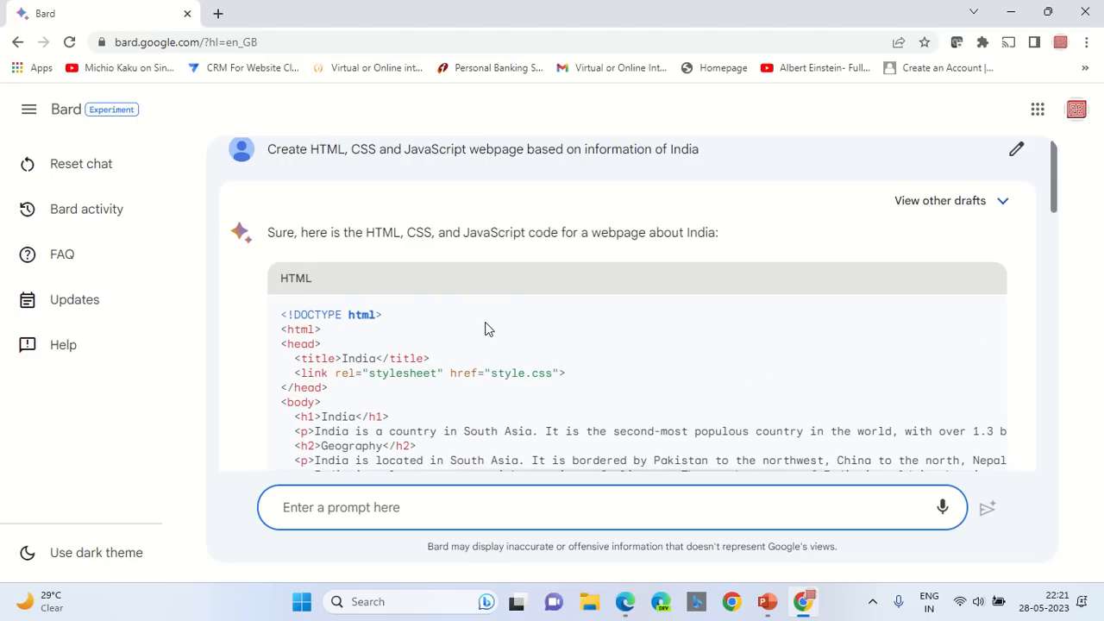
scroll(down, 3)
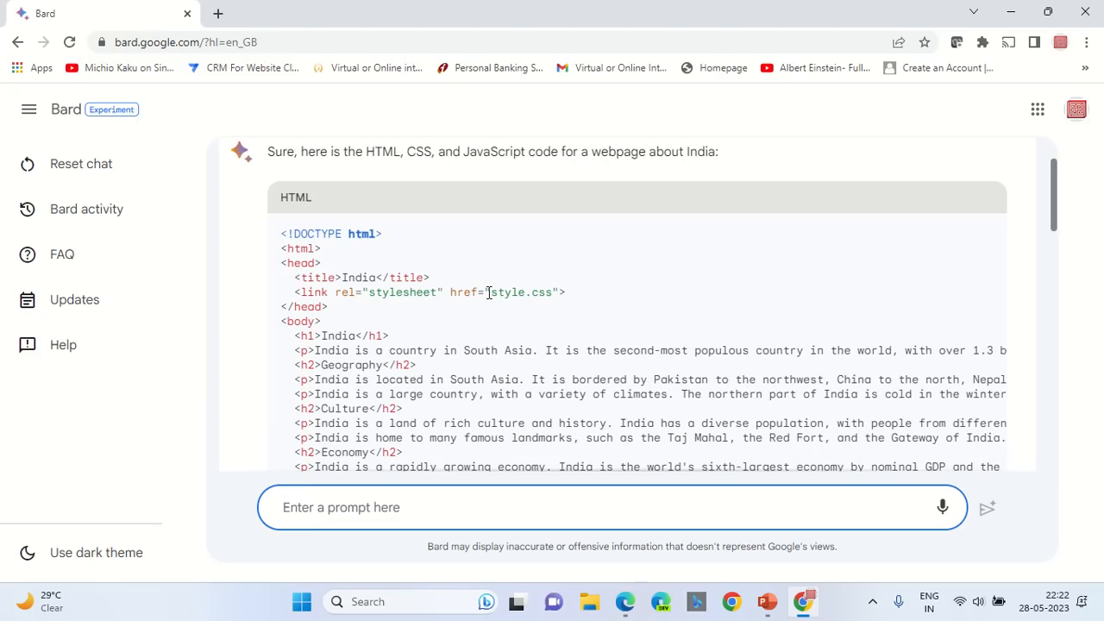
scroll(down, 3)
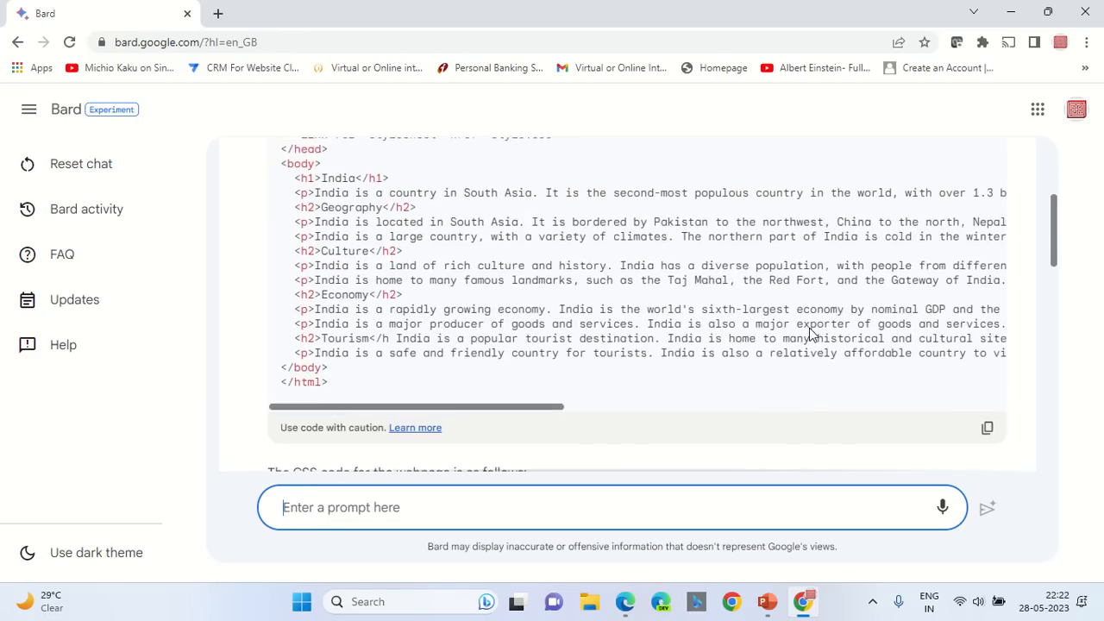
click(987, 428)
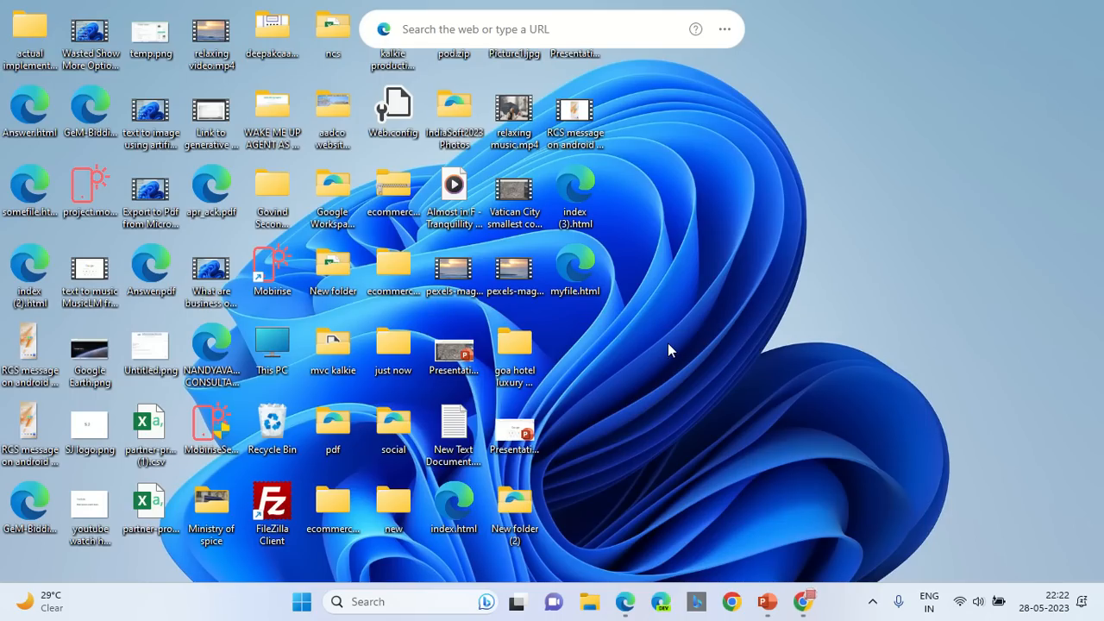
Step: Create a desktop folder named 'output from Google Bard' and enter it
right_click(673, 349)
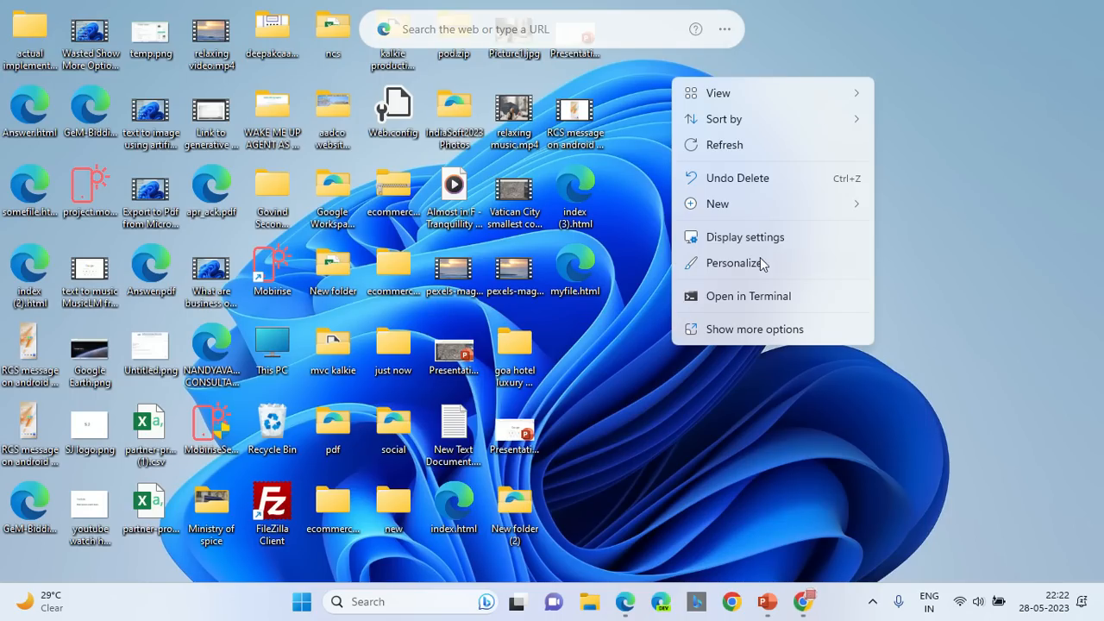
click(717, 203)
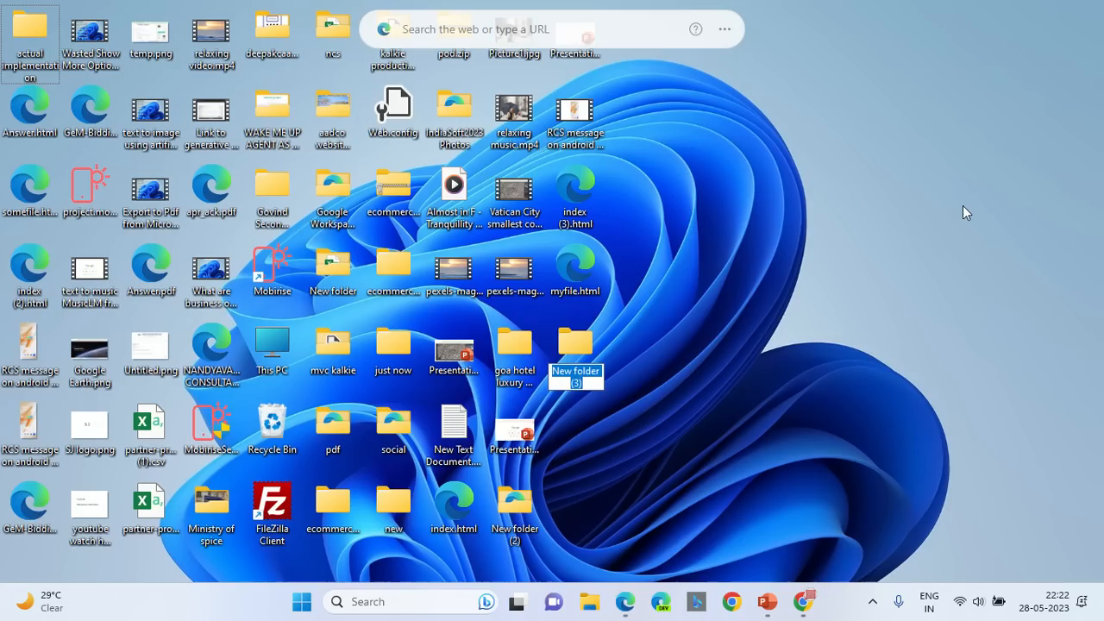
text(output from Google Bard)
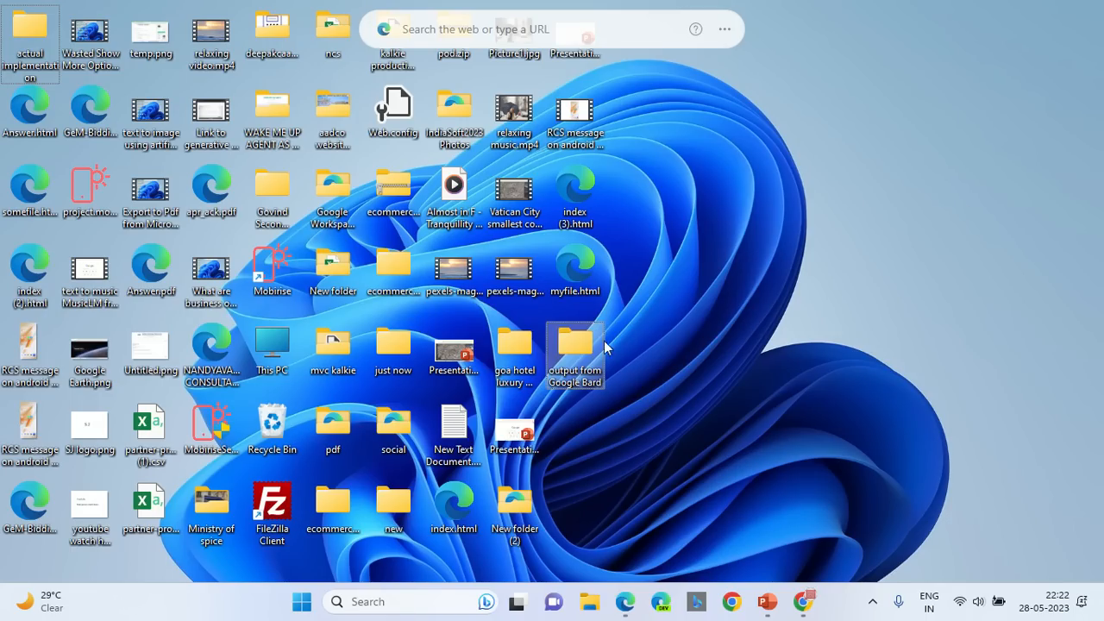
double_click(574, 343)
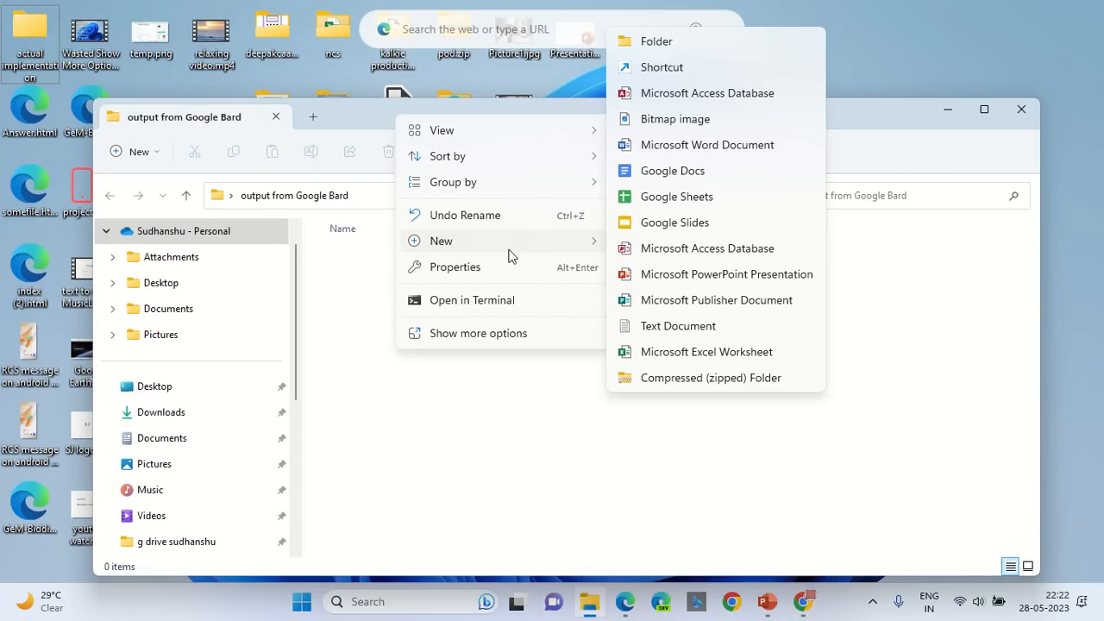
mouse_move(319, 570)
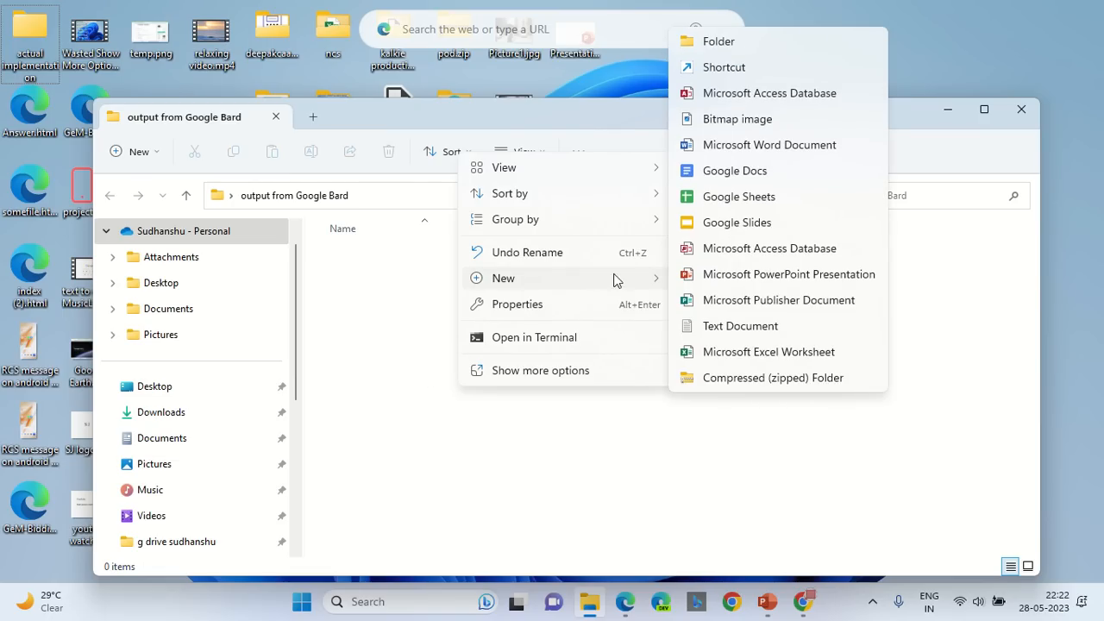
Step: Add a text document renamed to index.html and view it in Google Chrome
click(739, 324)
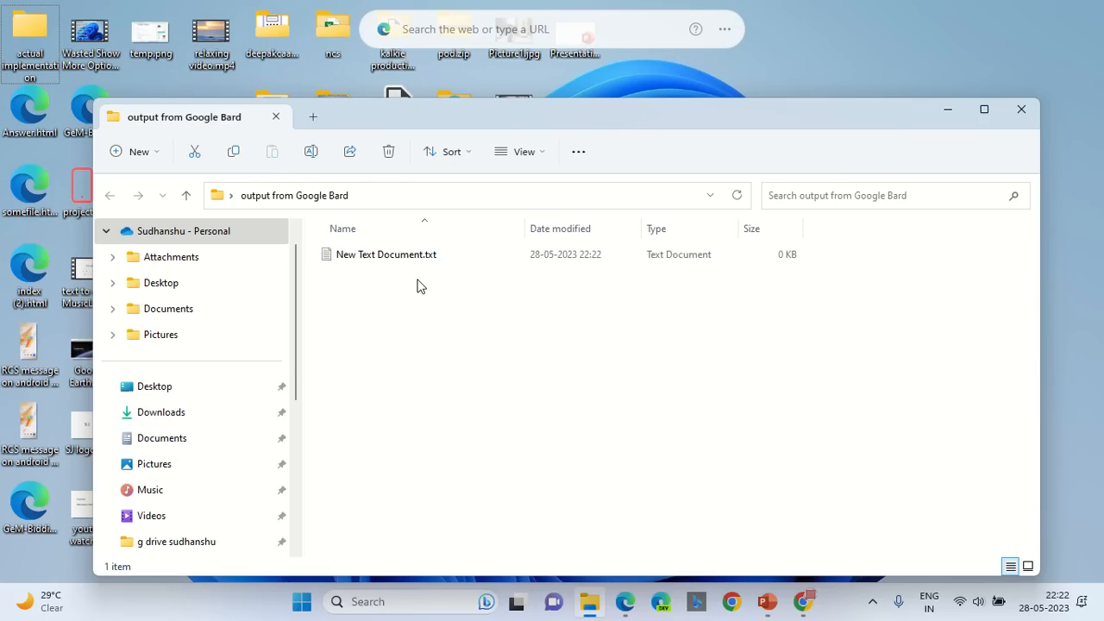
right_click(384, 254)
text(index)
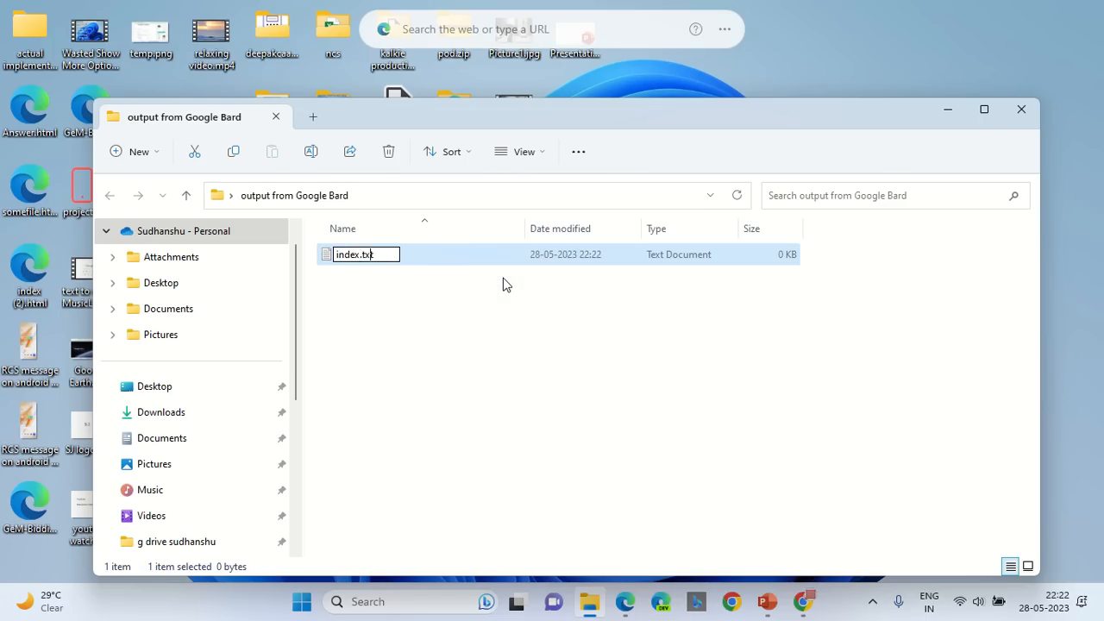
key(enter)
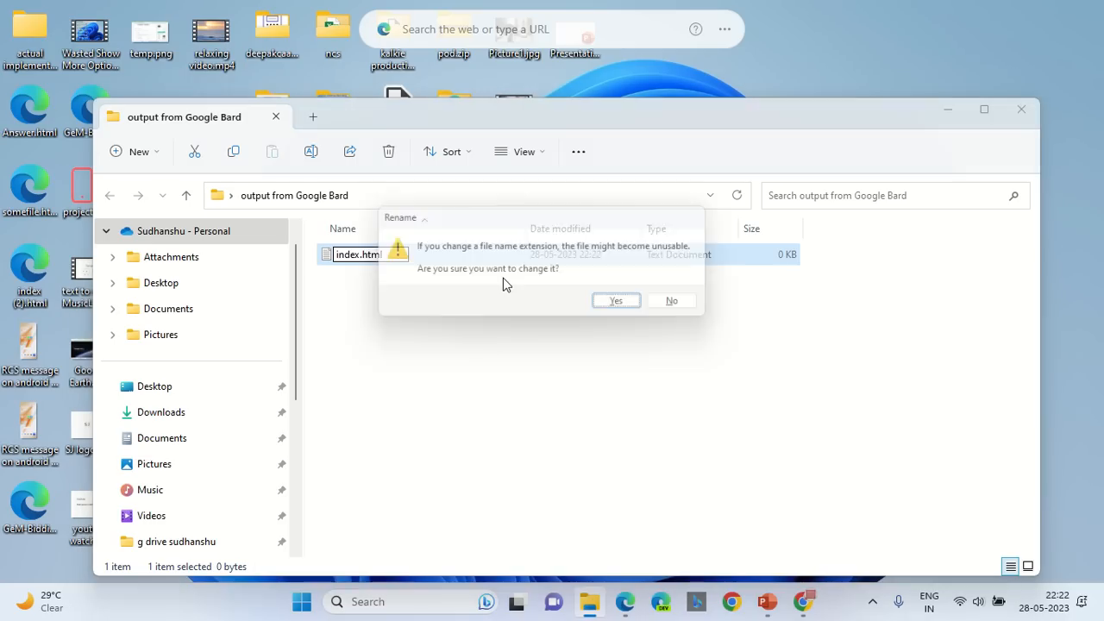
click(614, 300)
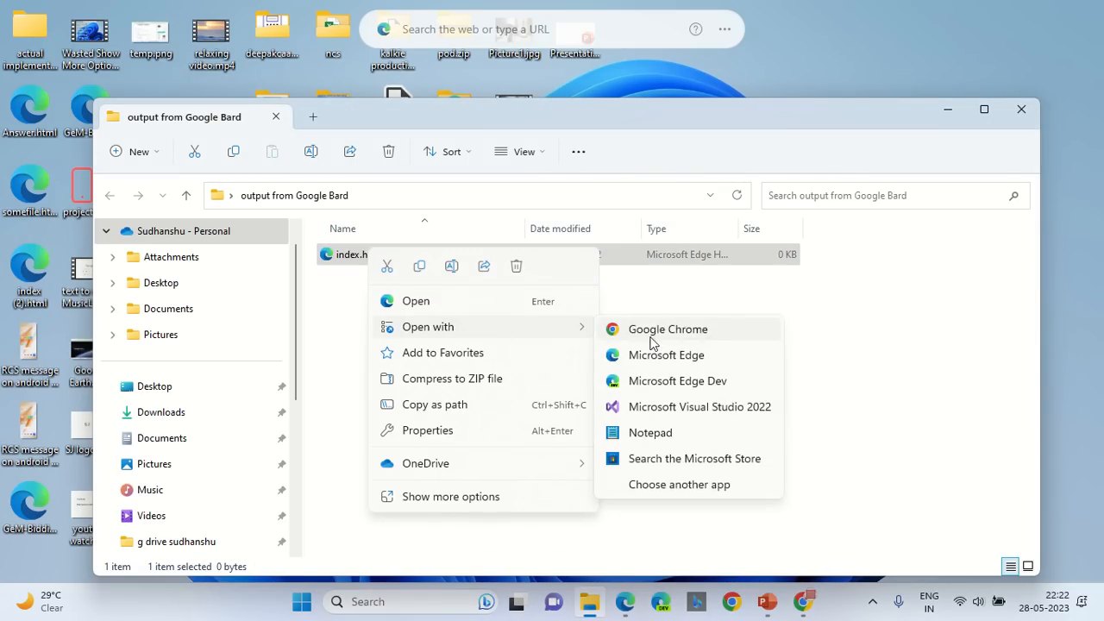
click(648, 431)
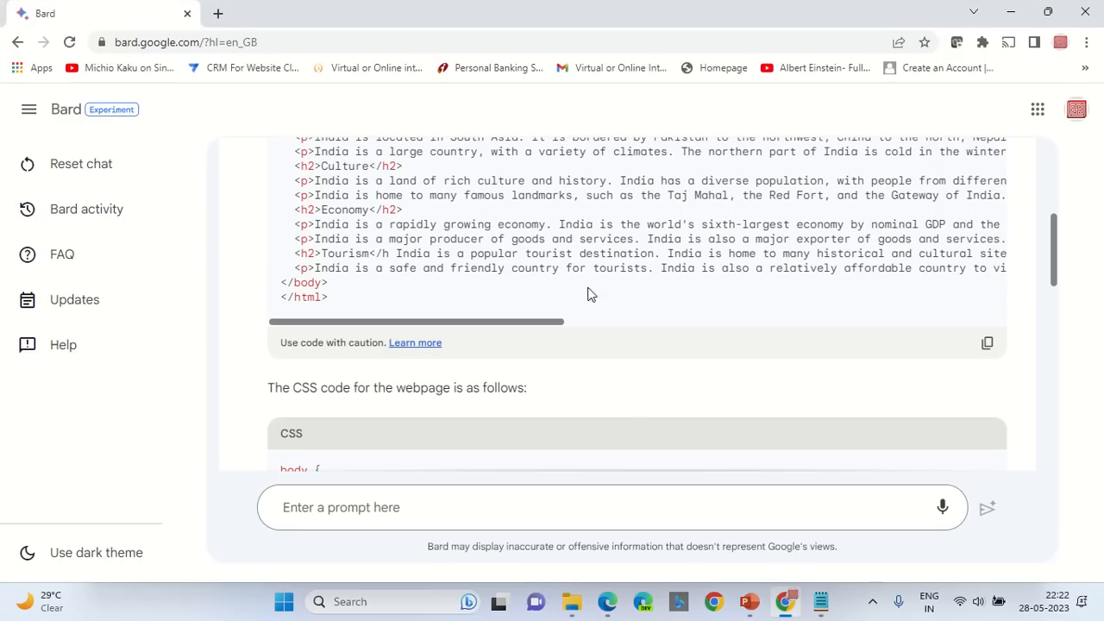
Step: Return to Bard's HTML block and select the stylesheet name style.css in the link tag
scroll(down, 3)
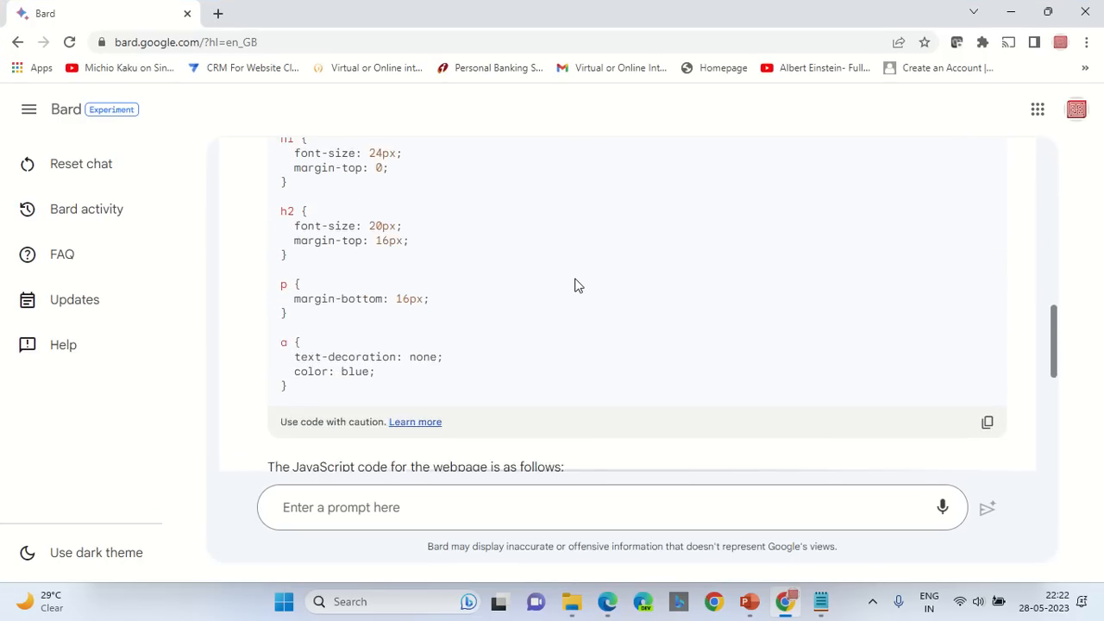
click(987, 421)
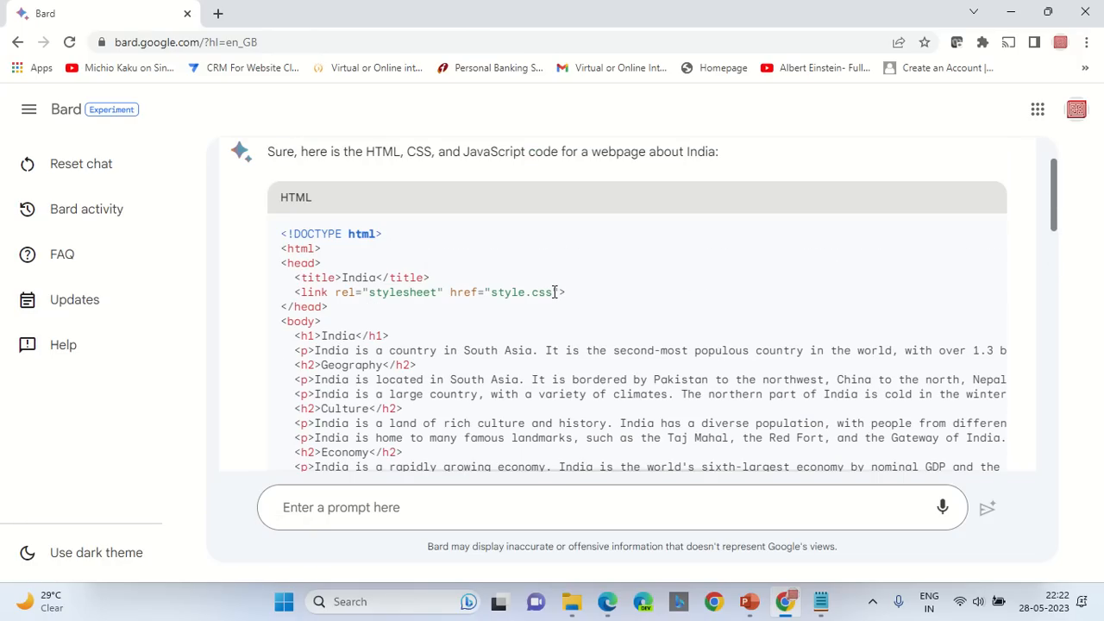
double_click(520, 293)
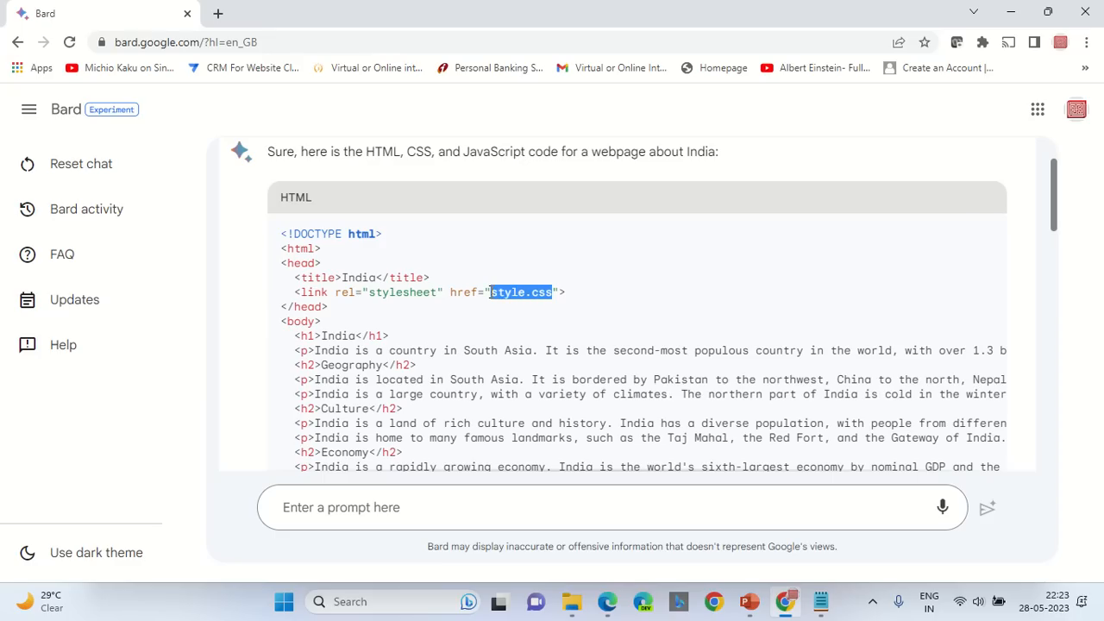
mouse_move(842, 267)
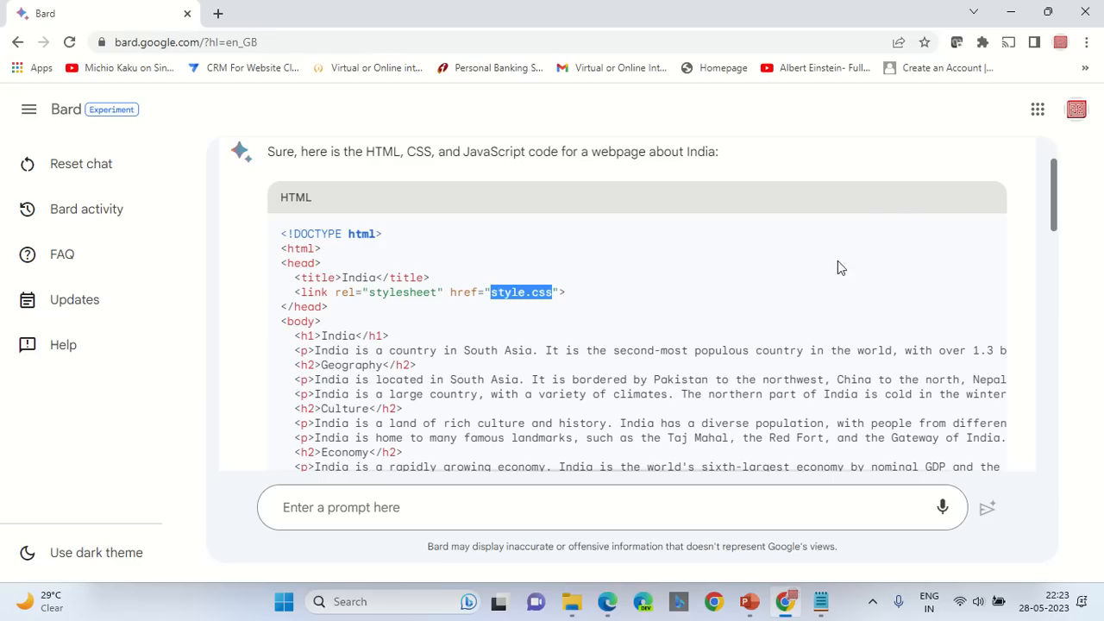
mouse_move(891, 217)
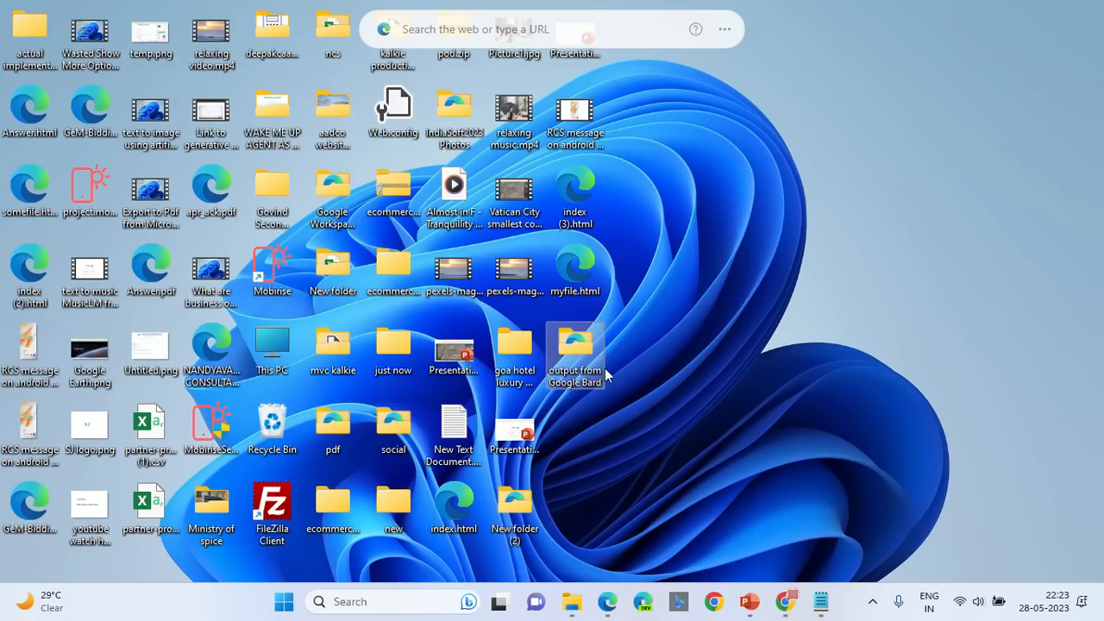
Step: In the output folder, create a trial style.css text document and remove it
double_click(574, 345)
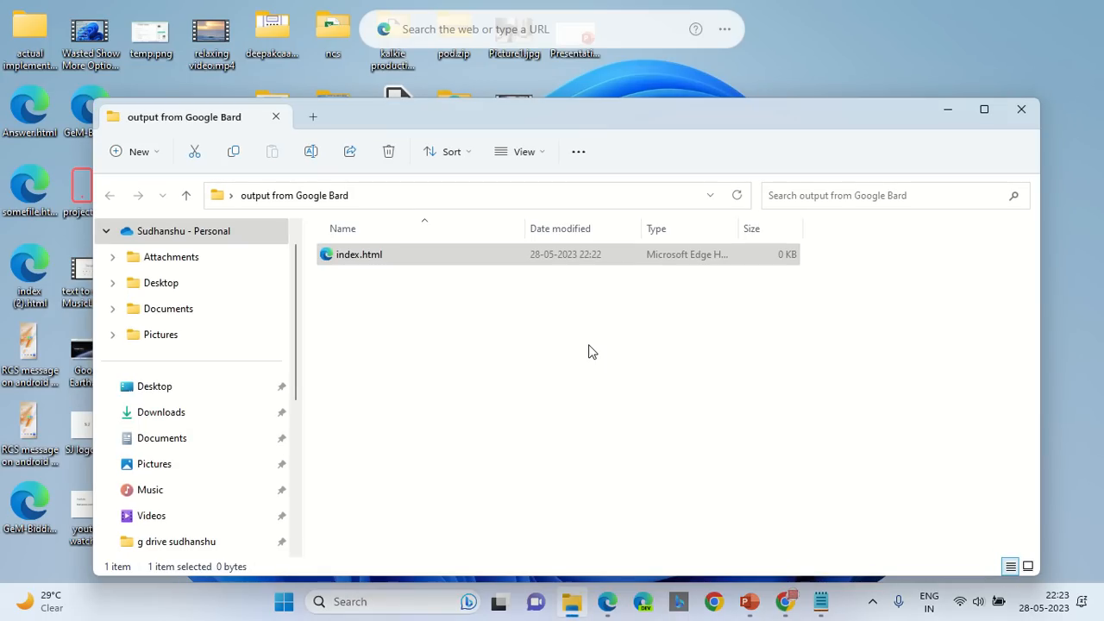
right_click(594, 352)
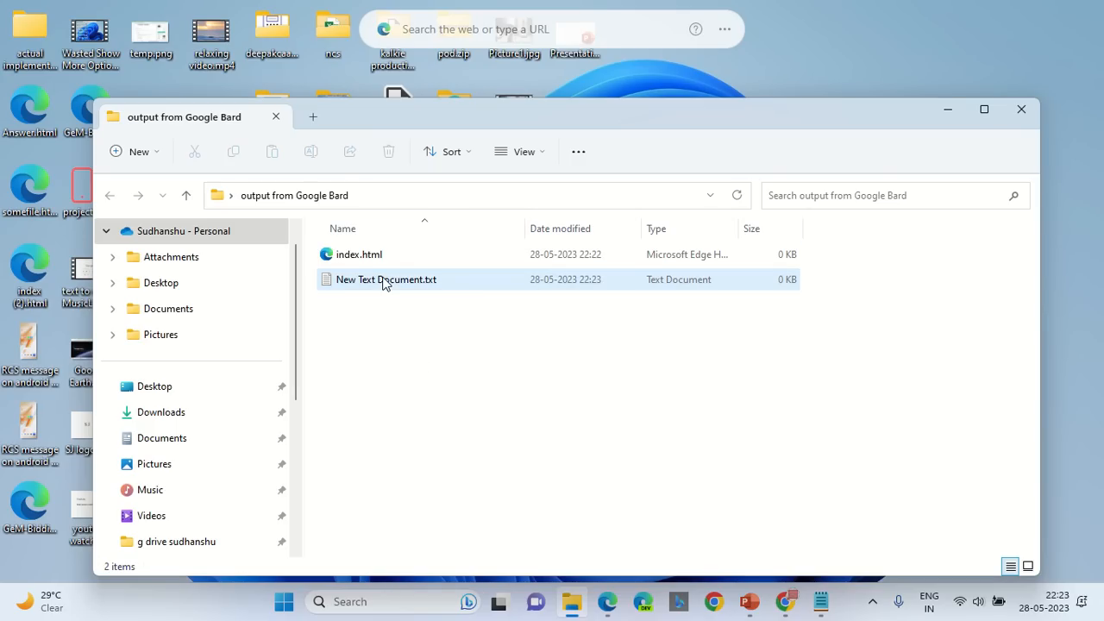
right_click(385, 279)
text(style.css)
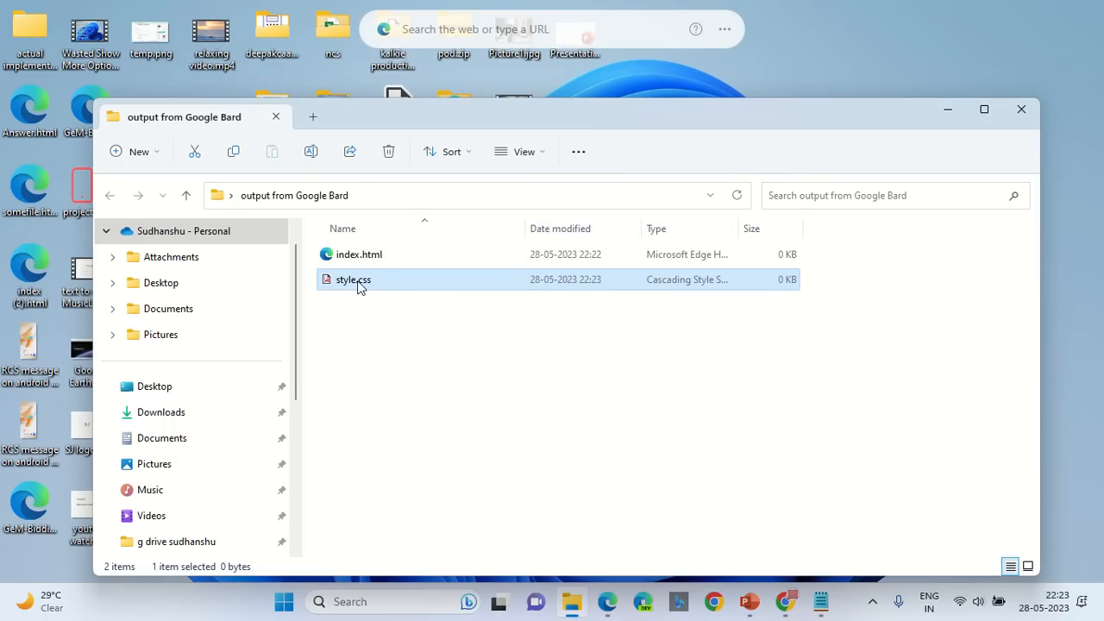
right_click(352, 279)
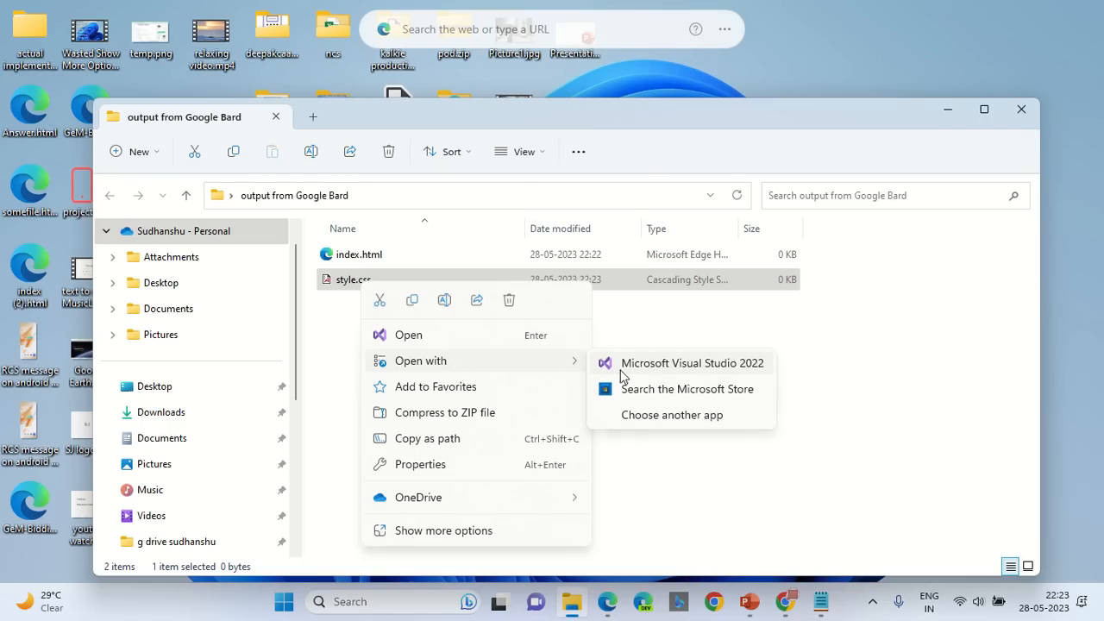
mouse_move(487, 369)
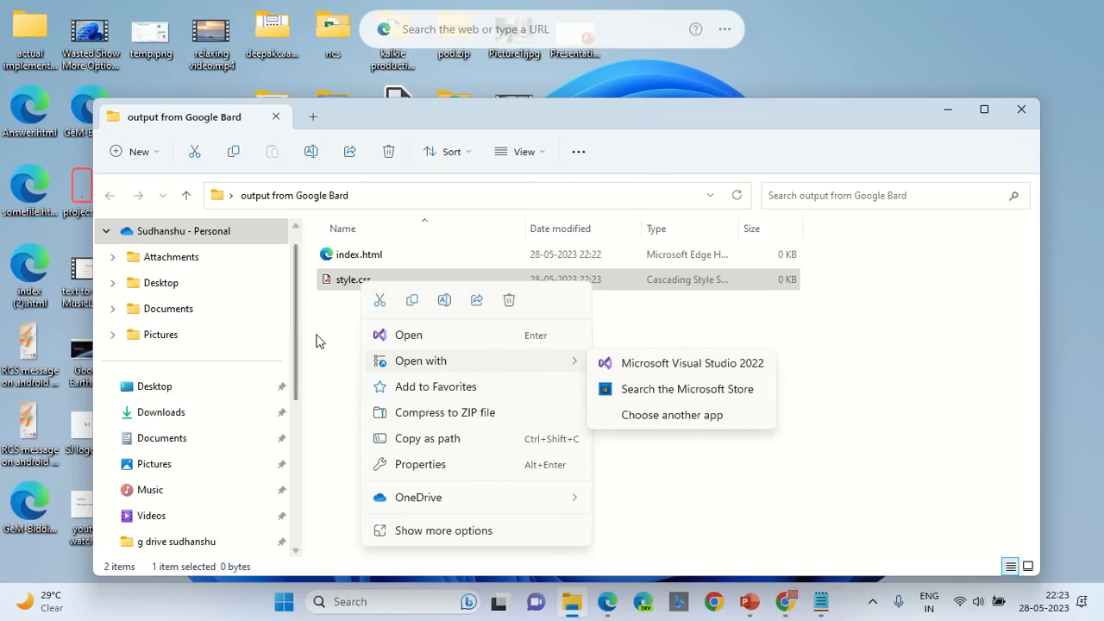
mouse_move(328, 345)
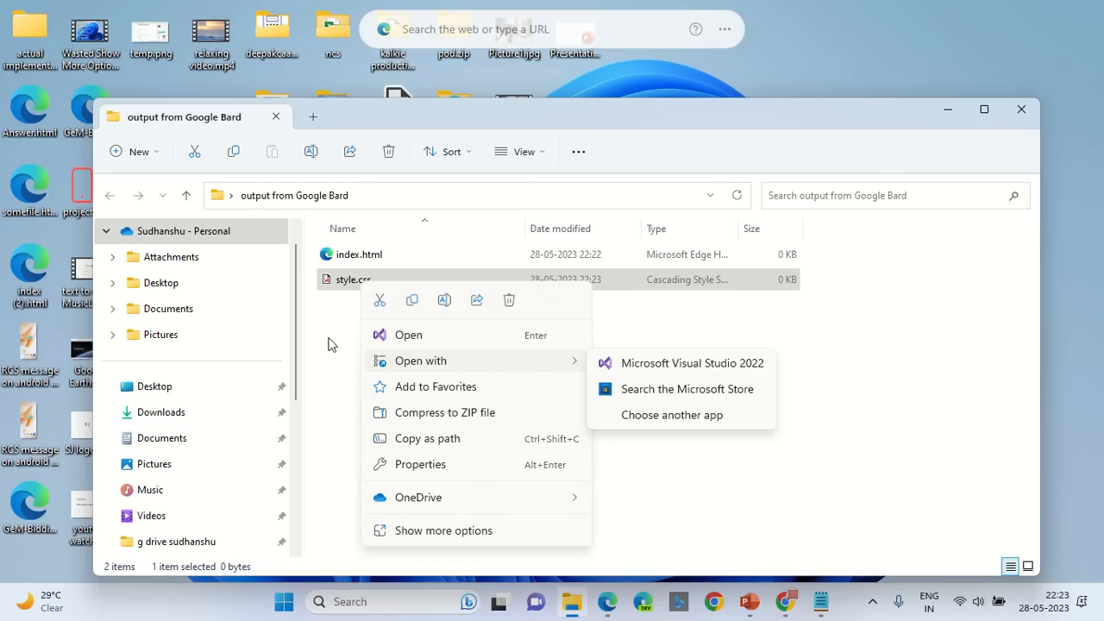
mouse_move(428, 528)
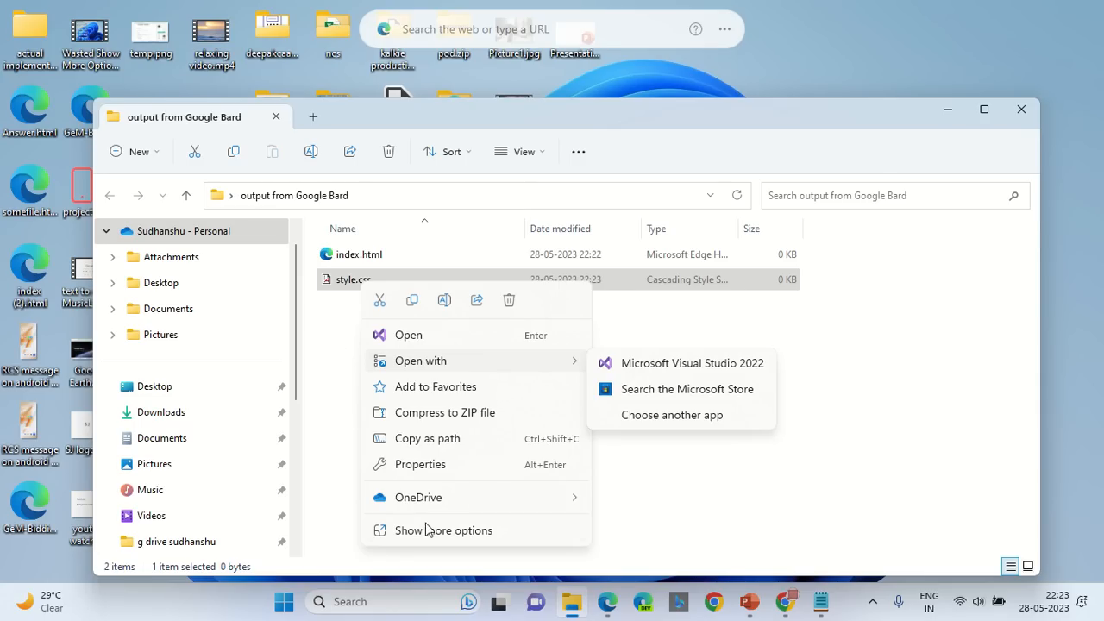
click(354, 279)
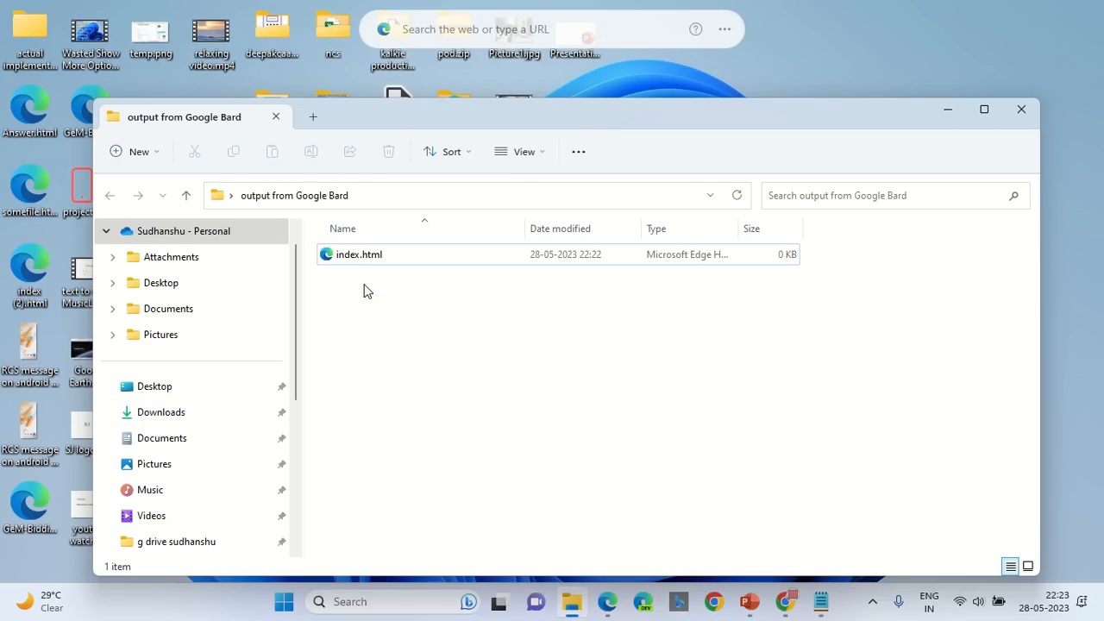
Step: Create a fresh New Text Document.txt beside index.html and begin editing it
right_click(362, 289)
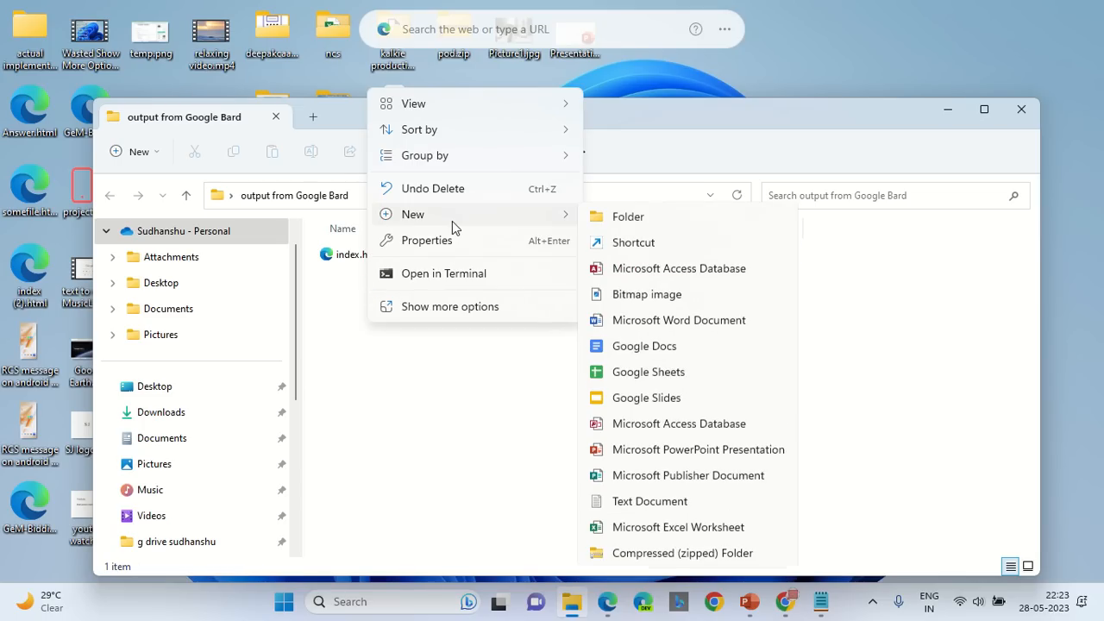
click(648, 500)
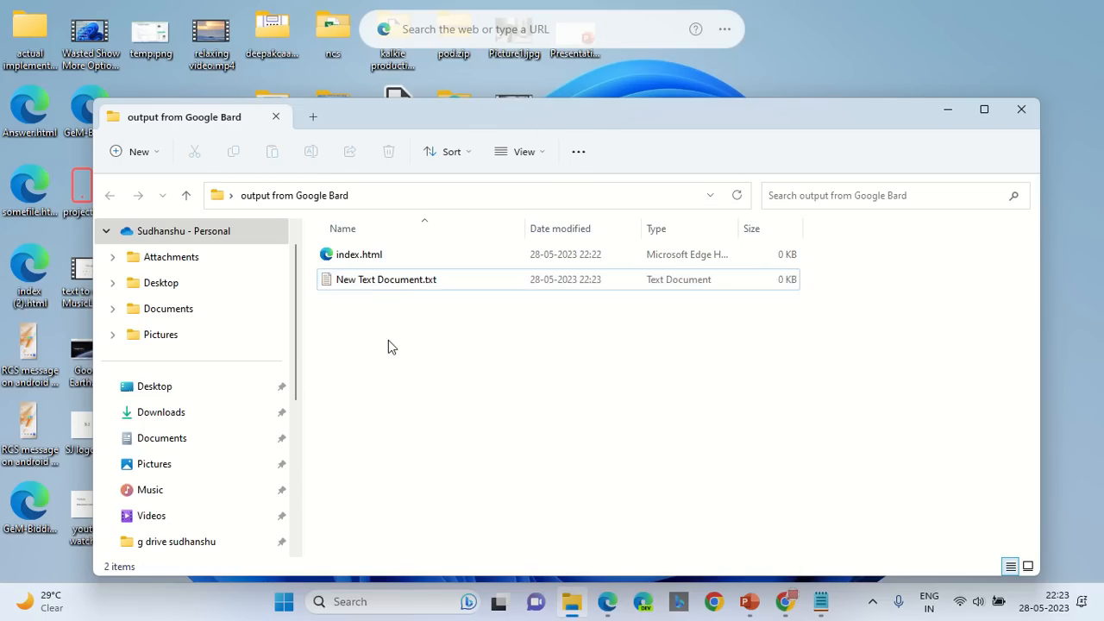
double_click(387, 279)
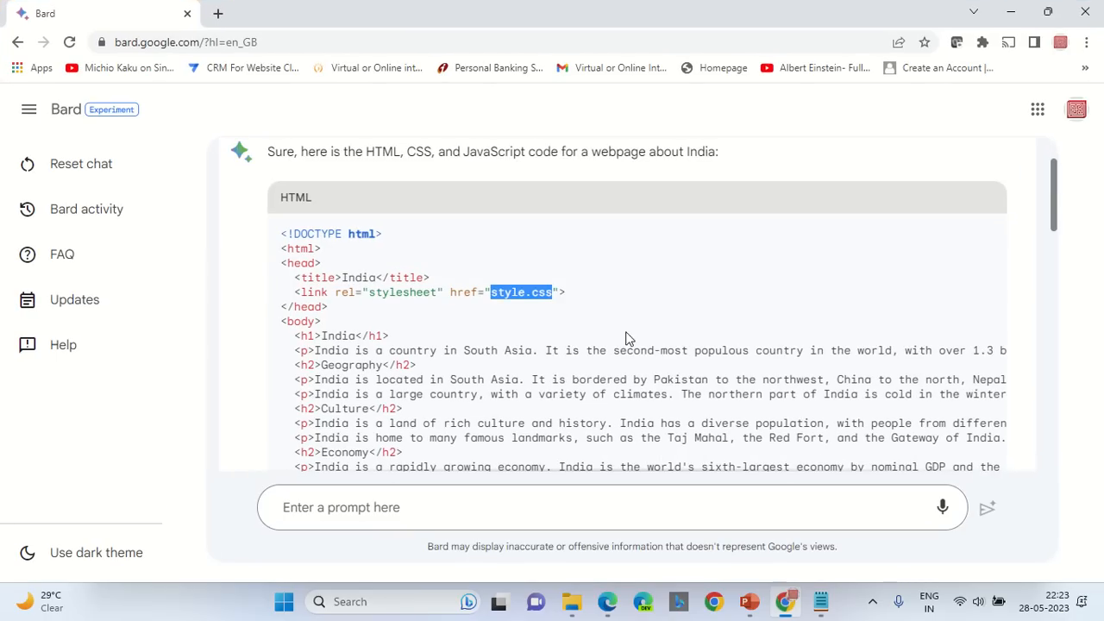
Step: Copy Bard's CSS rules into New Text Document.txt in Notepad
scroll(down, 3)
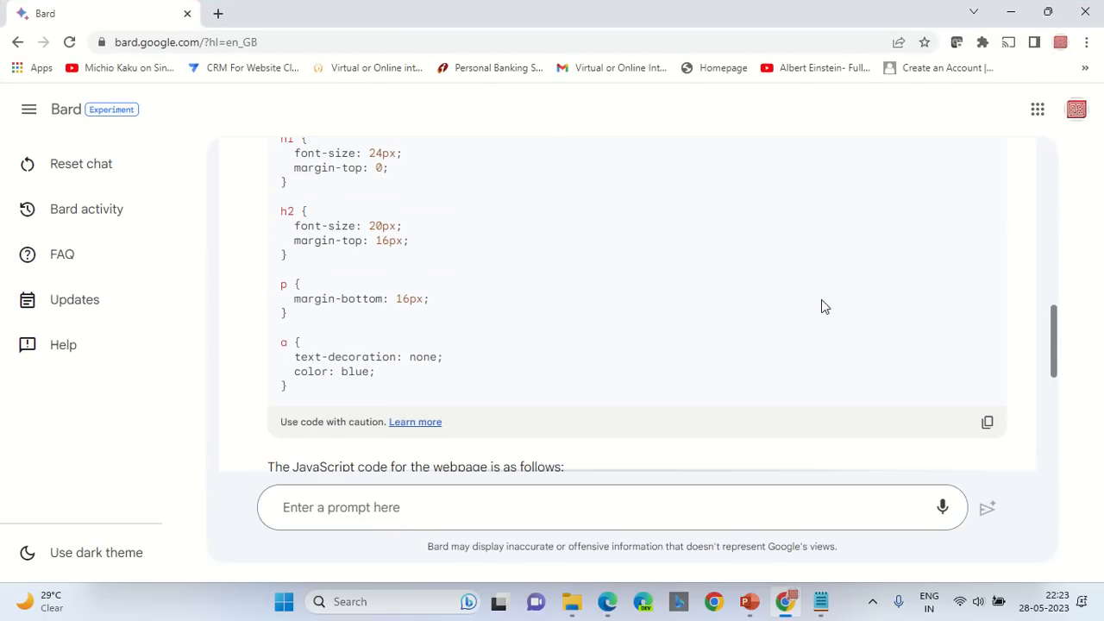
click(820, 600)
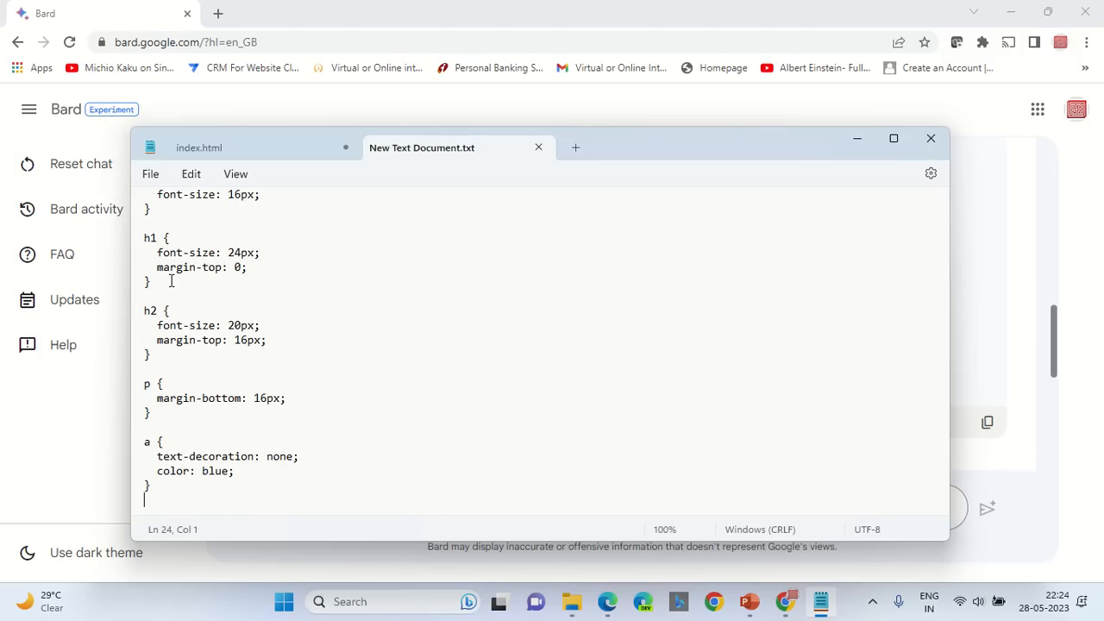
click(538, 147)
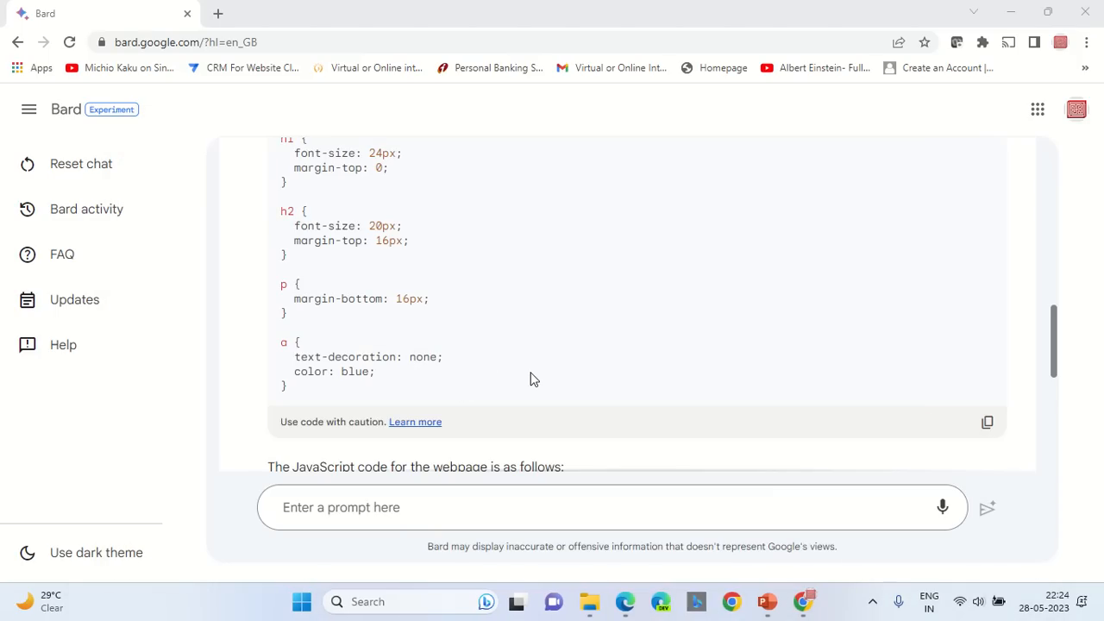
mouse_move(590, 600)
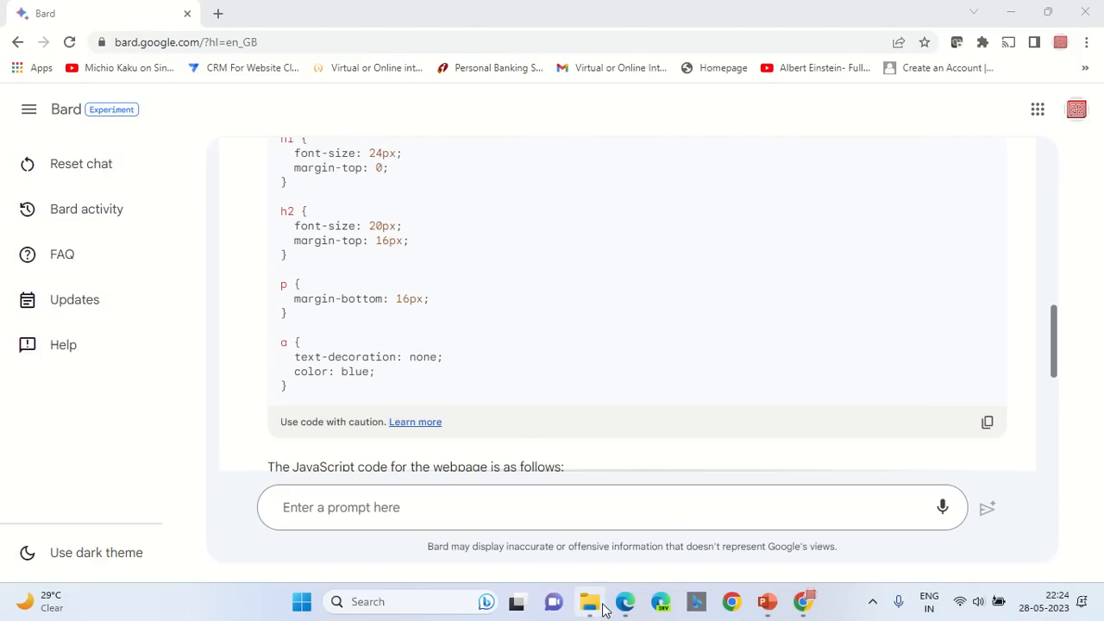
Step: Rename New Text Document.txt to style.css, accepting the extension change
click(590, 600)
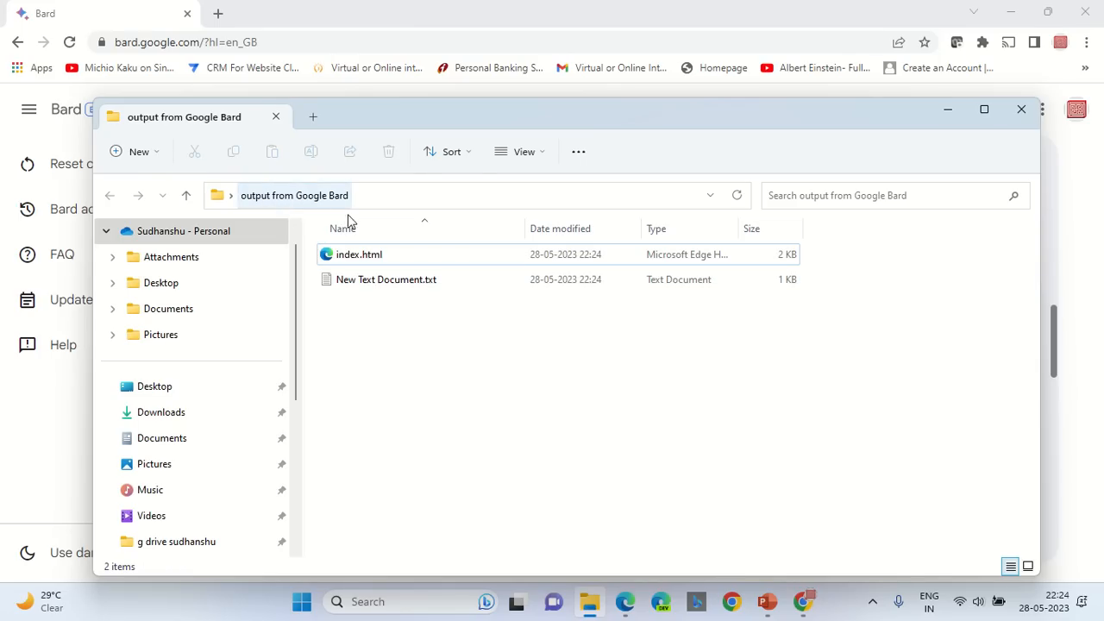
right_click(386, 279)
text(style)
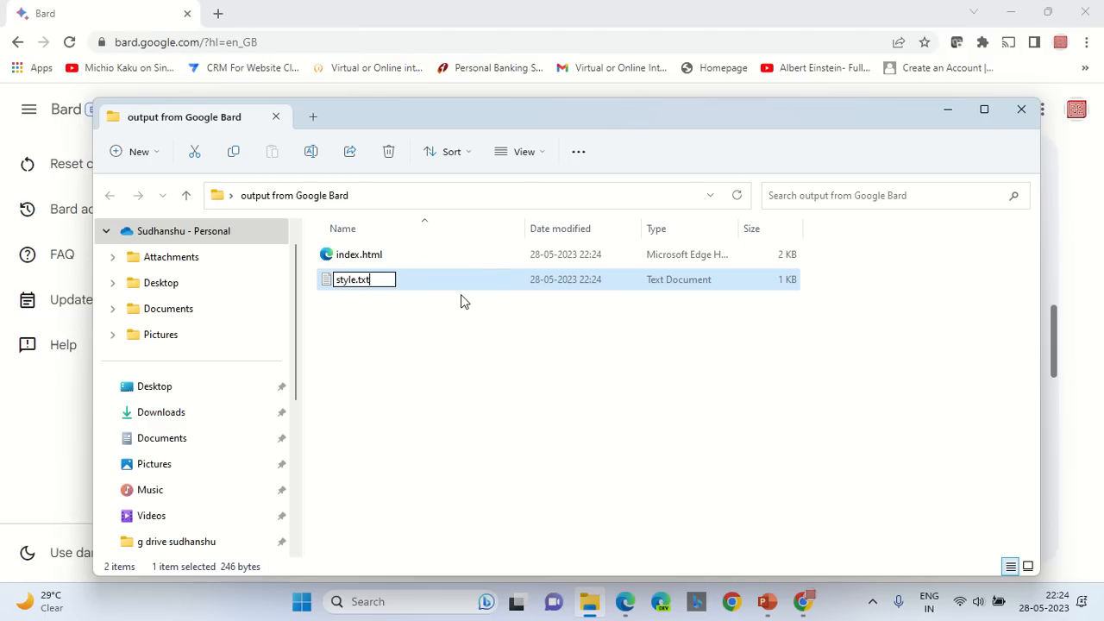
key(enter)
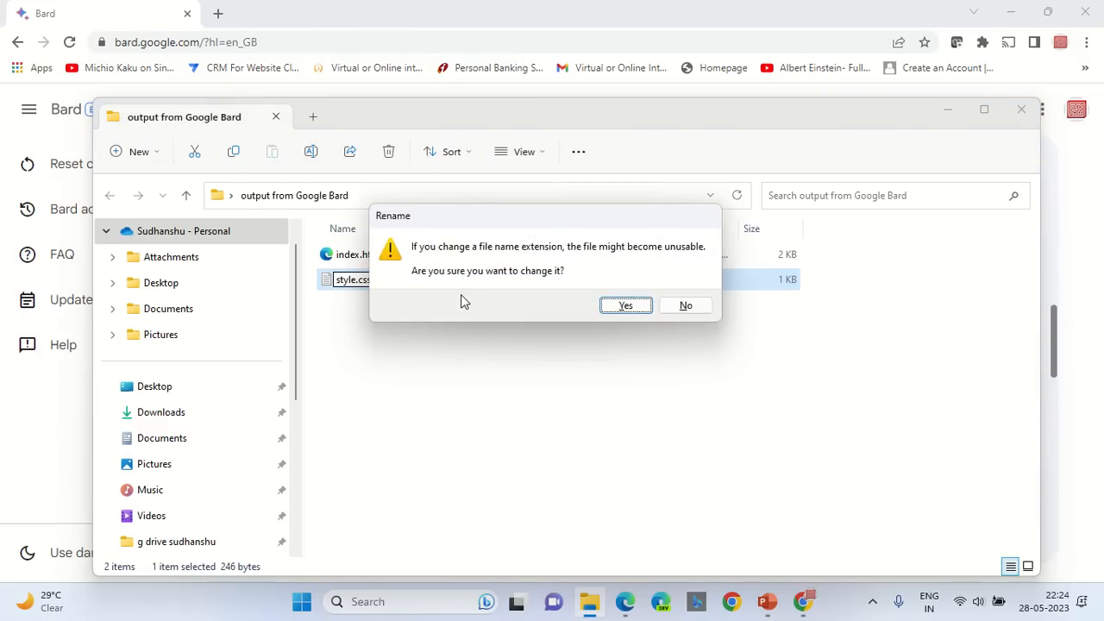
click(624, 305)
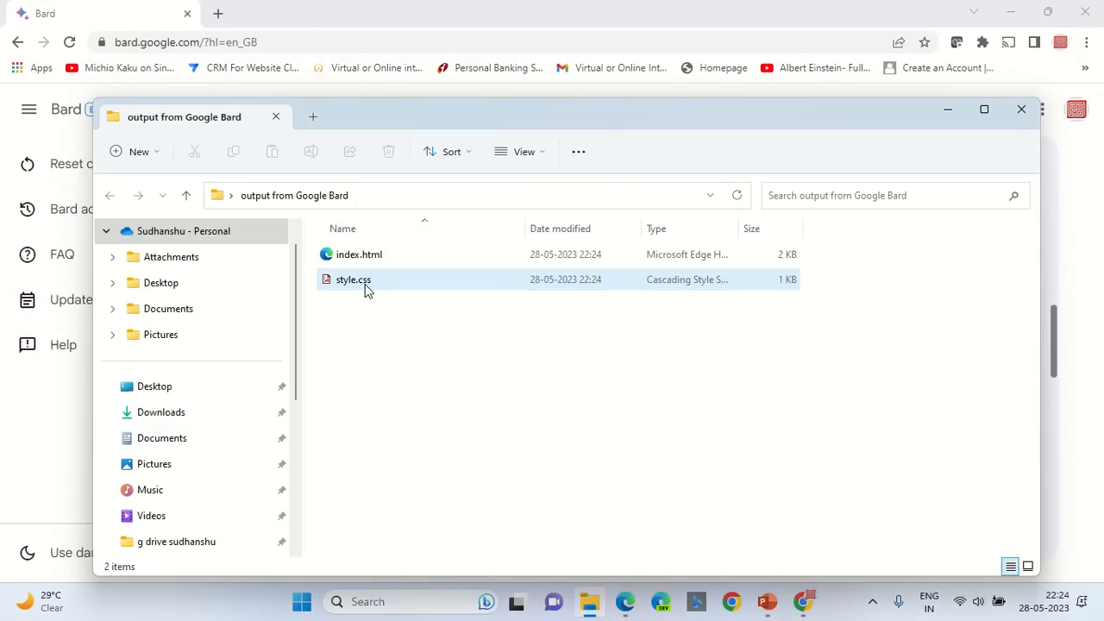
click(352, 280)
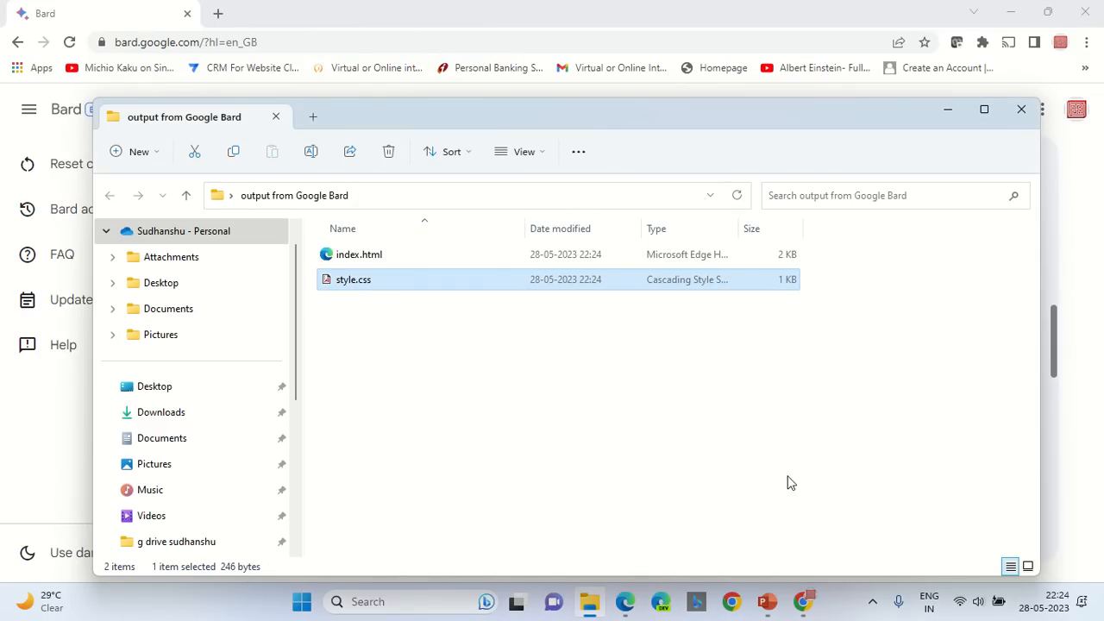
click(1021, 109)
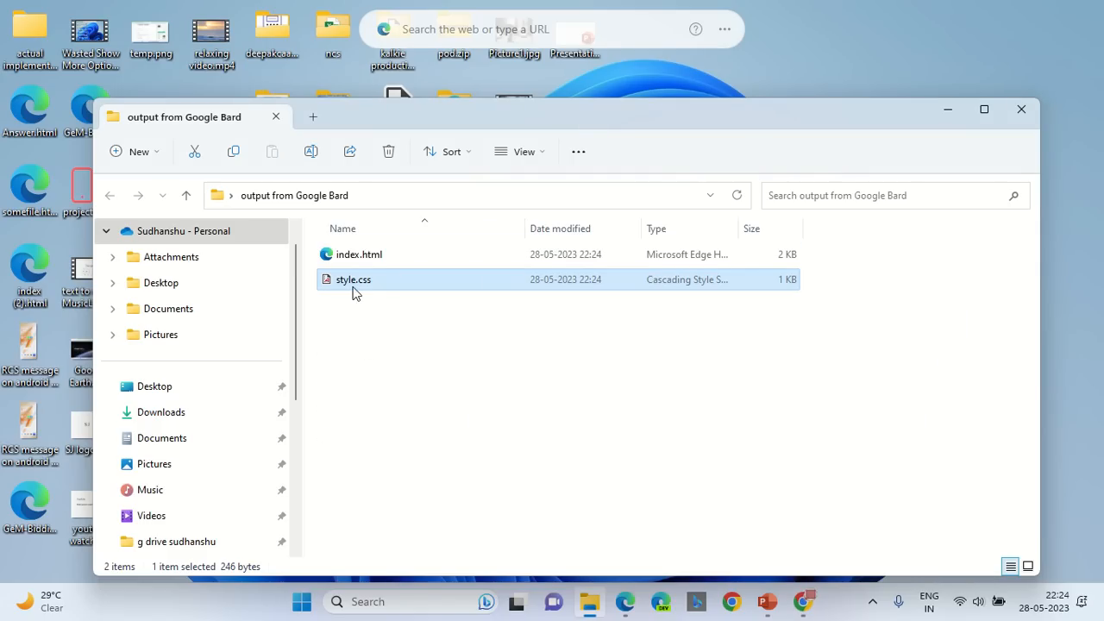
mouse_move(386, 255)
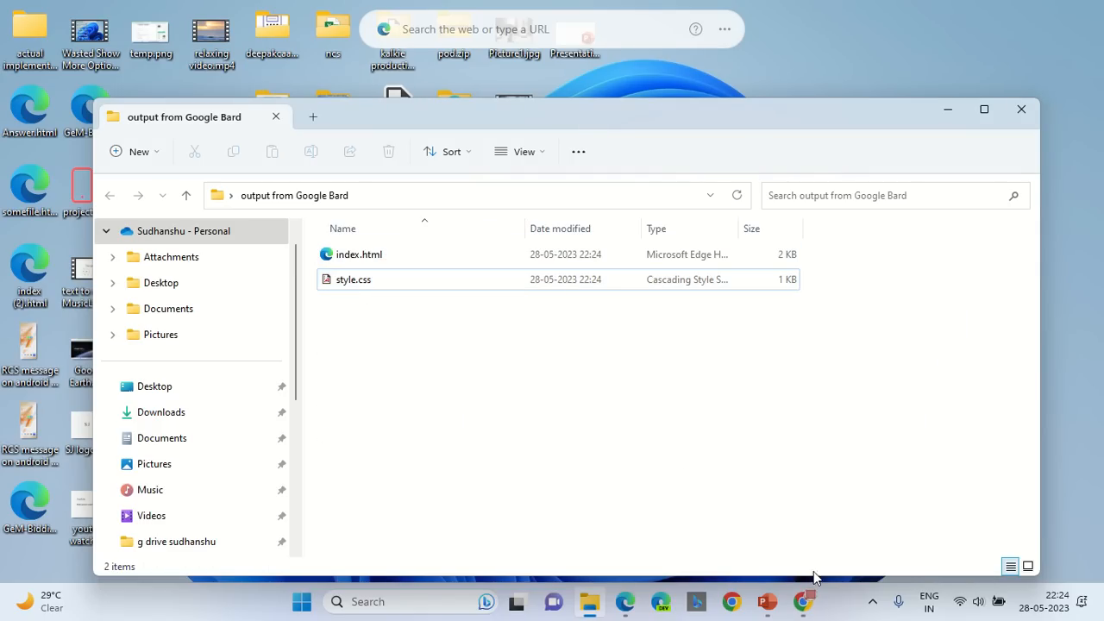
Step: Copy the button JavaScript code from Bard's answer
click(802, 600)
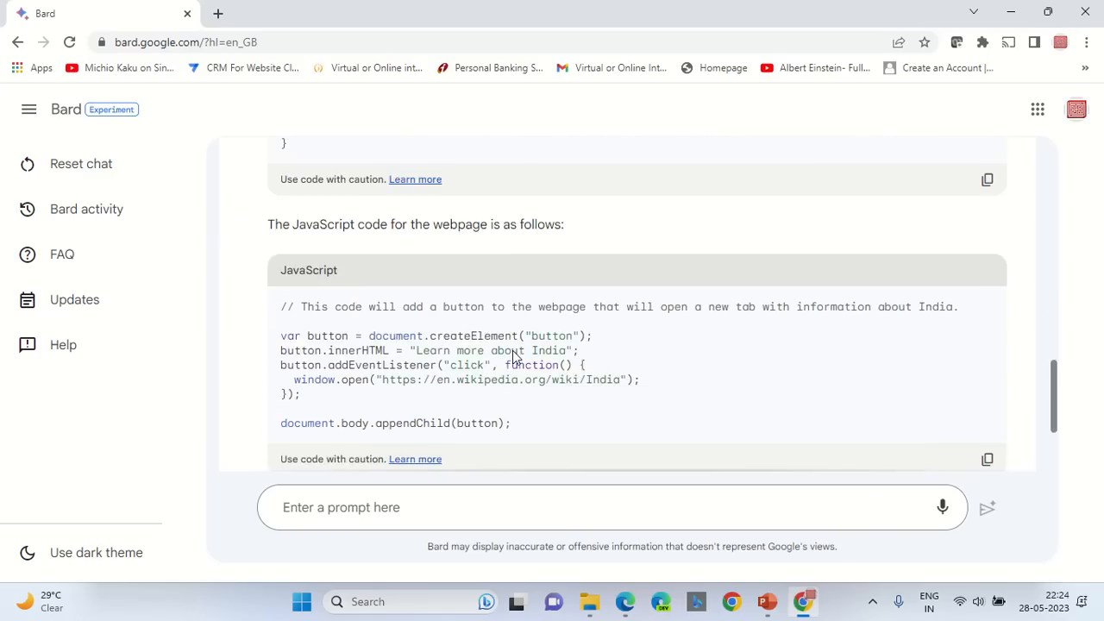
scroll(down, 3)
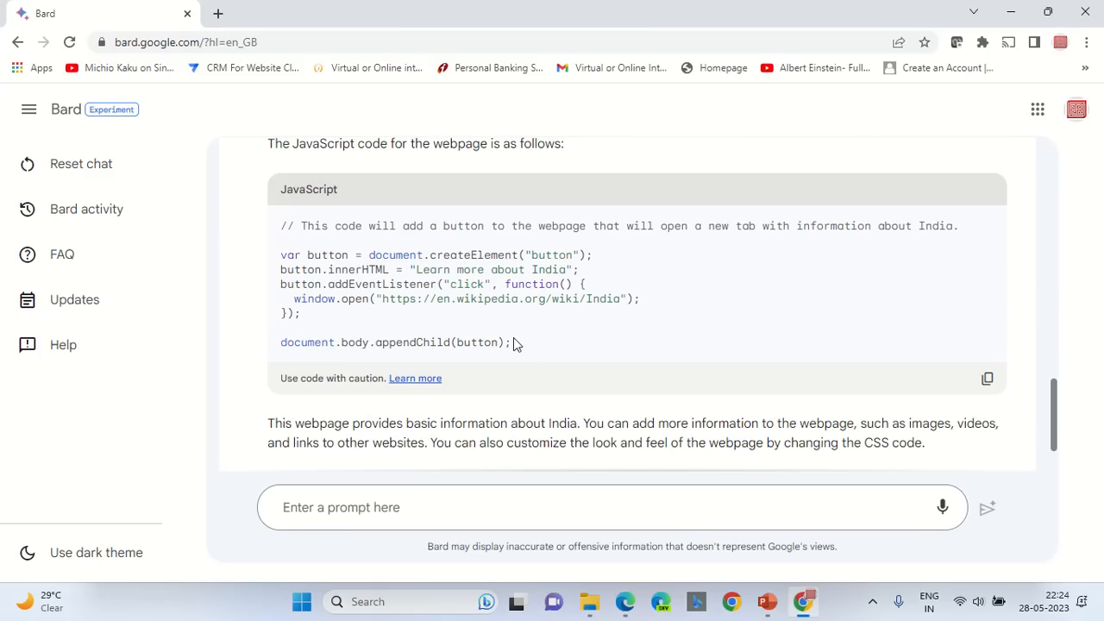
mouse_move(987, 379)
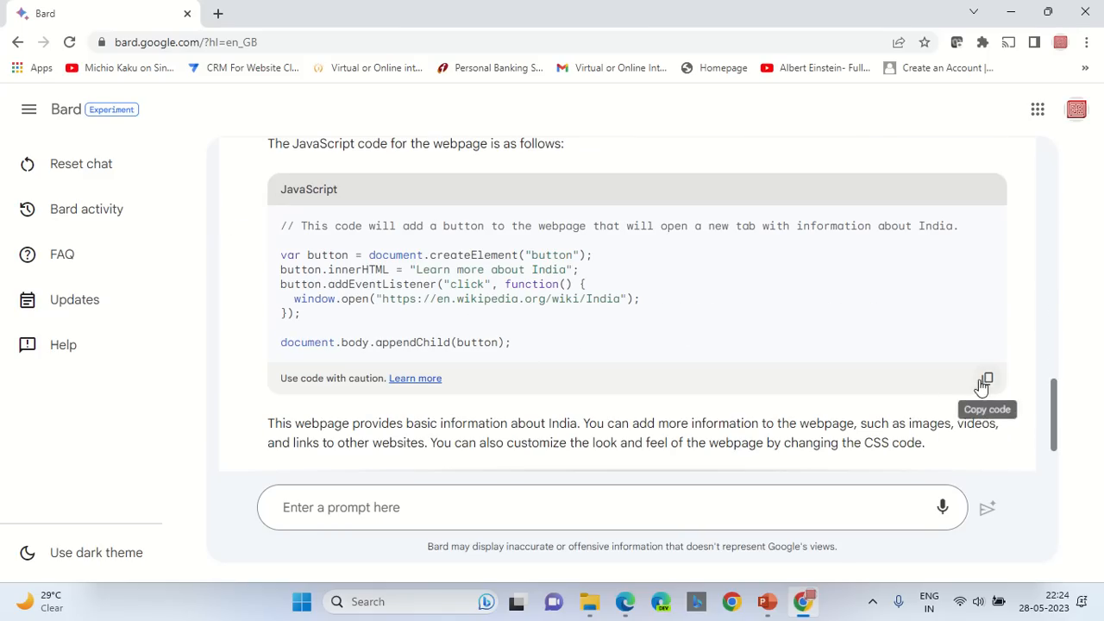
click(987, 378)
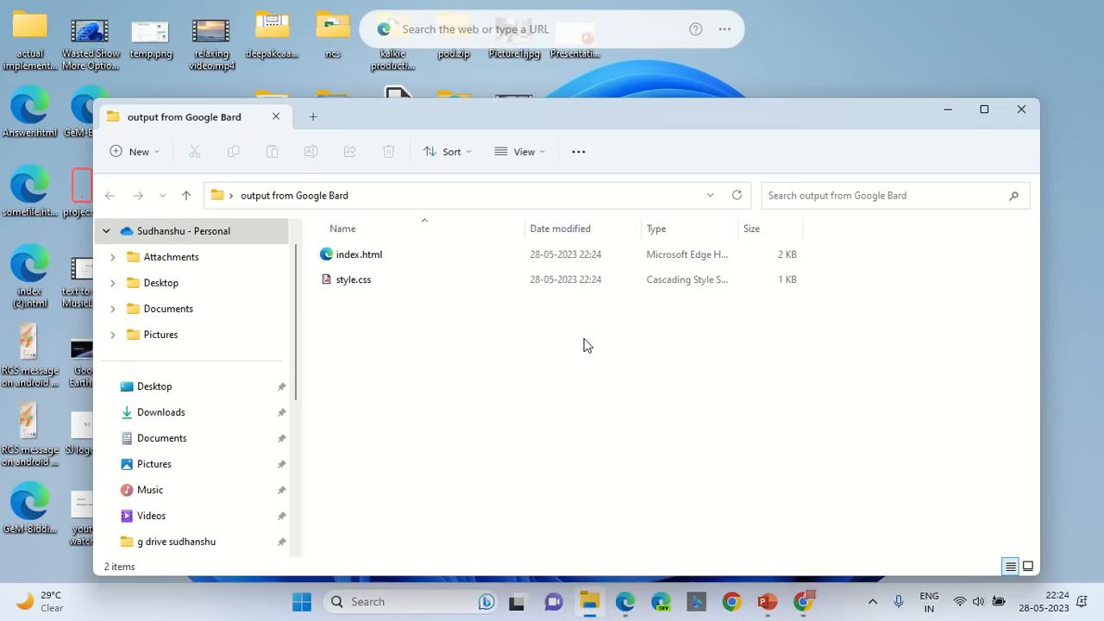
Step: Edit index.html in Notepad and paste the JavaScript after the stylesheet link
right_click(358, 254)
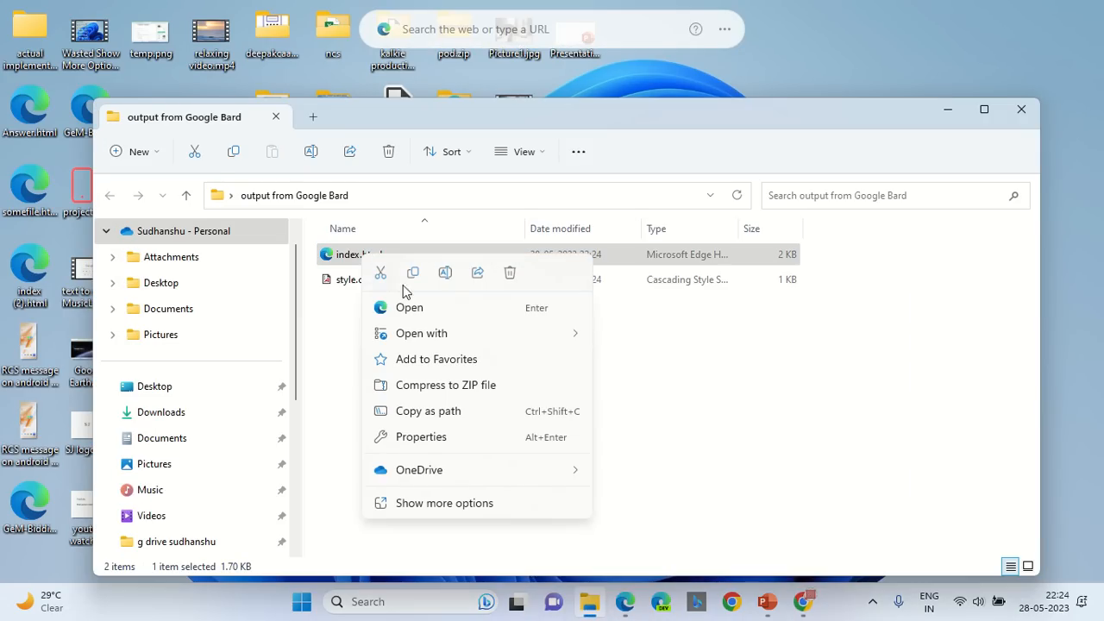
click(421, 333)
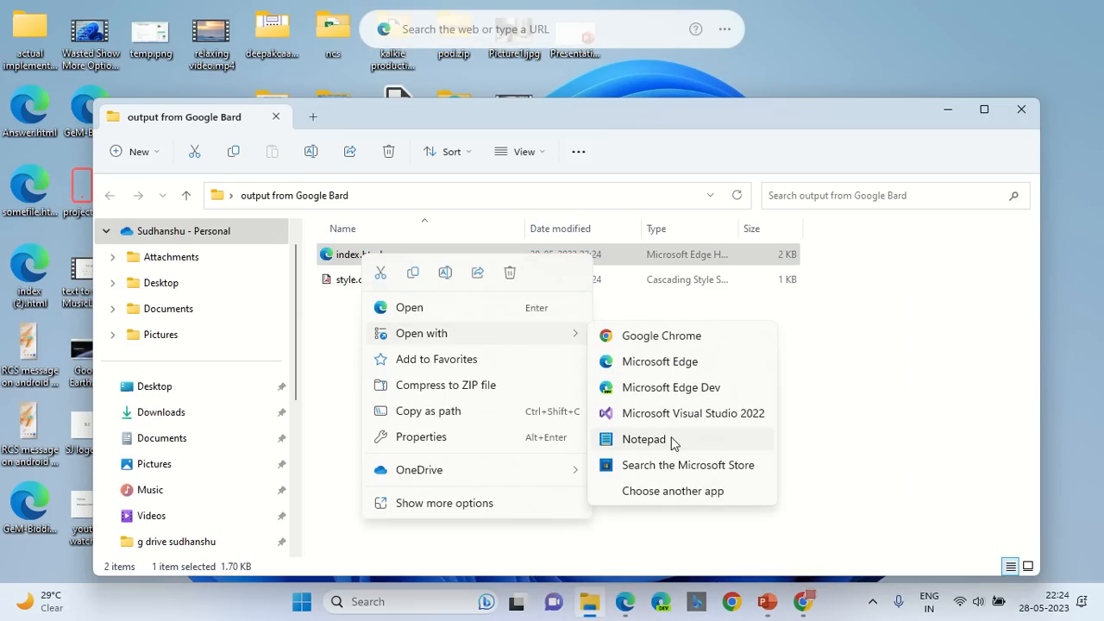
click(643, 440)
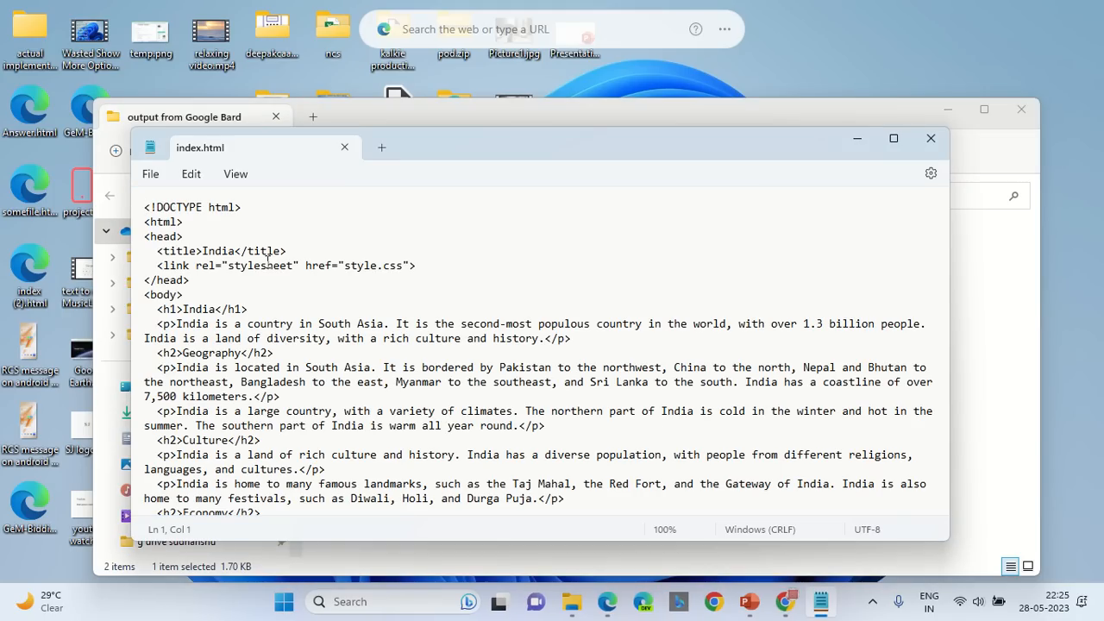
key(Enter)
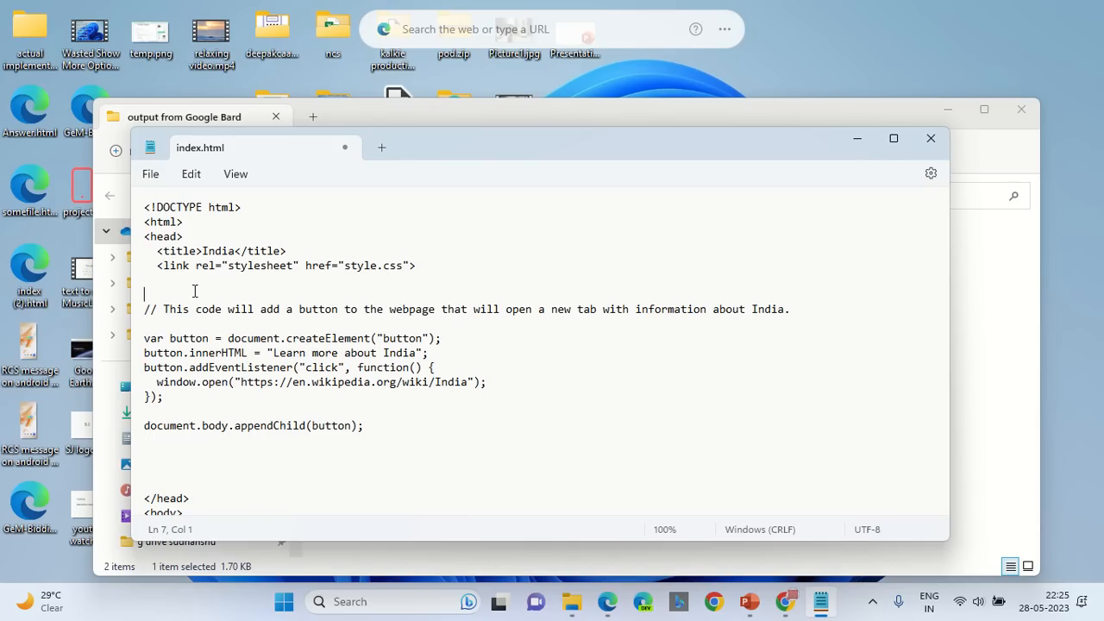
Step: Wrap the pasted code in <script> and </script> tags inside the head
text(<)
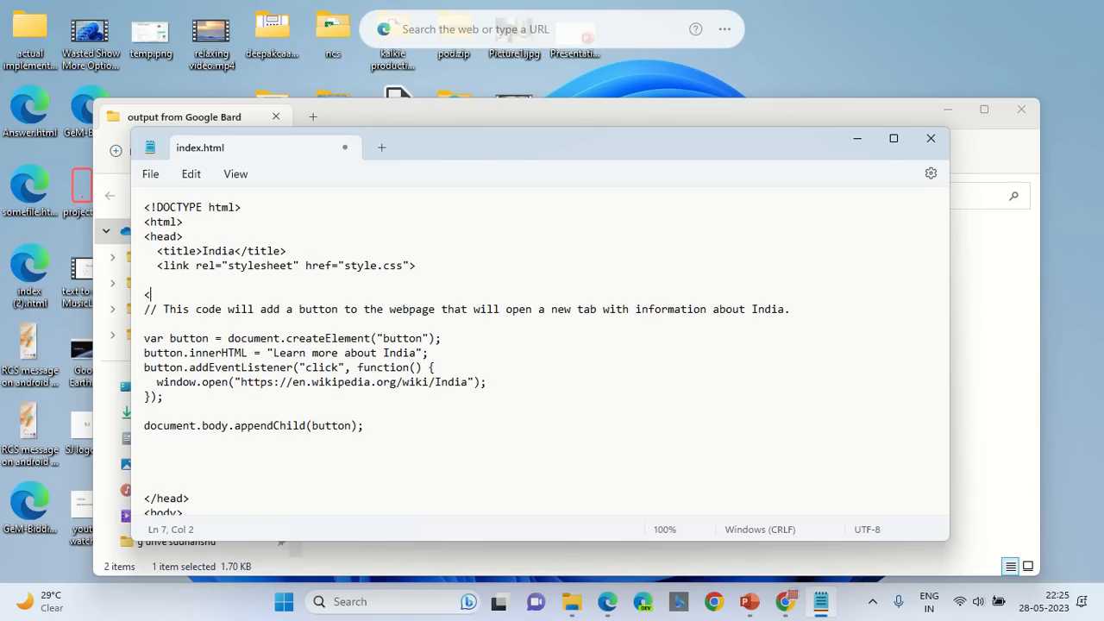
text(sc)
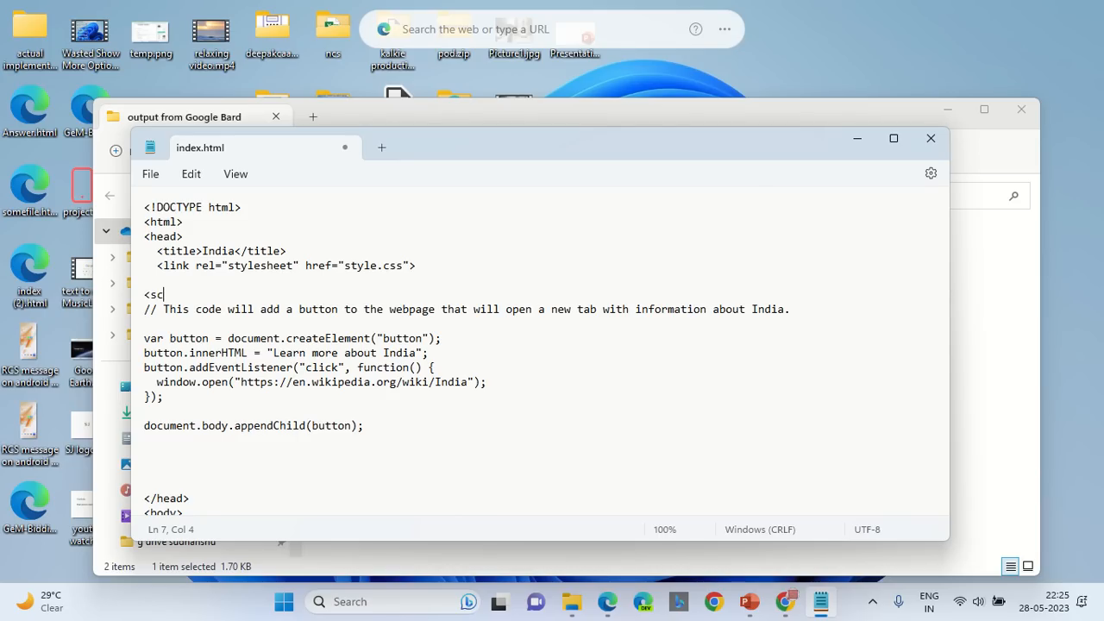
text(ript>)
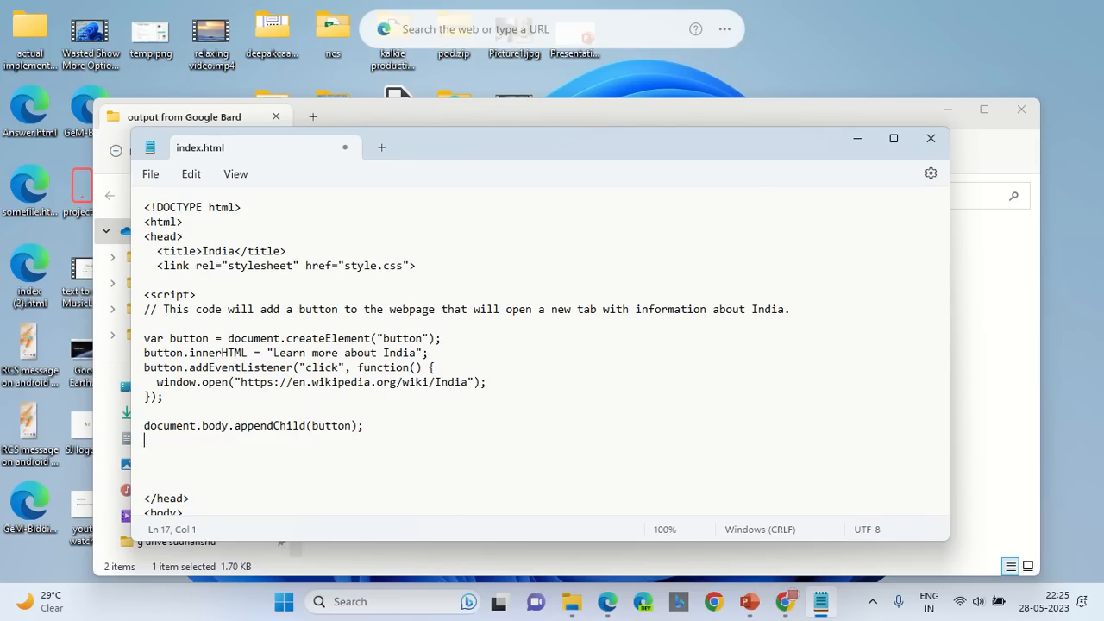
text(<)
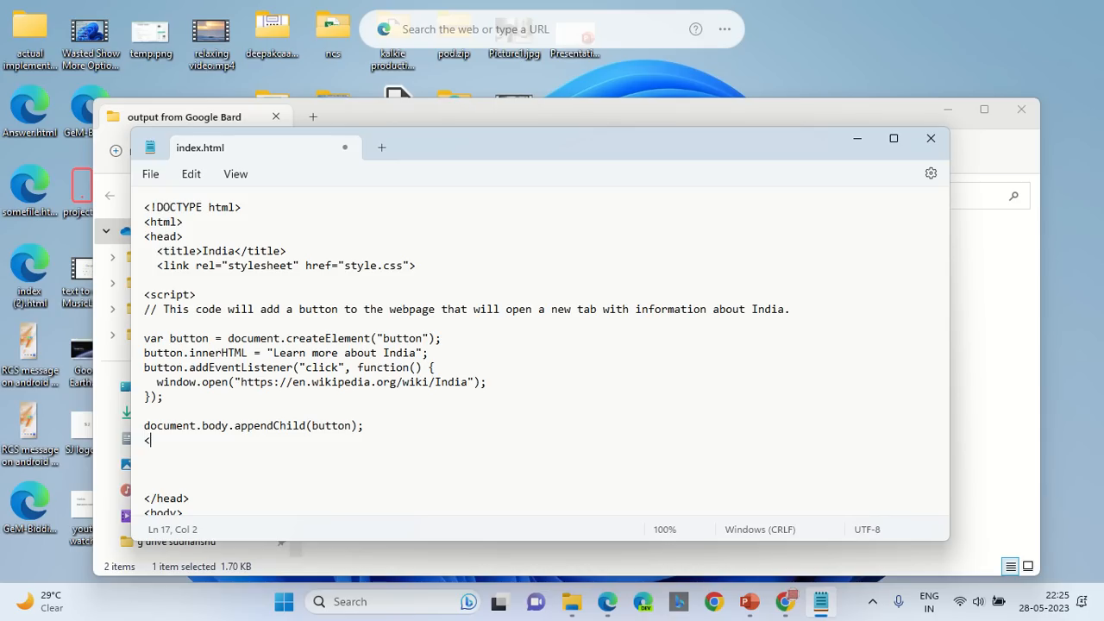
text(/script>)
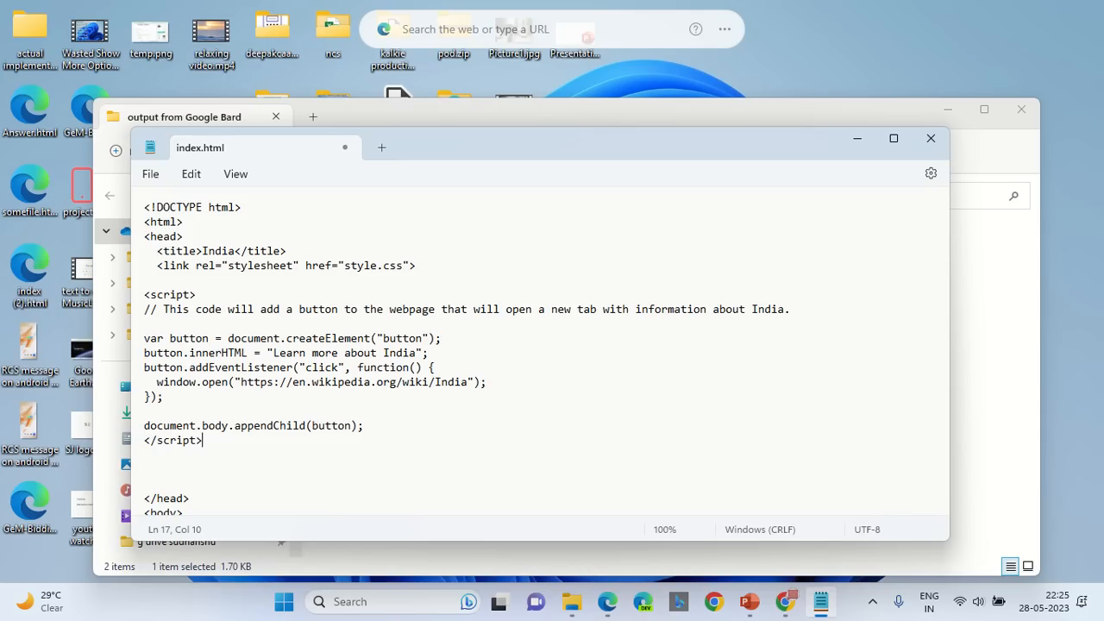
double_click(169, 295)
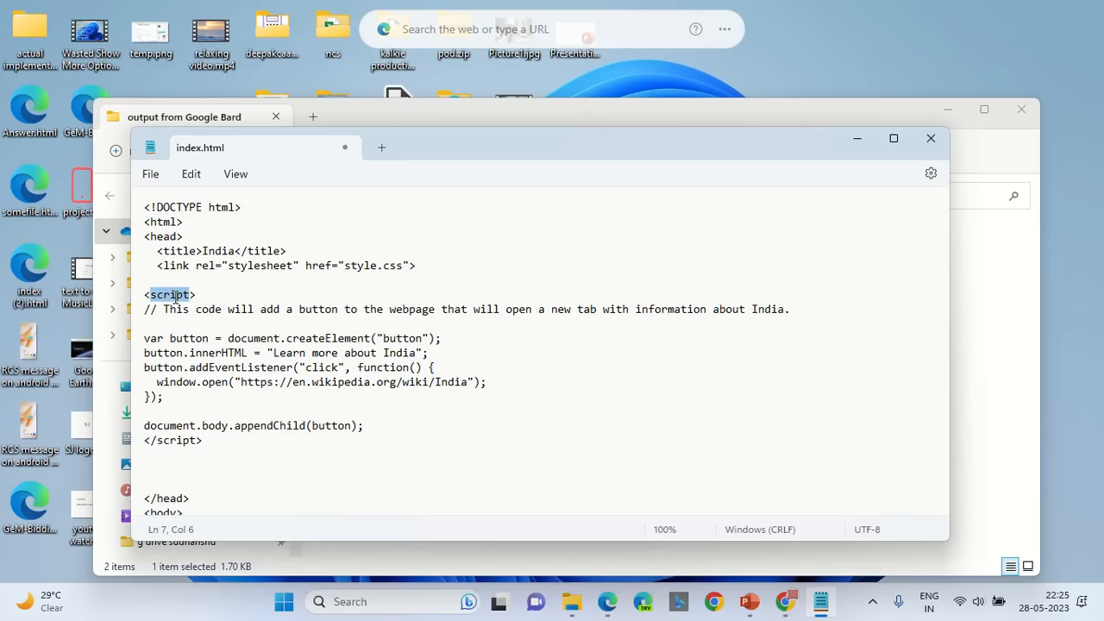
click(176, 440)
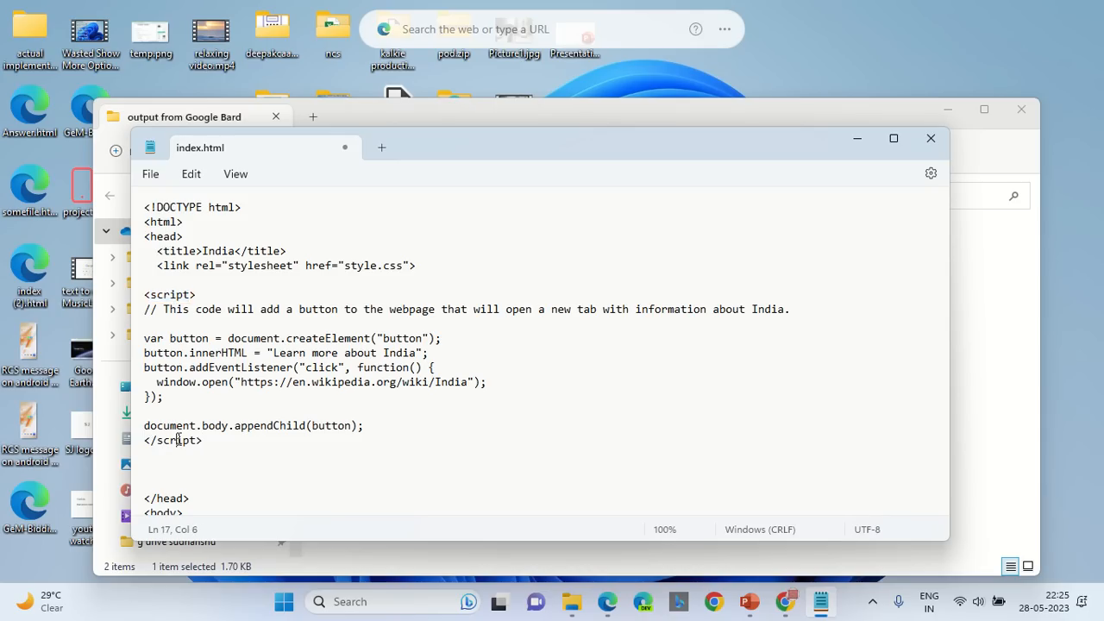
double_click(176, 439)
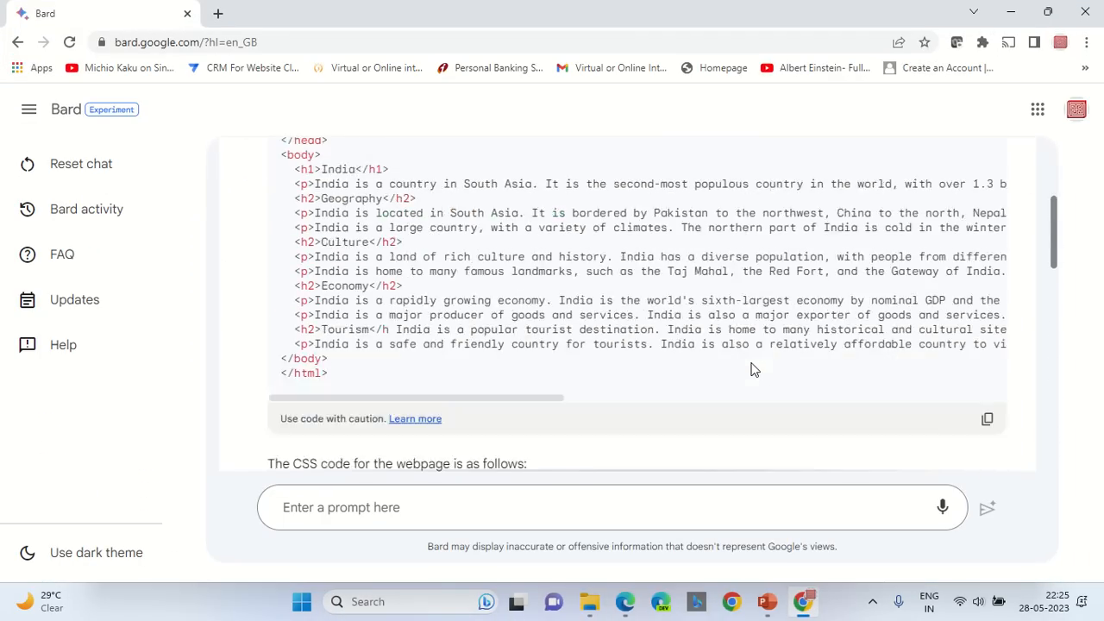
Step: Review the saved index.html script block in Notepad, now 3 KB beside style.css
scroll(down, 3)
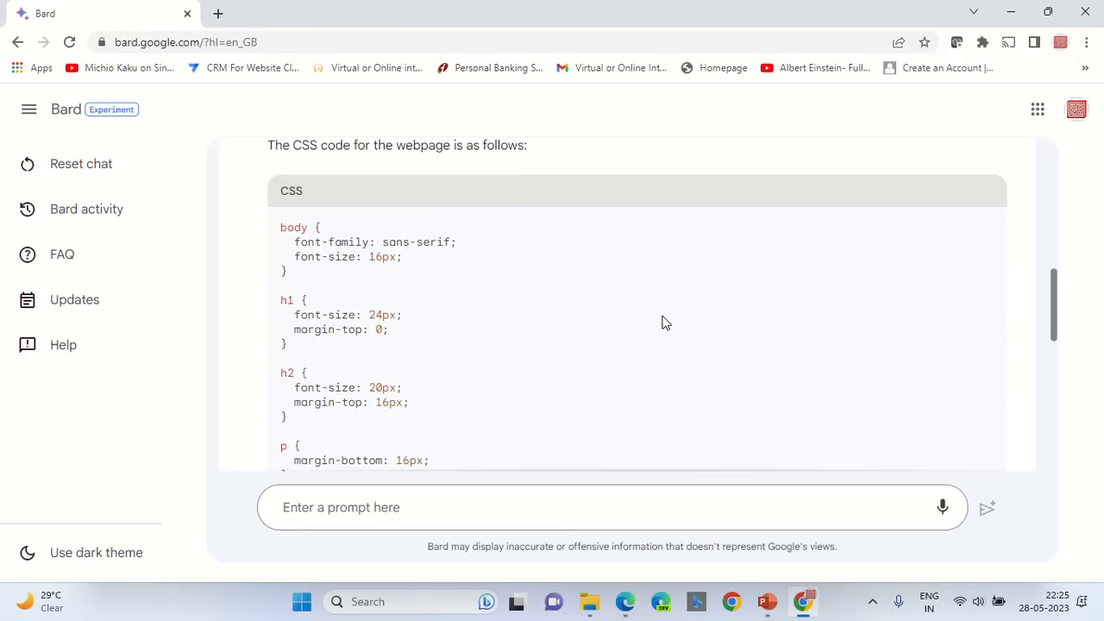
scroll(down, 3)
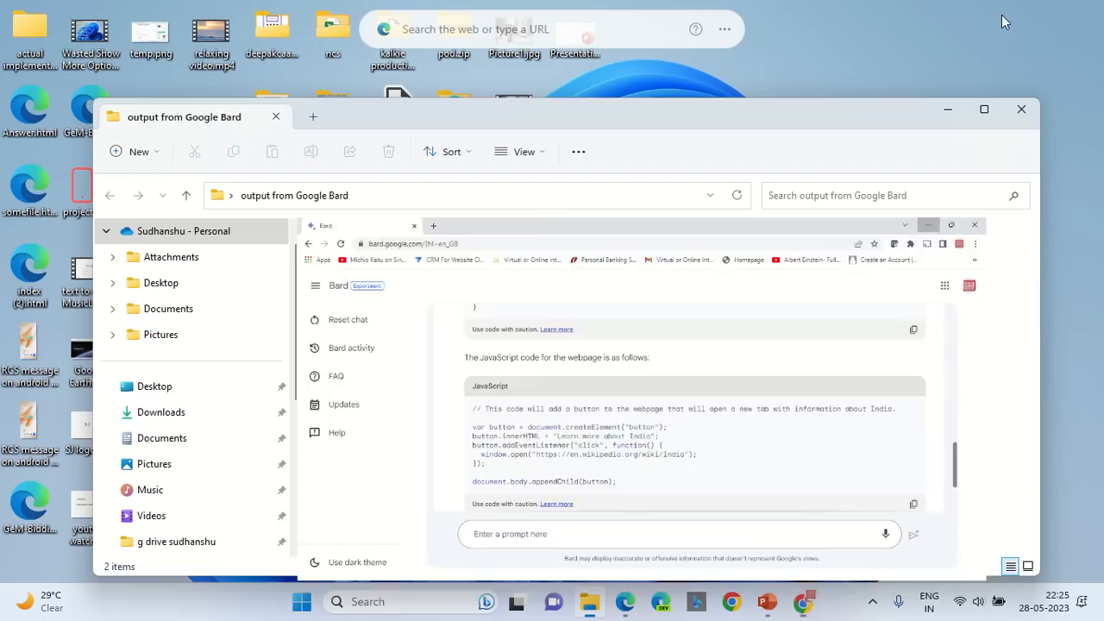
right_click(347, 254)
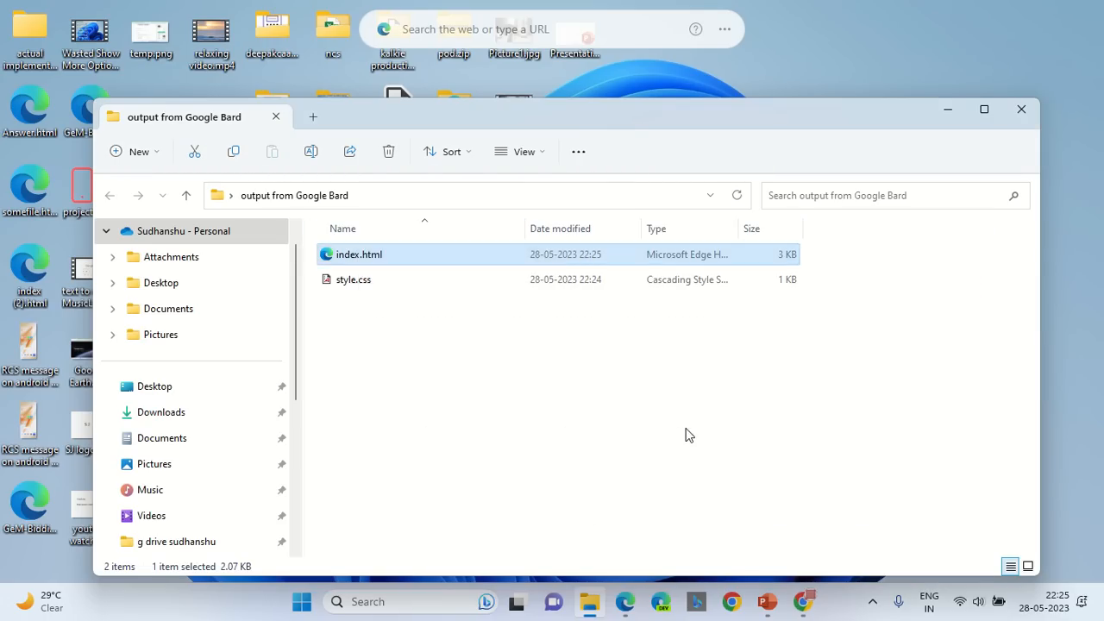
double_click(358, 253)
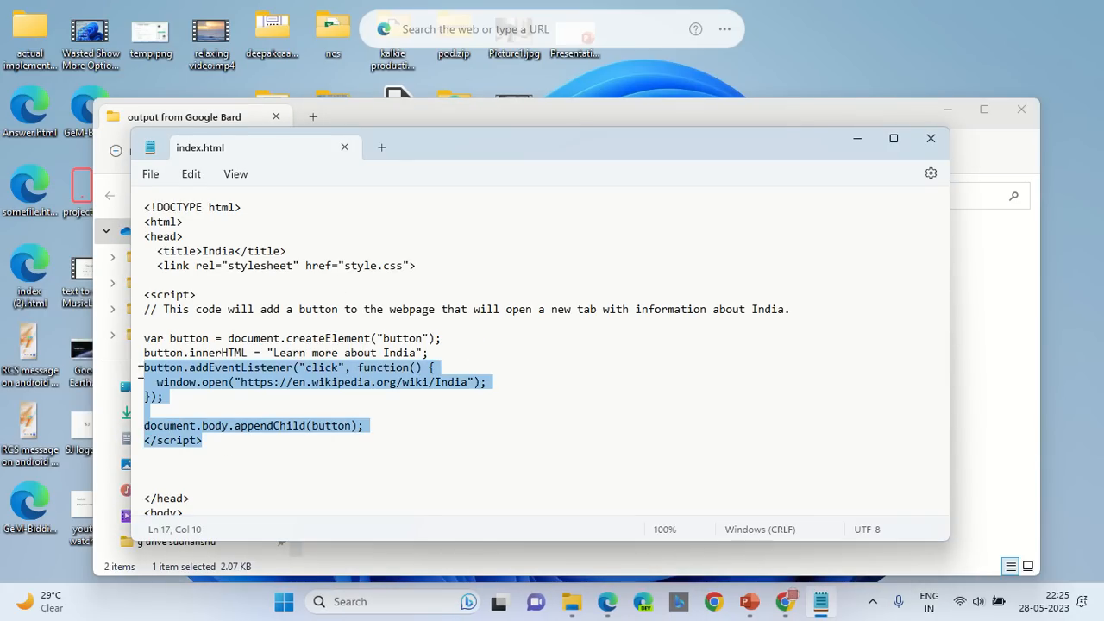
scroll(down, 3)
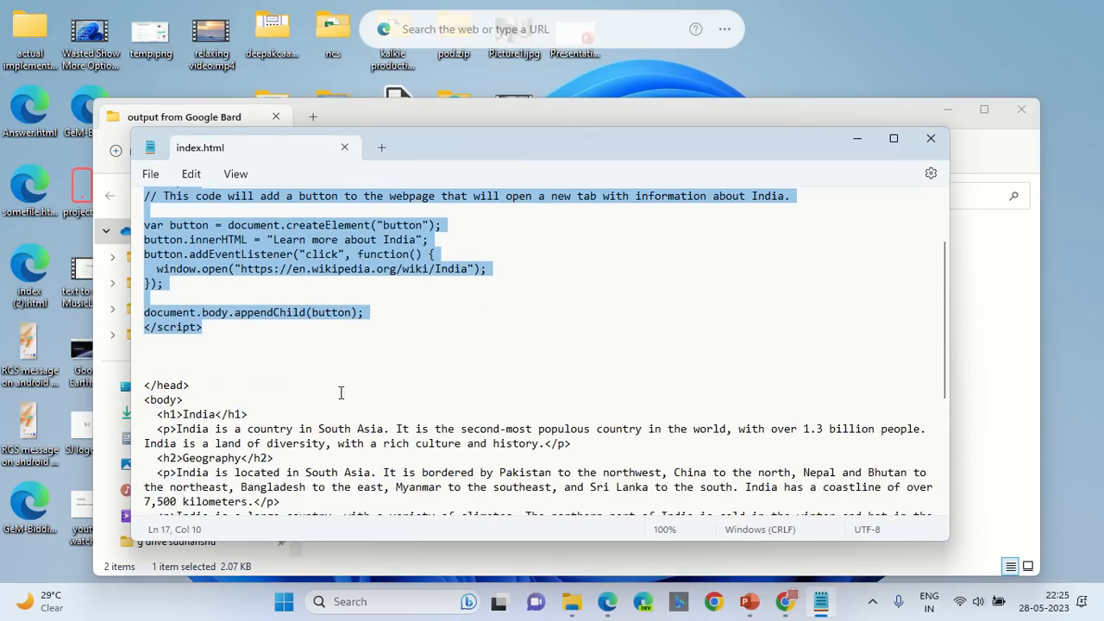
scroll(down, 3)
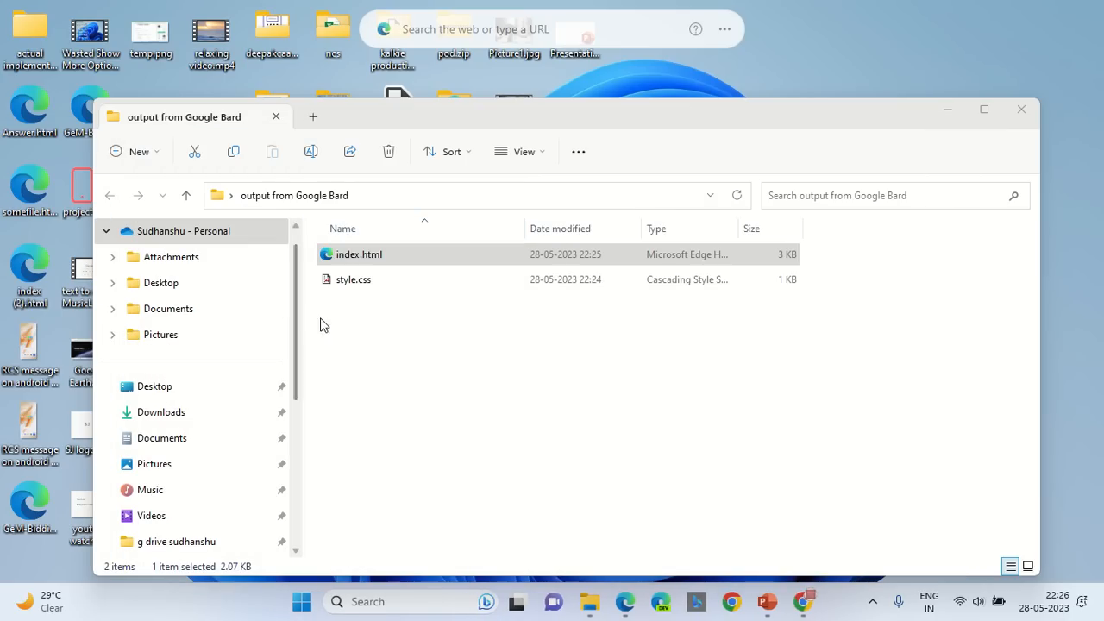
Step: View Bard's index.html in Google Chrome with its Geography, Culture, Economy and Tourism sections
right_click(359, 254)
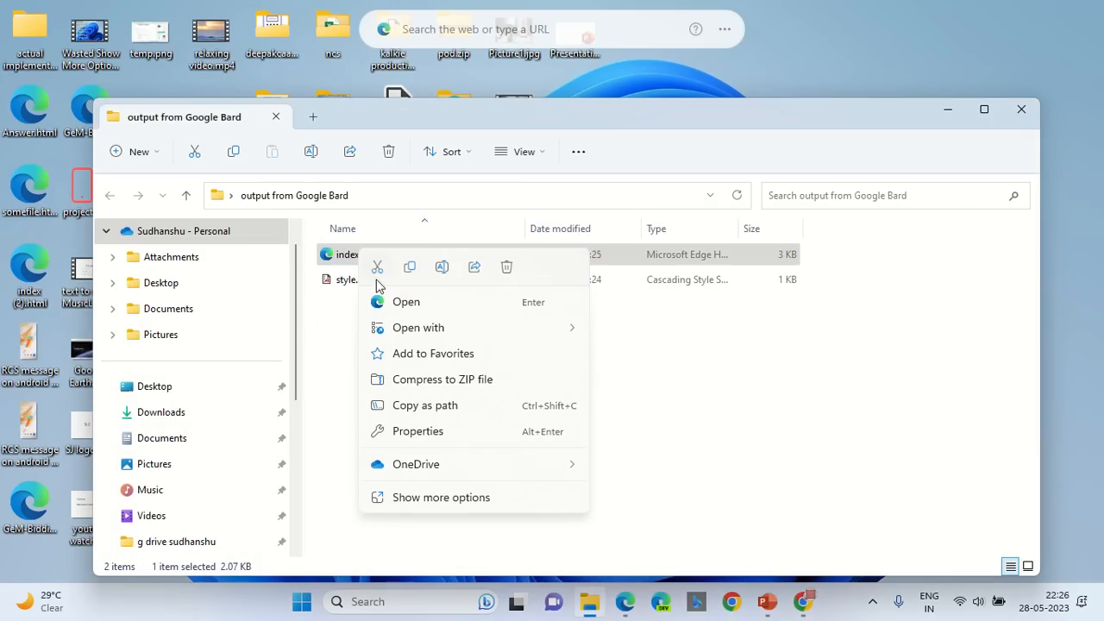
click(405, 300)
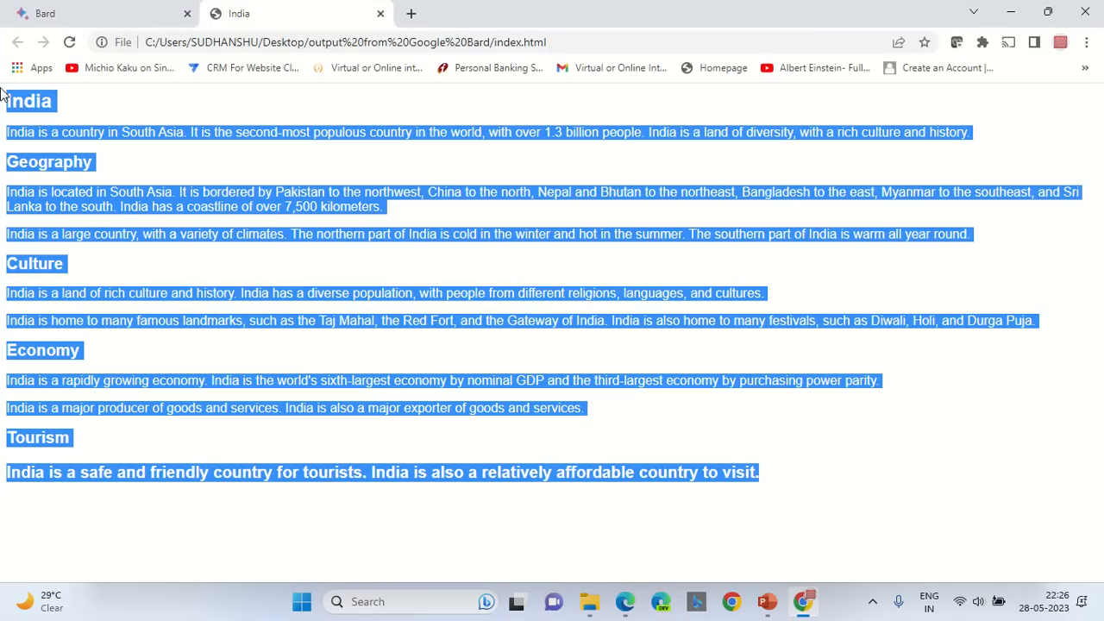
click(459, 217)
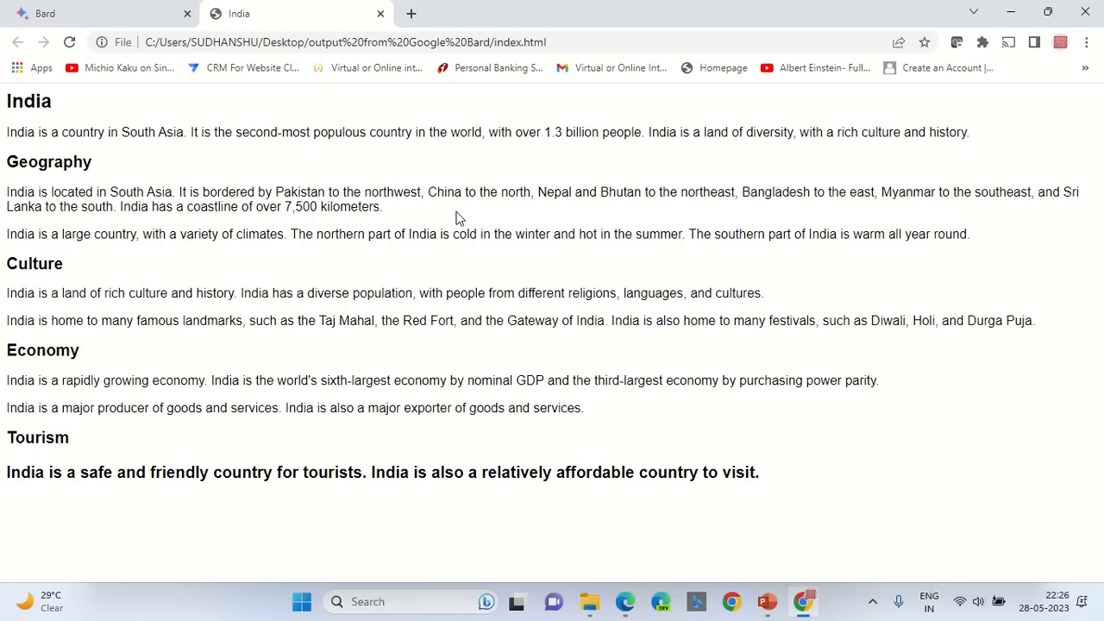
mouse_move(759, 466)
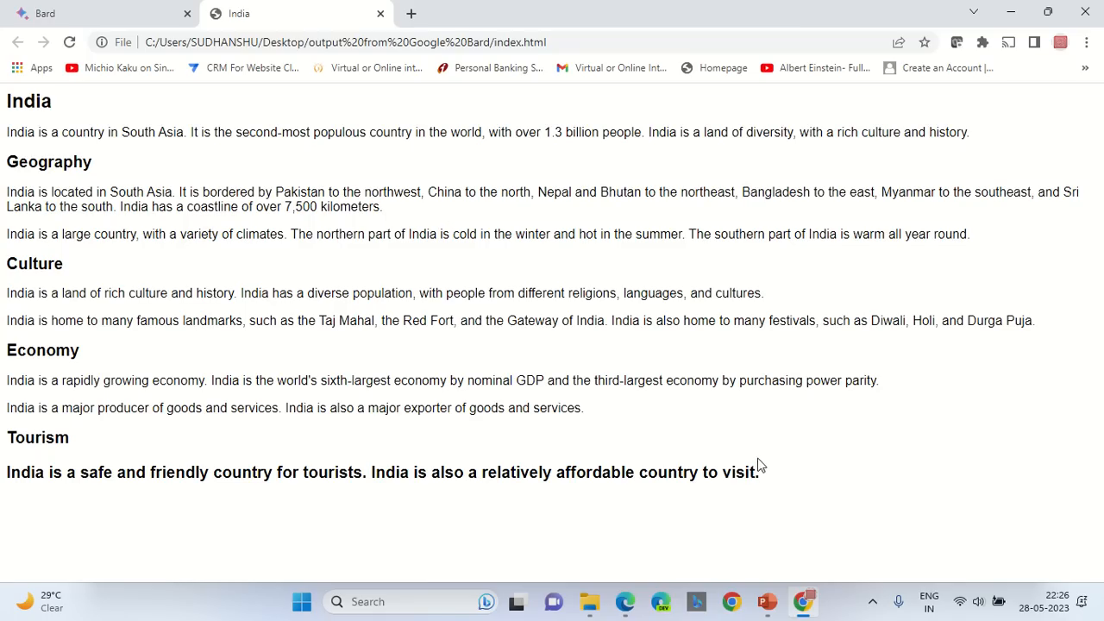
mouse_move(641, 516)
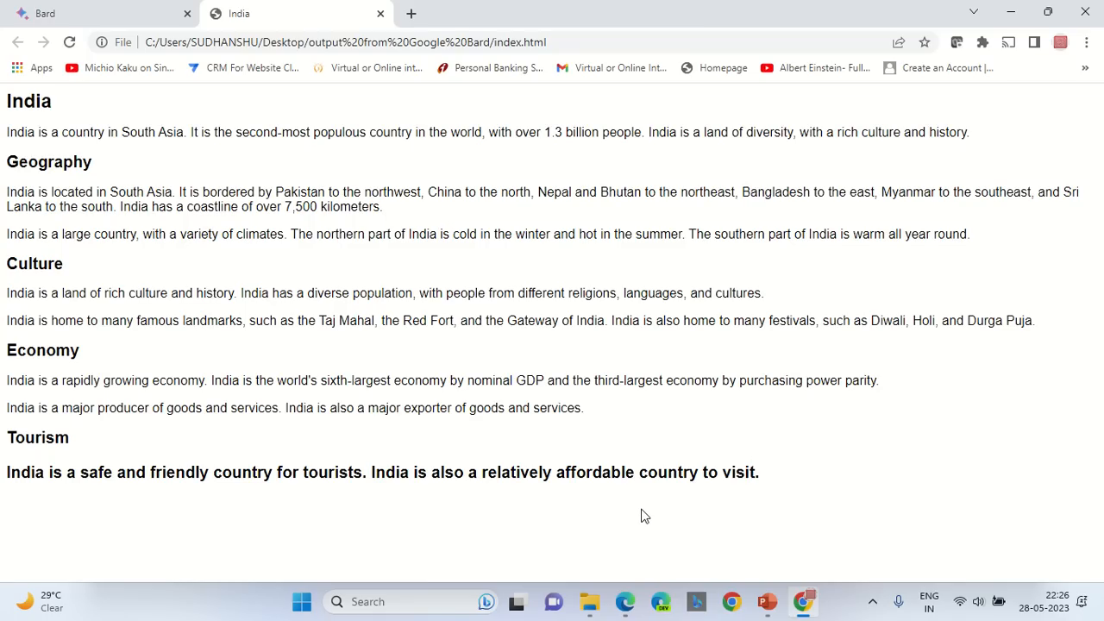
mouse_move(648, 507)
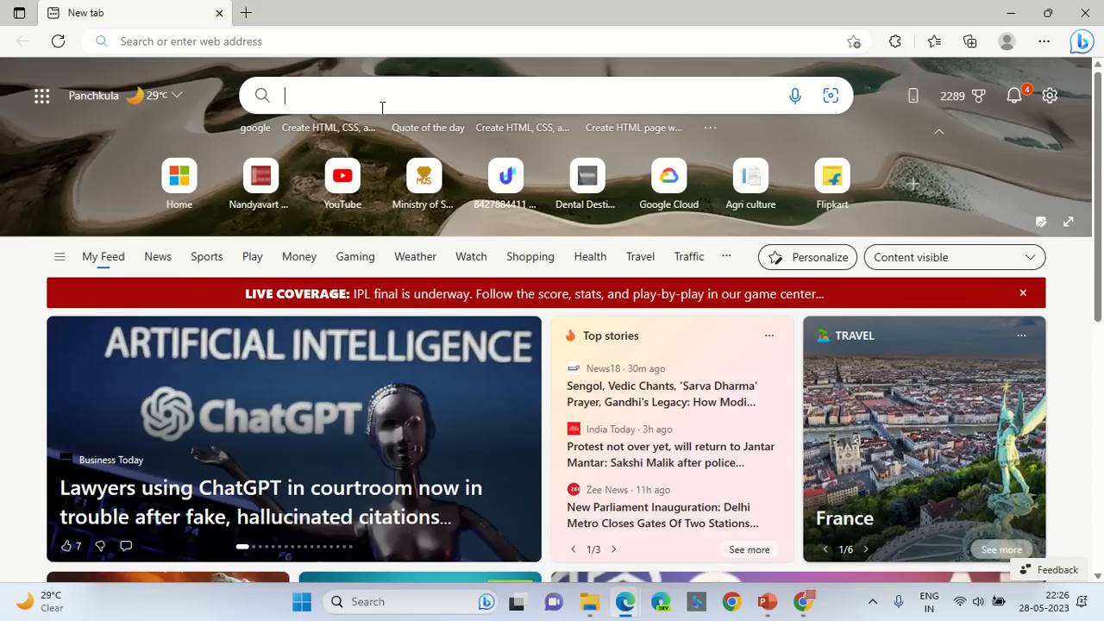
Step: Search Bing for 'Create HTML, CSS, and JavaScript based on India'
text(c)
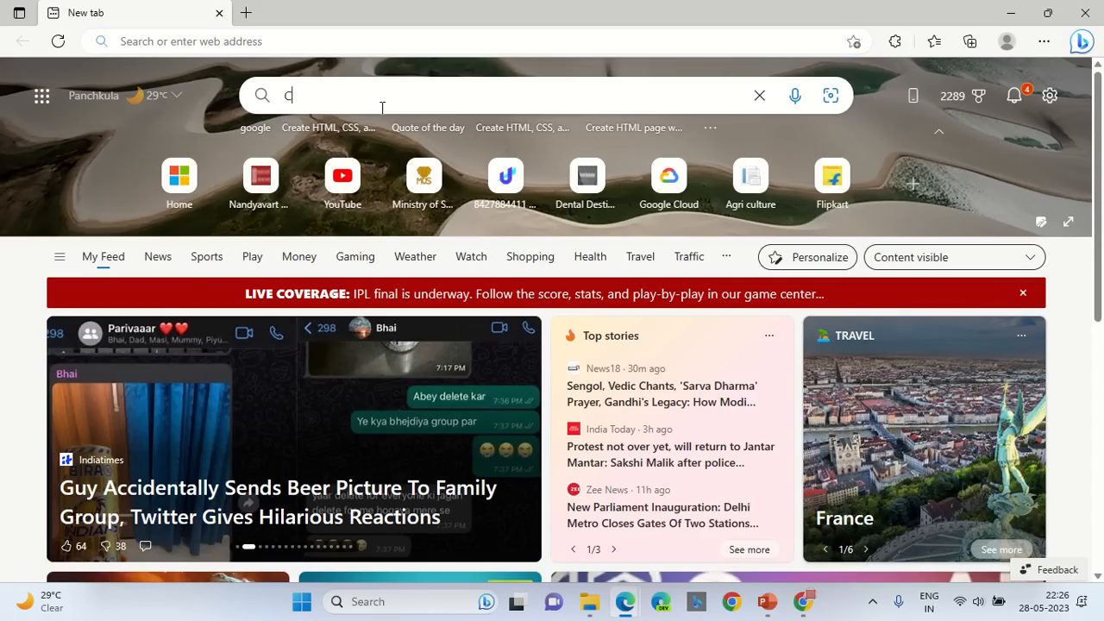
text(reate HTML, CSS,)
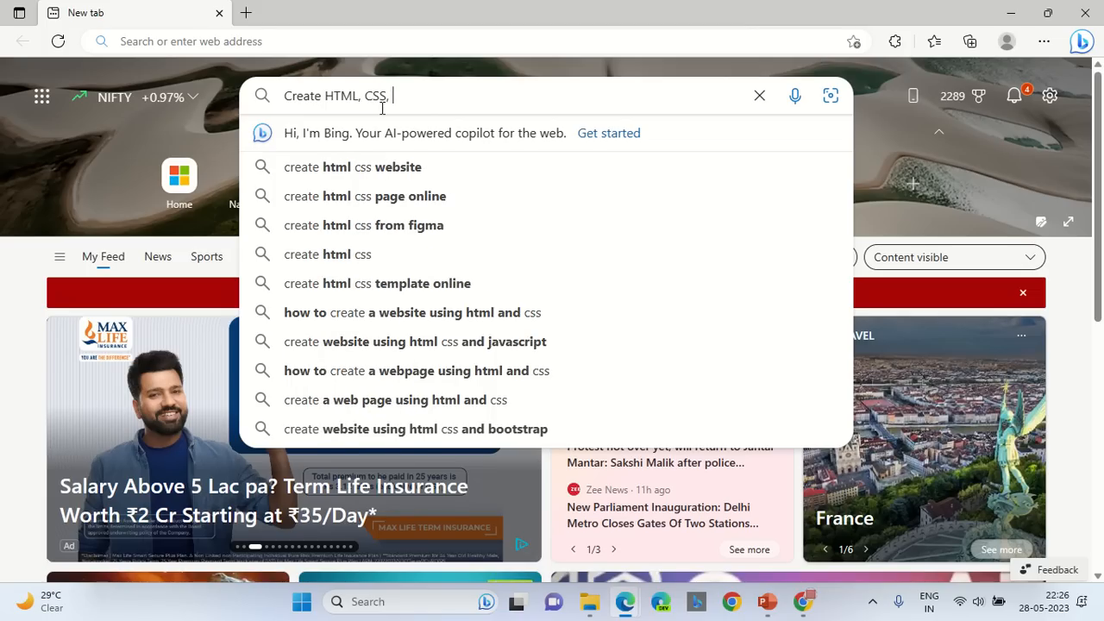
text(and Ja)
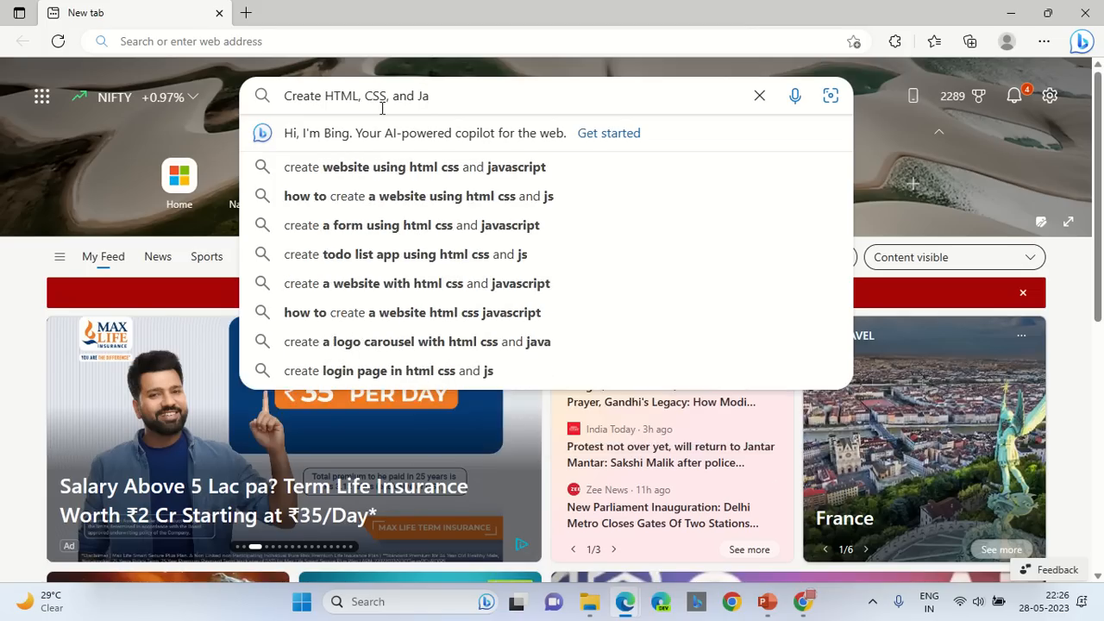
text(vascript)
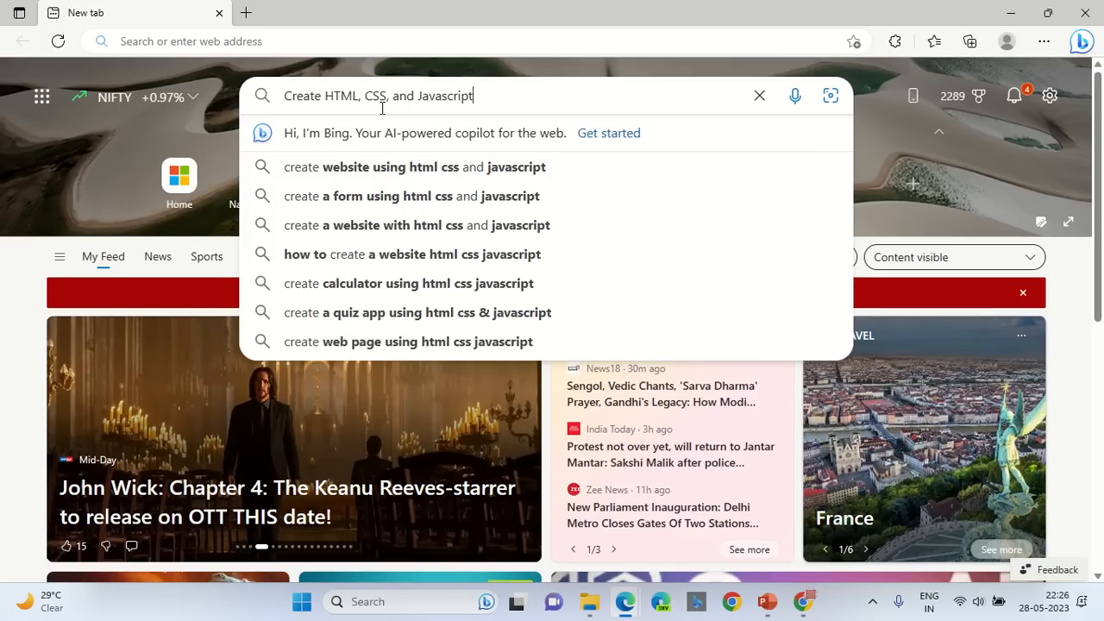
key(Backspace)
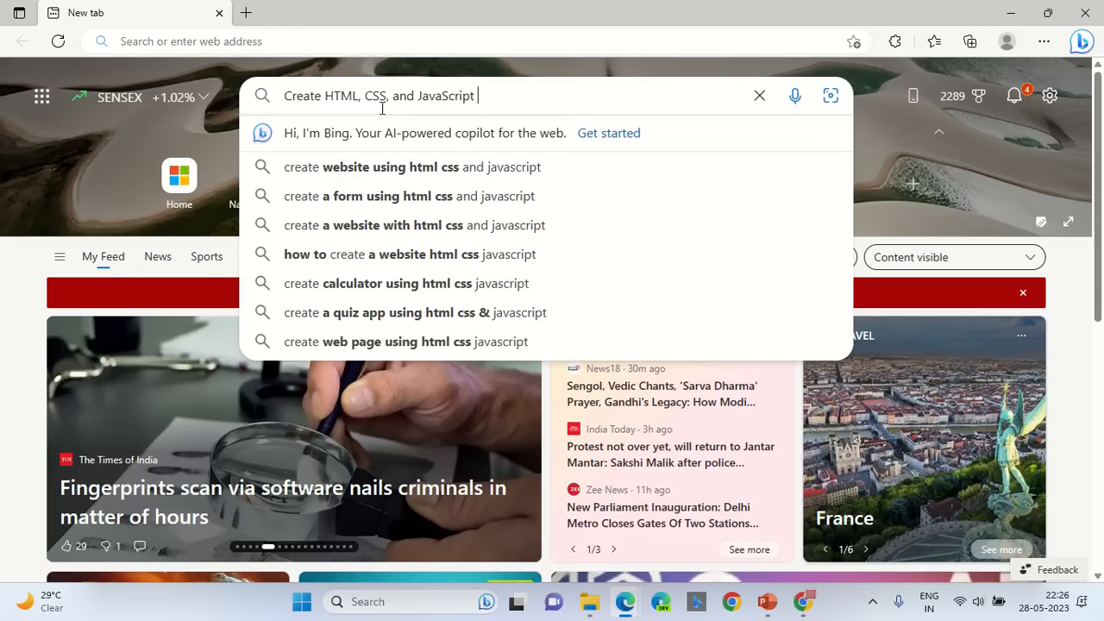
text(based o)
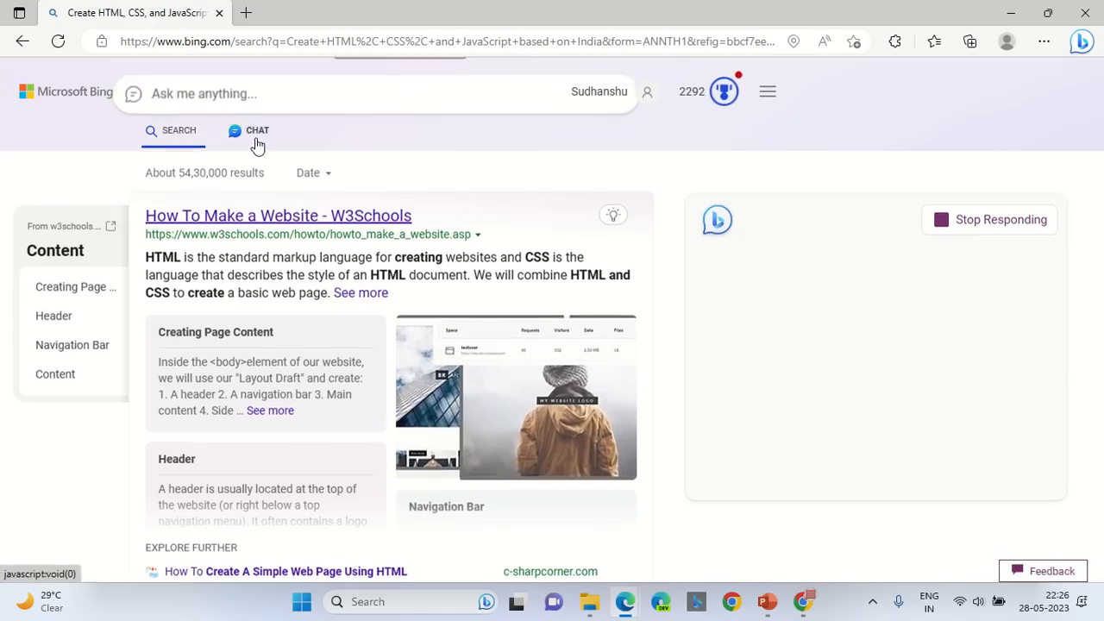
Step: Review Bing Chat's full code answer showing India's flag and facts
click(257, 131)
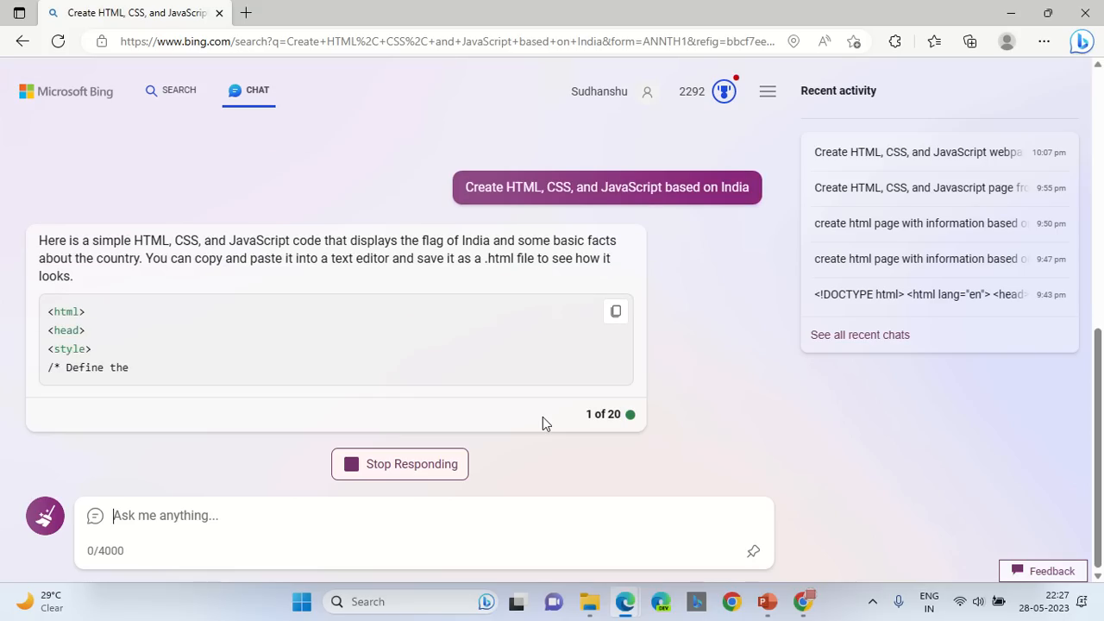
scroll(down, 3)
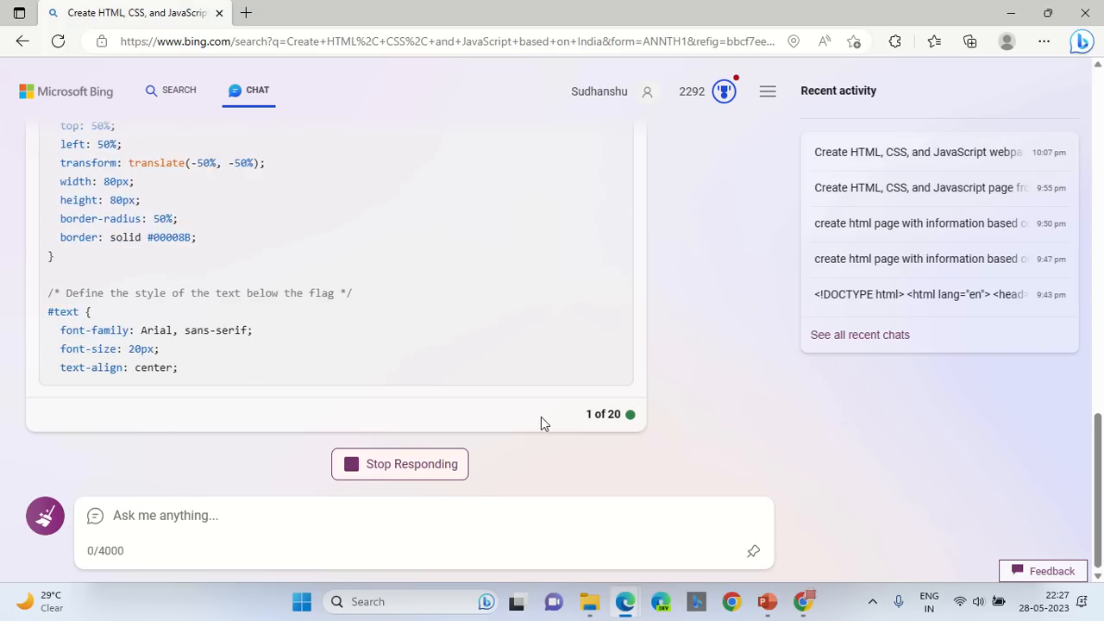
scroll(down, 3)
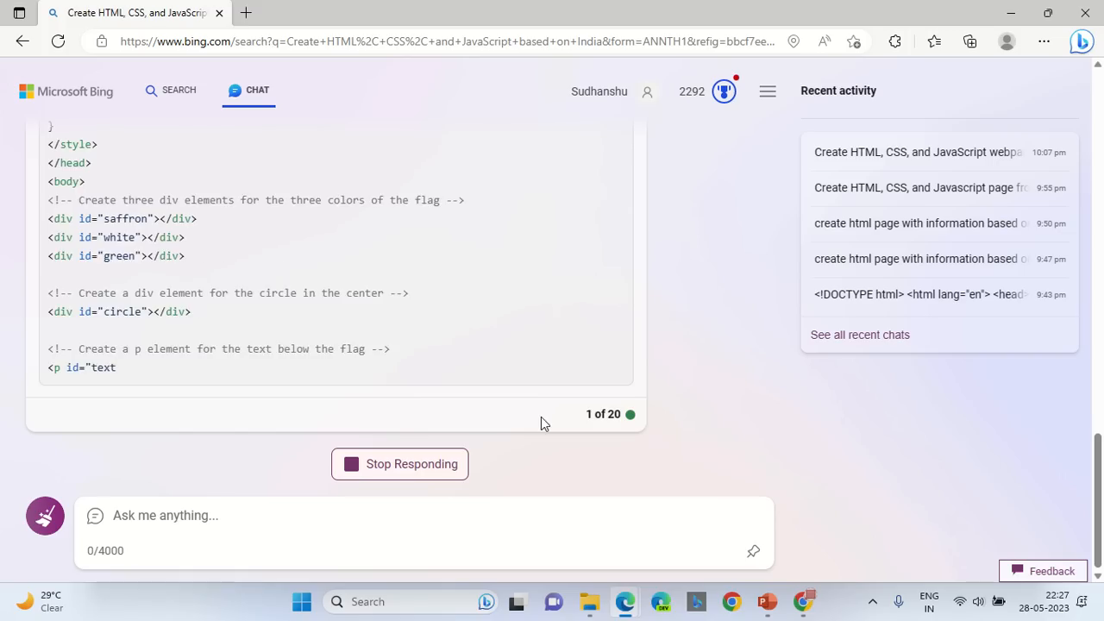
scroll(down, 3)
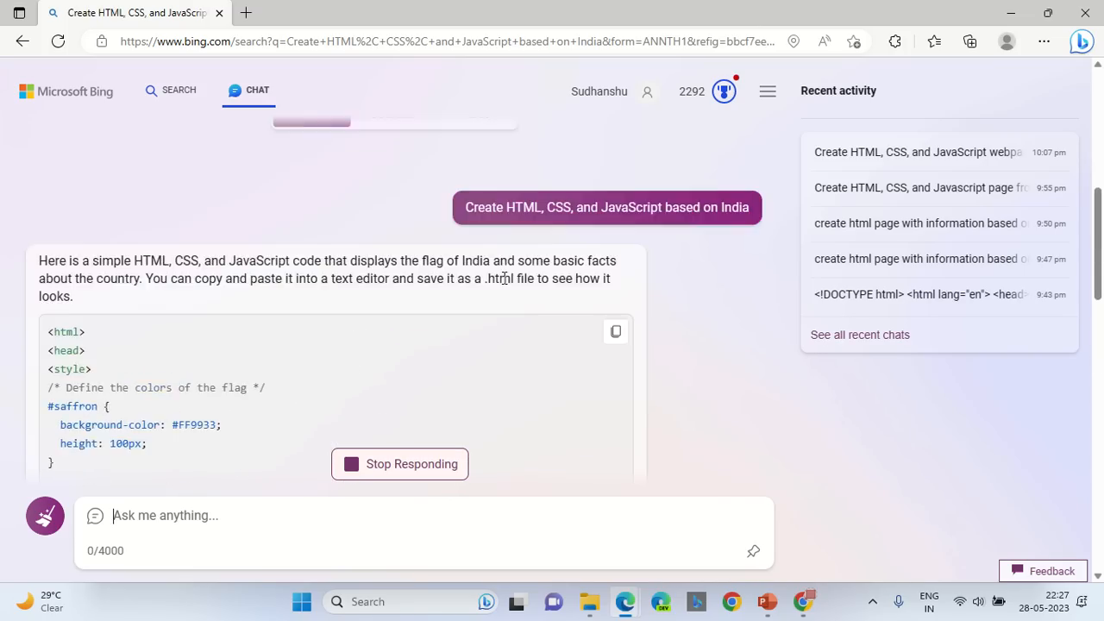
scroll(down, 3)
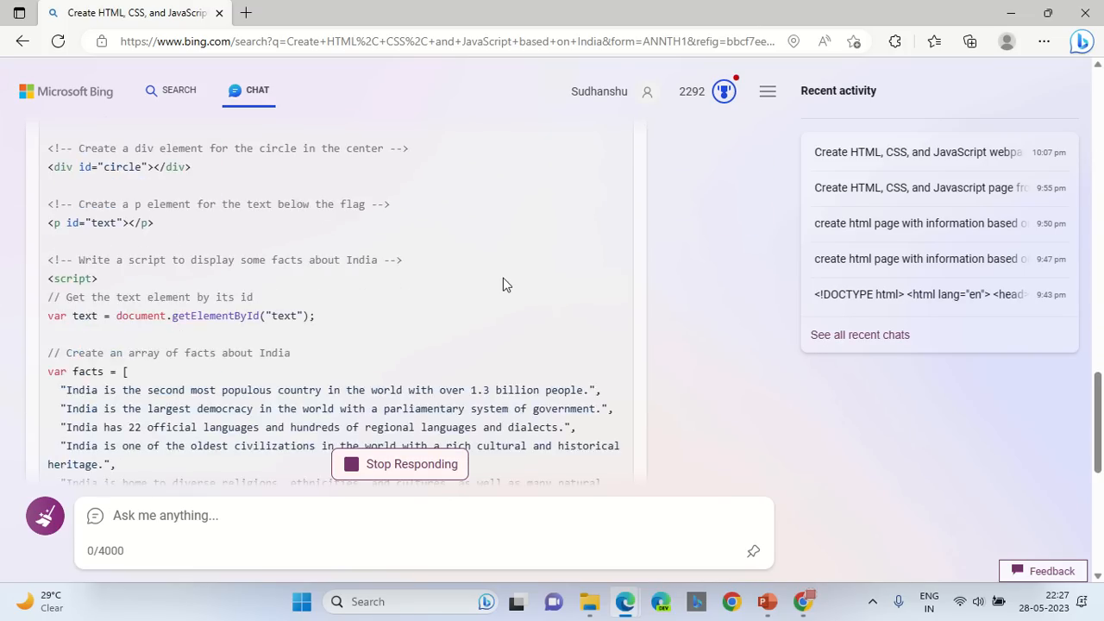
scroll(down, 3)
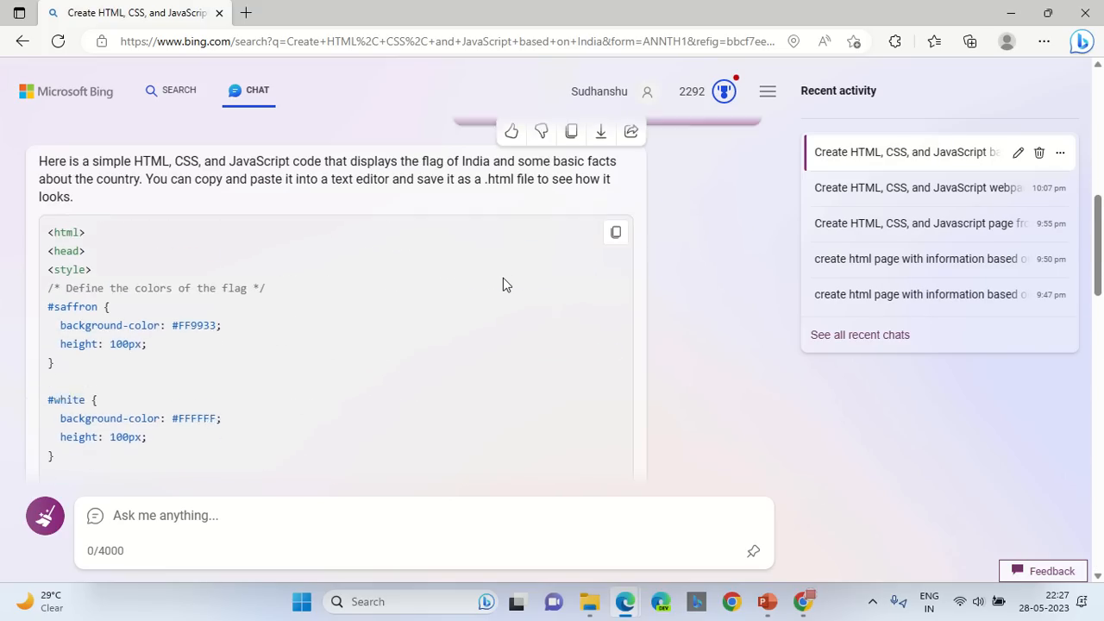
scroll(down, 3)
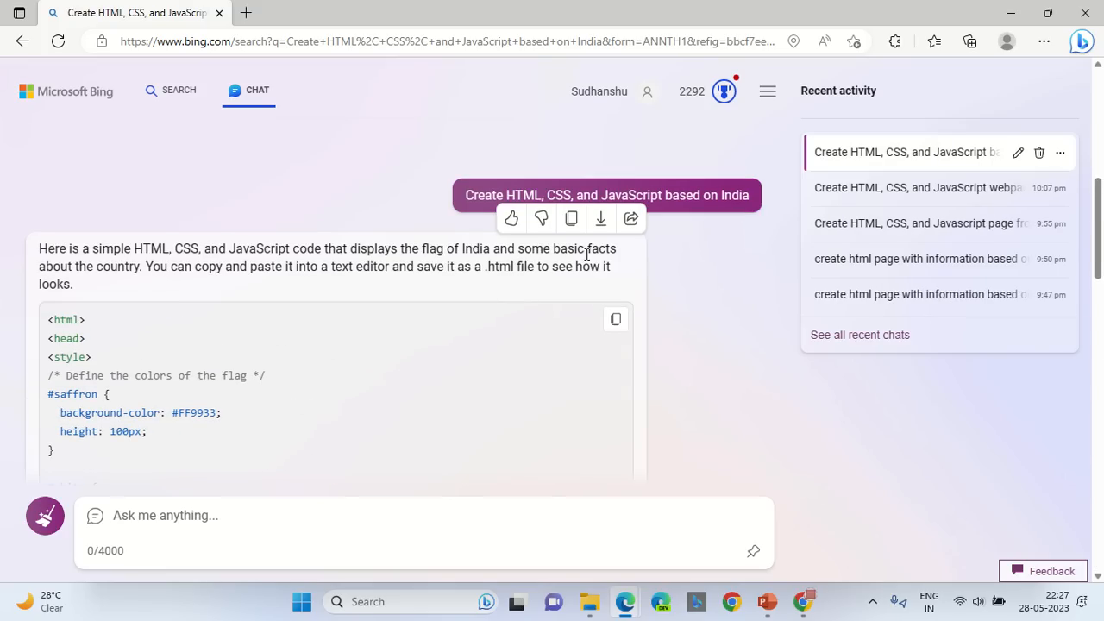
mouse_move(600, 217)
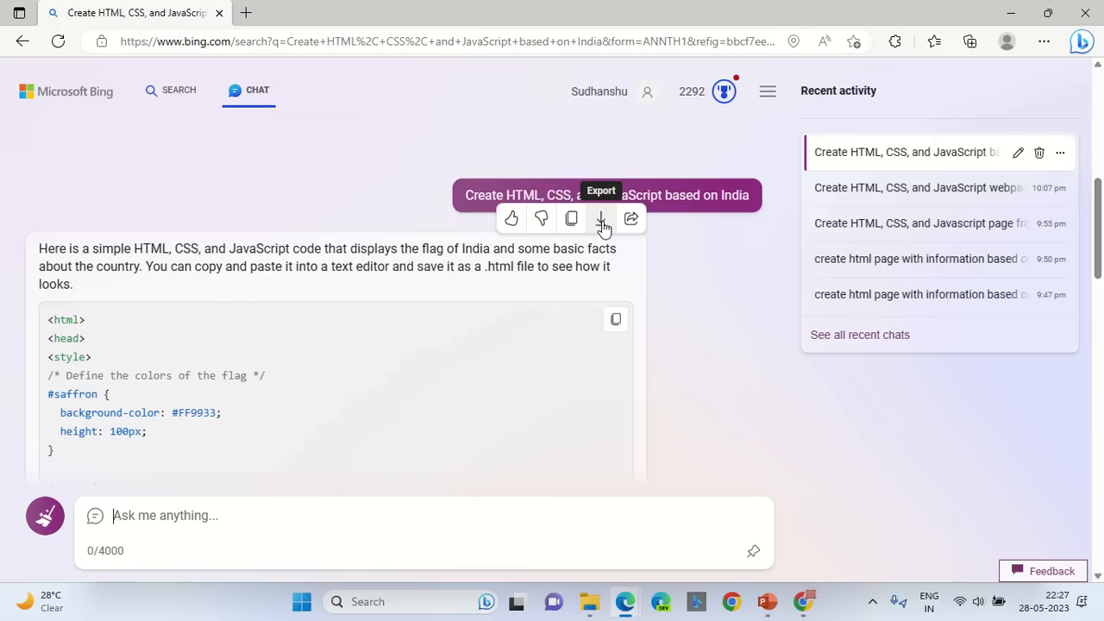
Step: Export the Bing Chat answer as text and save it to the Desktop as 1.html
click(600, 217)
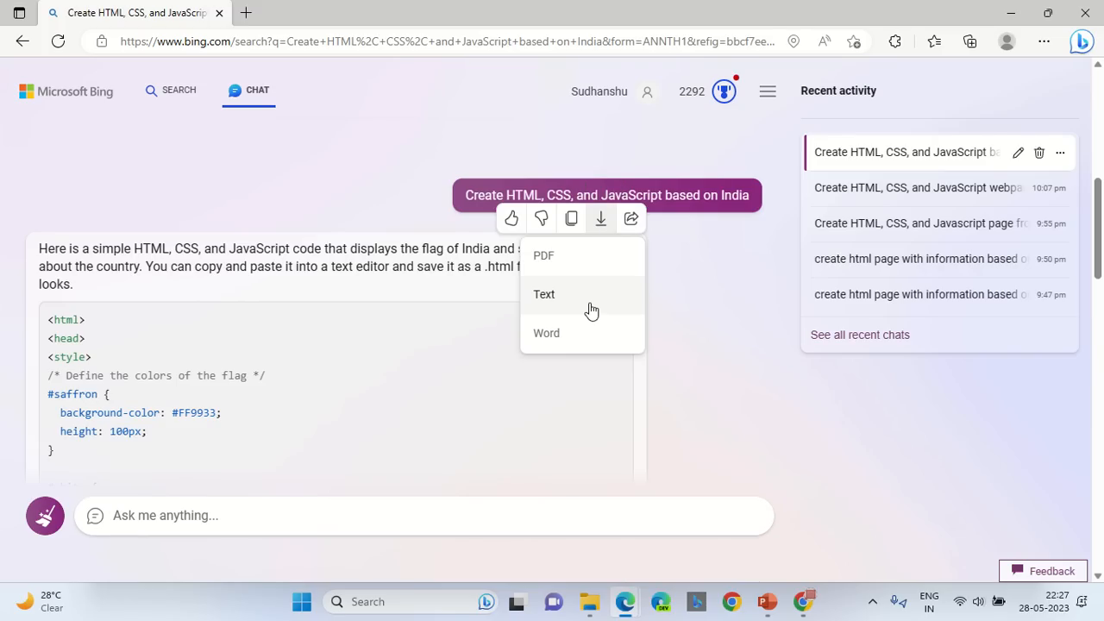
click(543, 293)
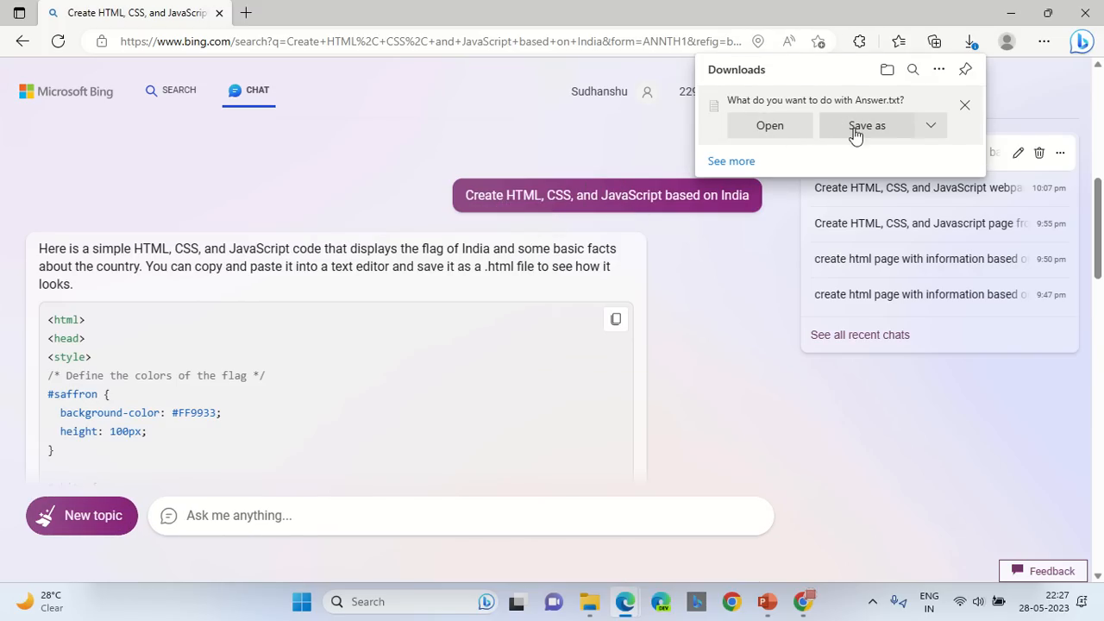
click(866, 124)
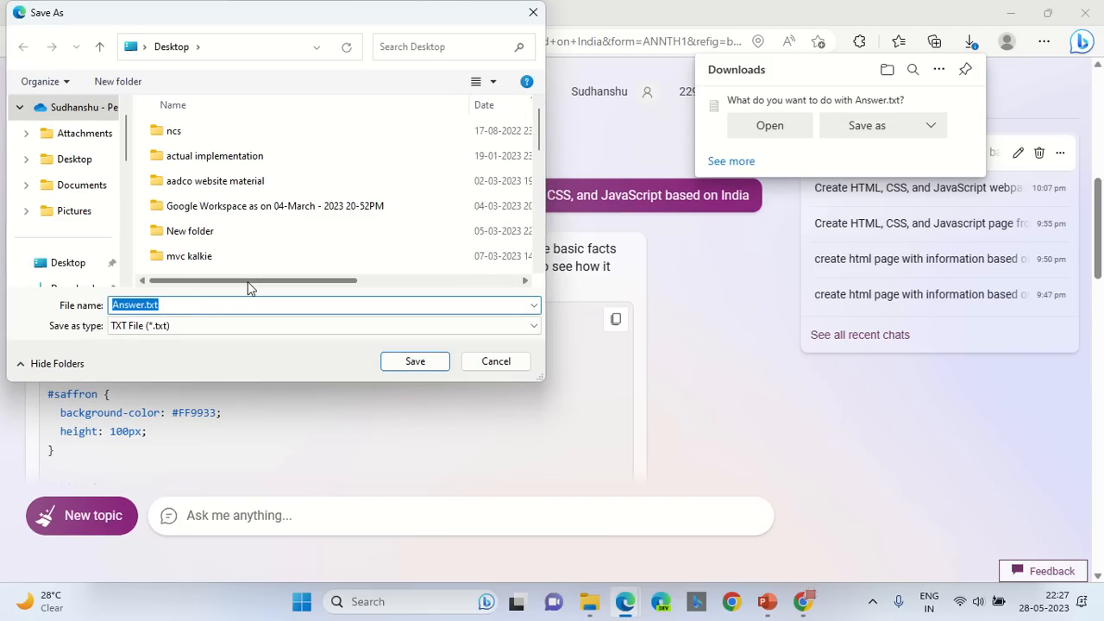
text(myfilefrommicrosoft)
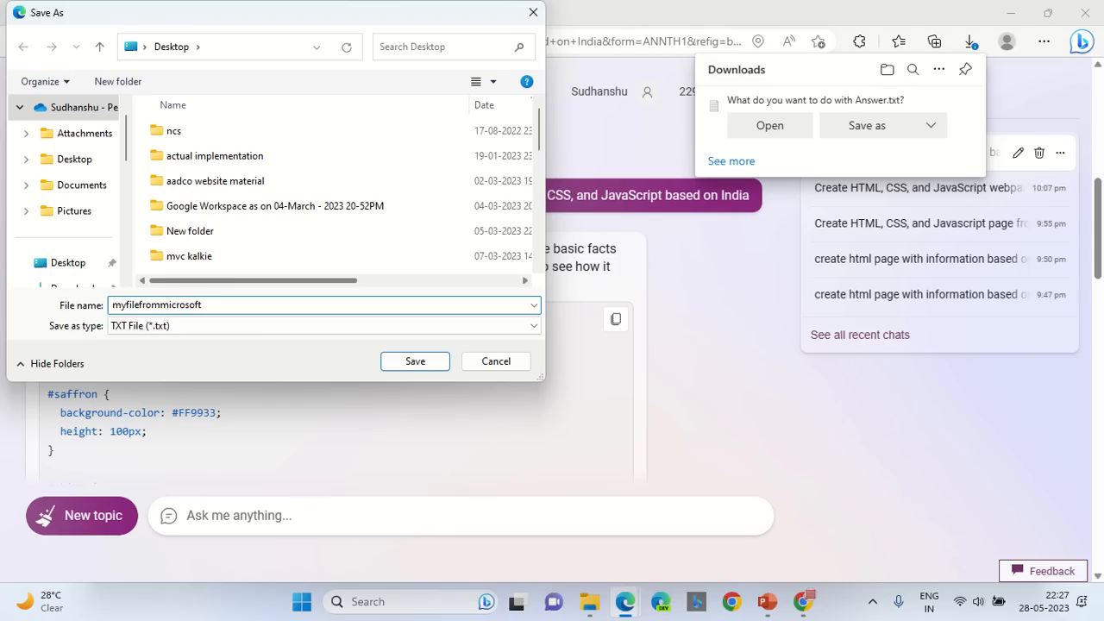
text(.htm)
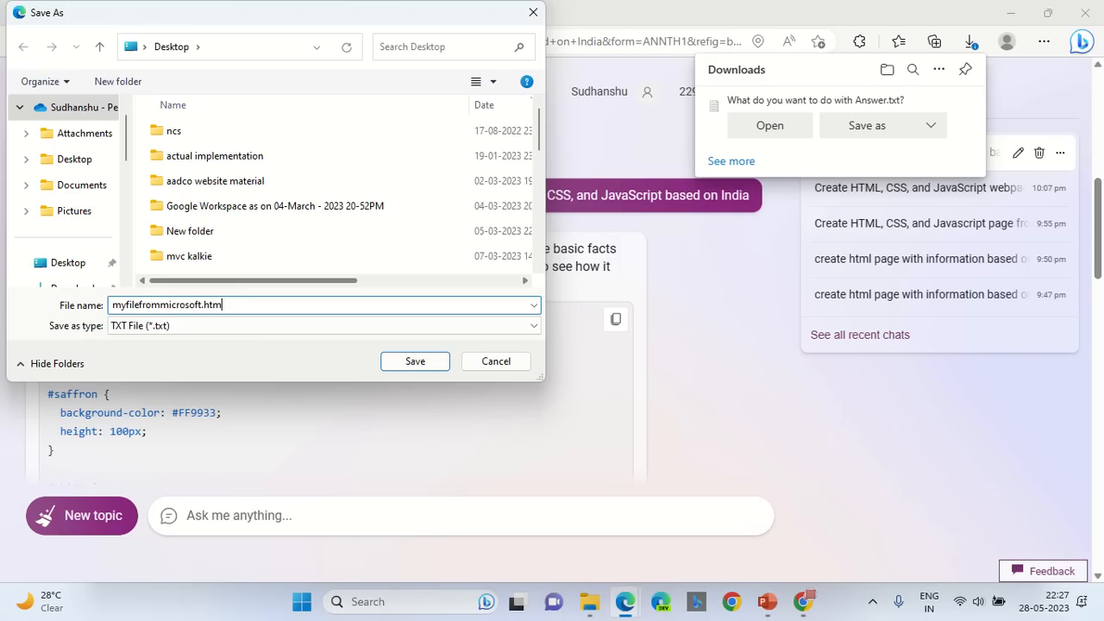
text(1)
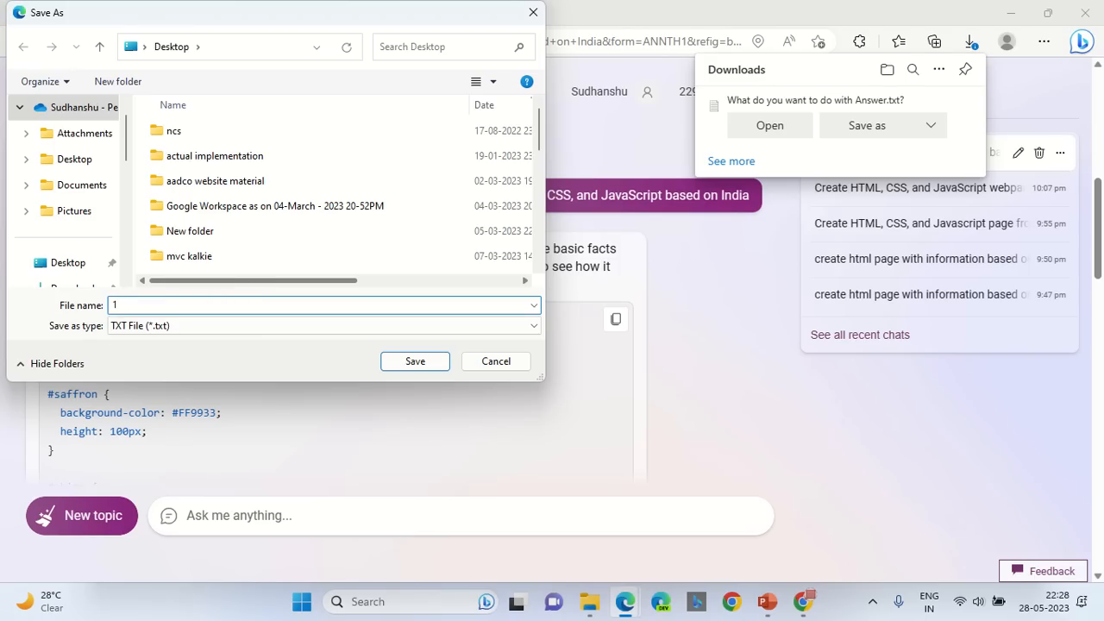
text(.html)
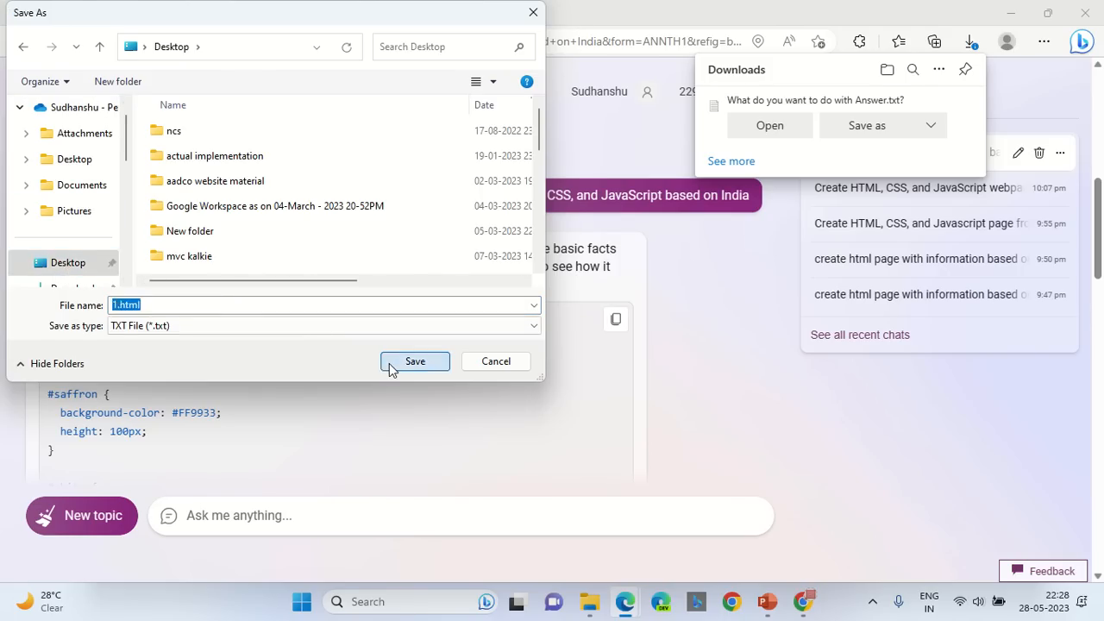
click(414, 361)
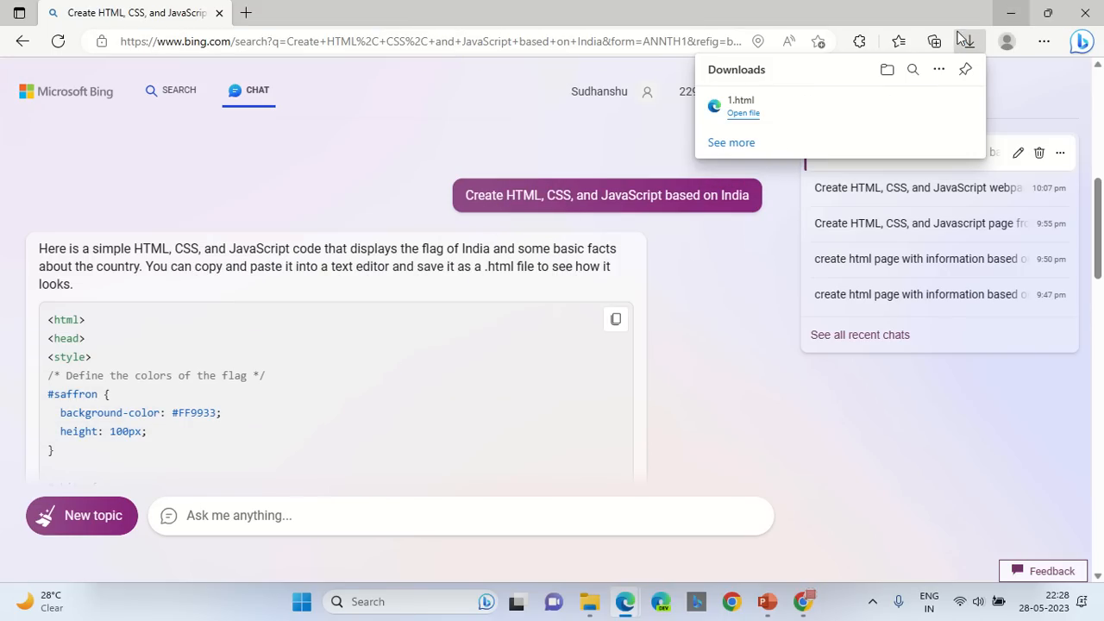
Step: View the downloaded 1.html rendering India's flag, then return to the Bing Chat conversation
click(742, 113)
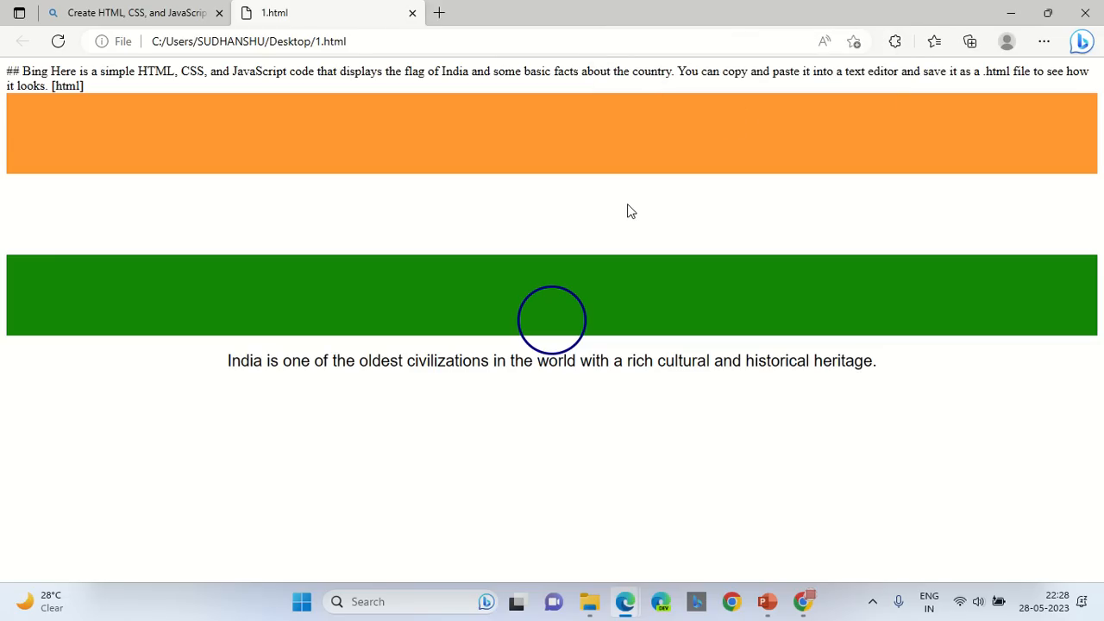
mouse_move(628, 210)
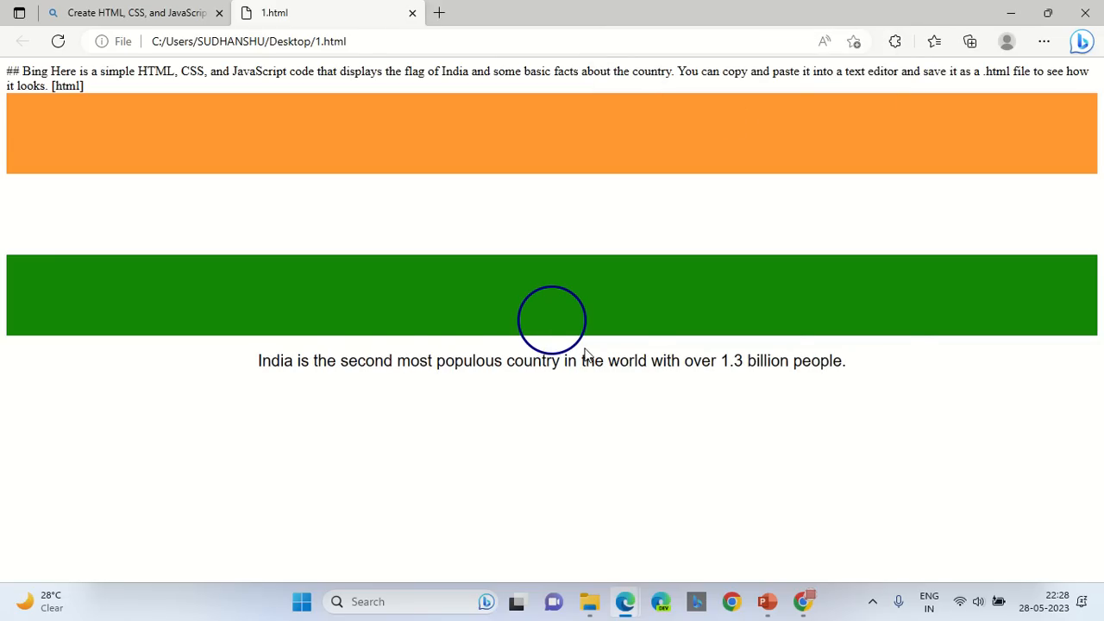
mouse_move(512, 171)
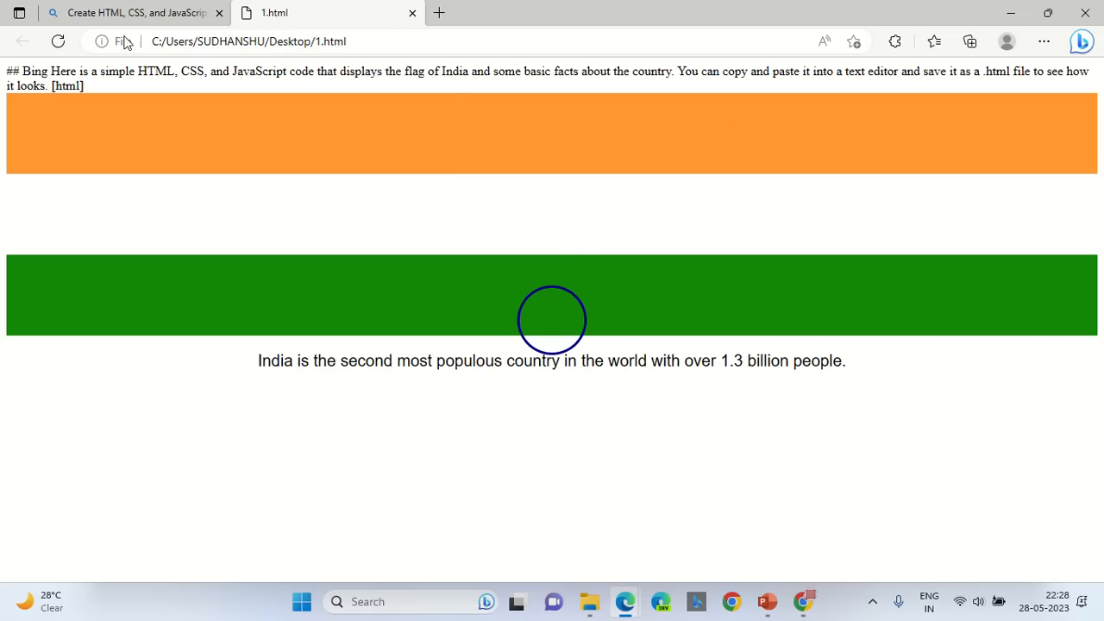
click(129, 12)
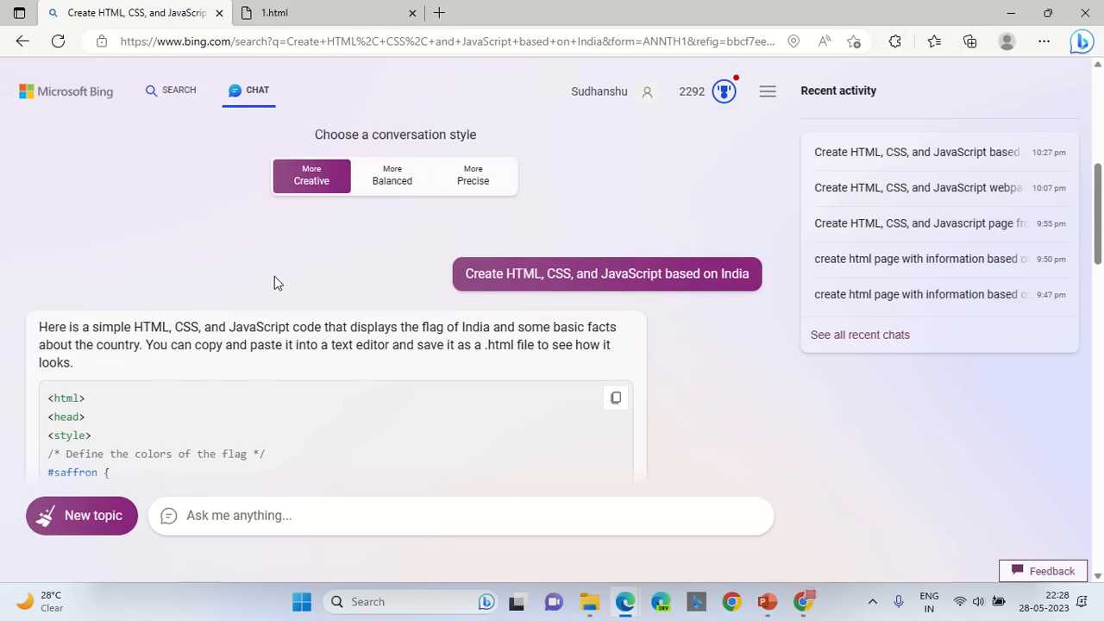
Step: Send Bing Chat the prompt 'Create HTML, CSS and JavaScript webpage based on India' and watch the reply
scroll(down, 3)
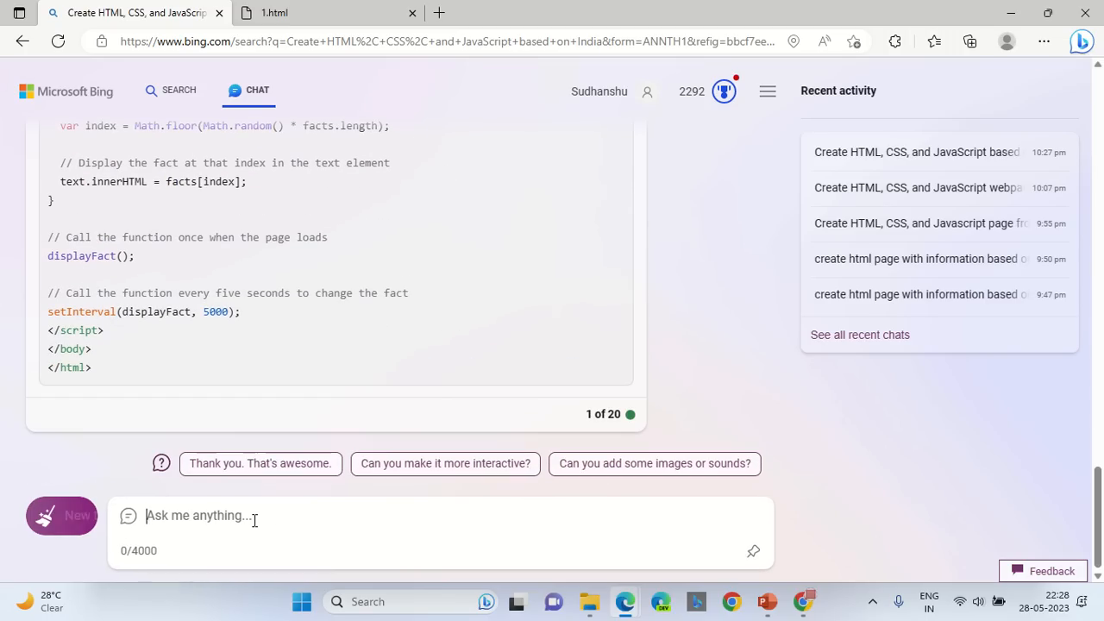
text(Create HTML)
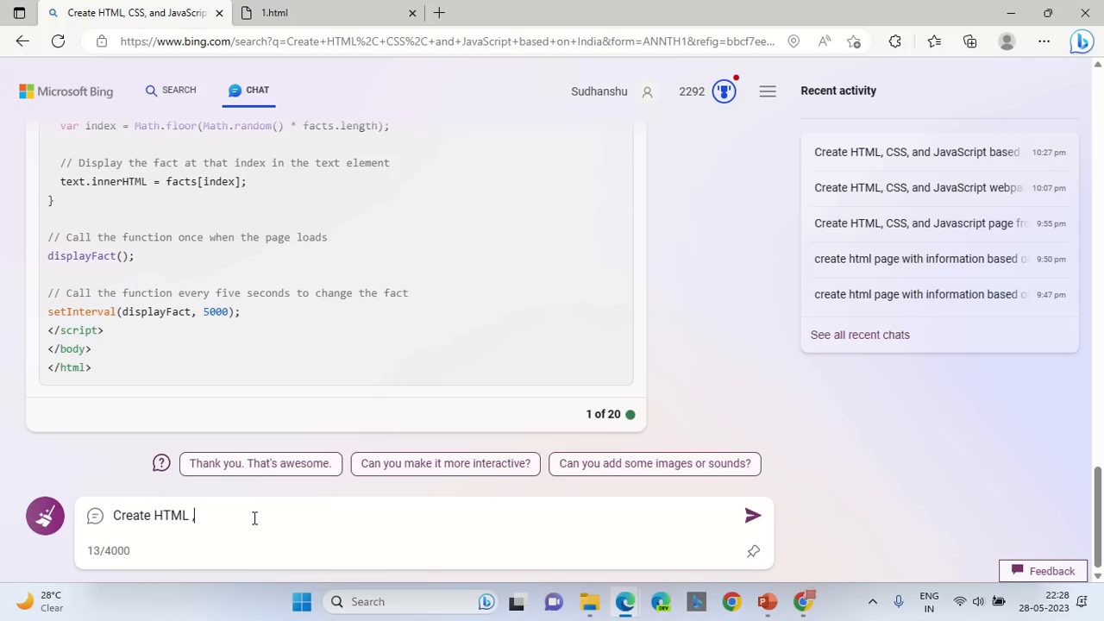
text(, CSS and)
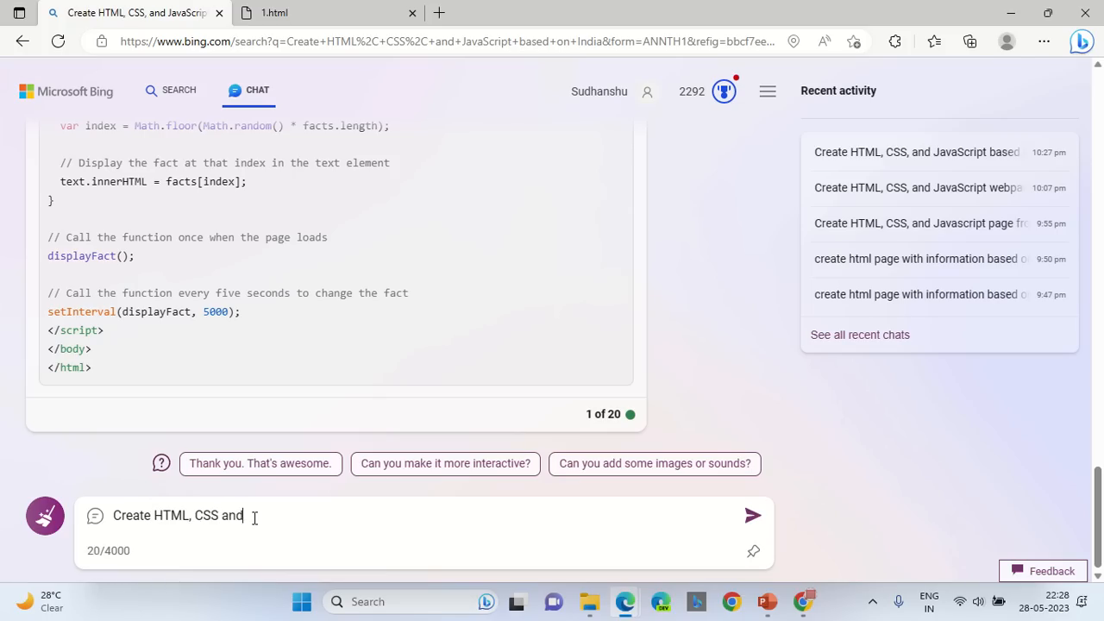
text(Java)
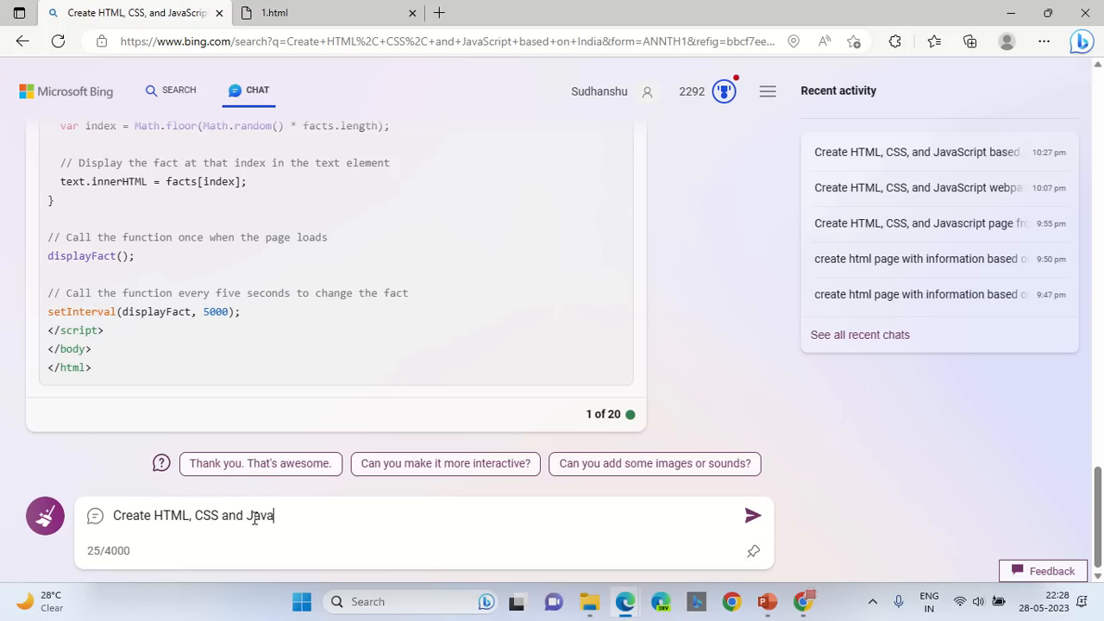
text(Script webpage based on I)
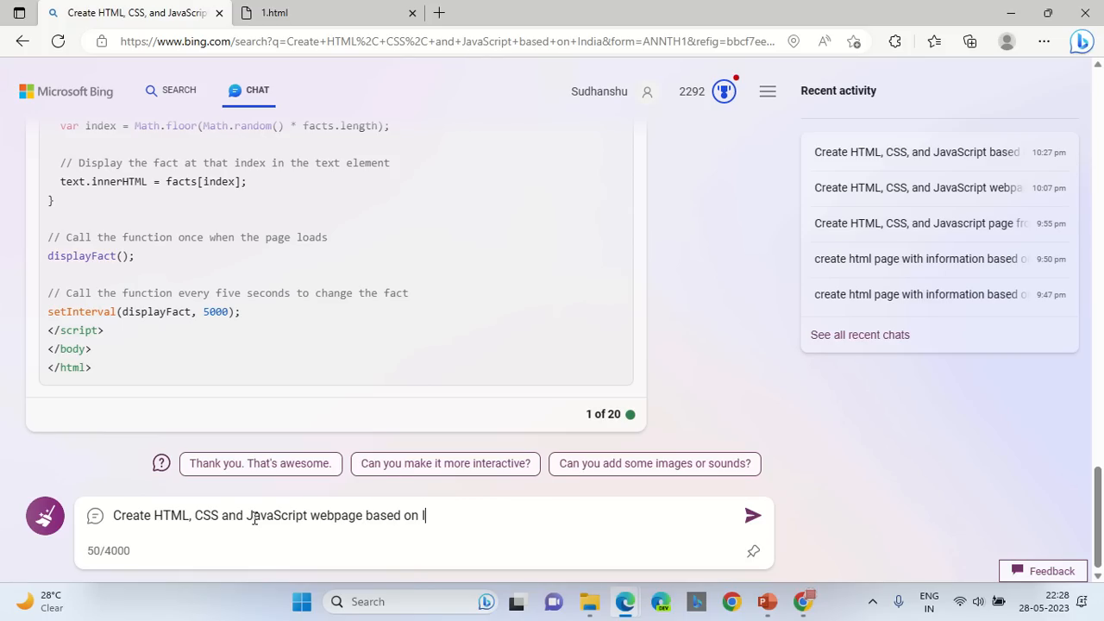
click(752, 514)
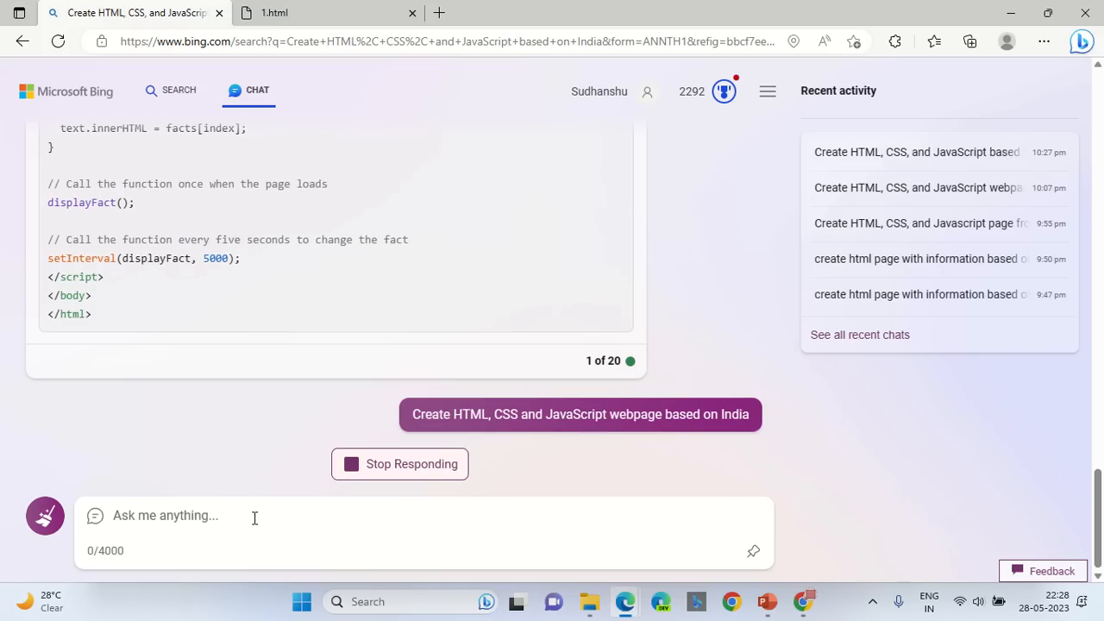
mouse_move(317, 442)
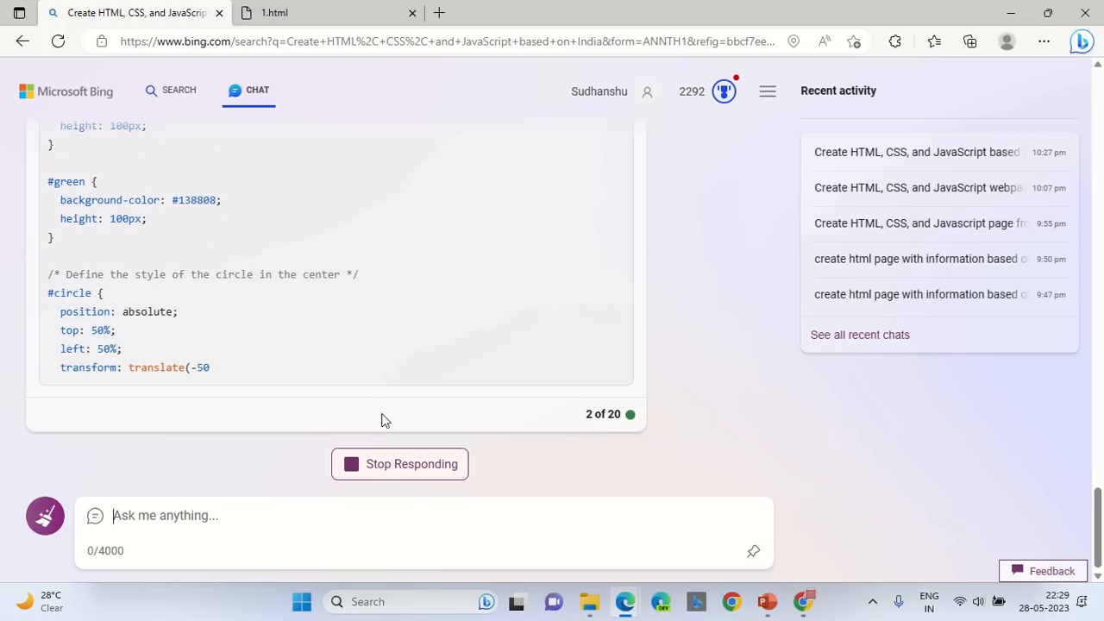
scroll(down, 3)
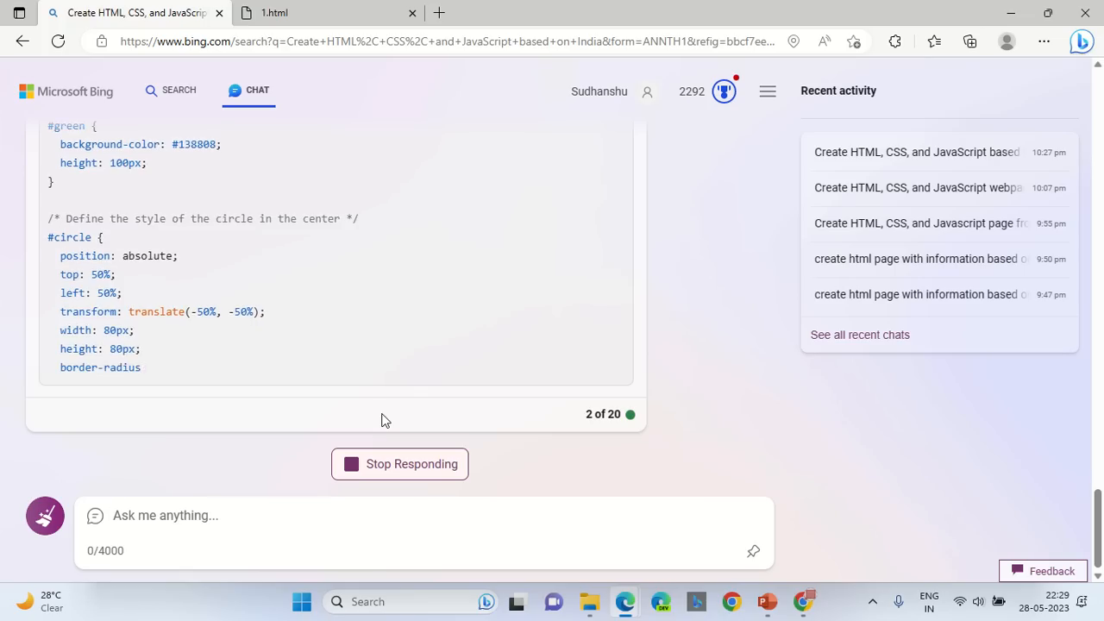
scroll(down, 3)
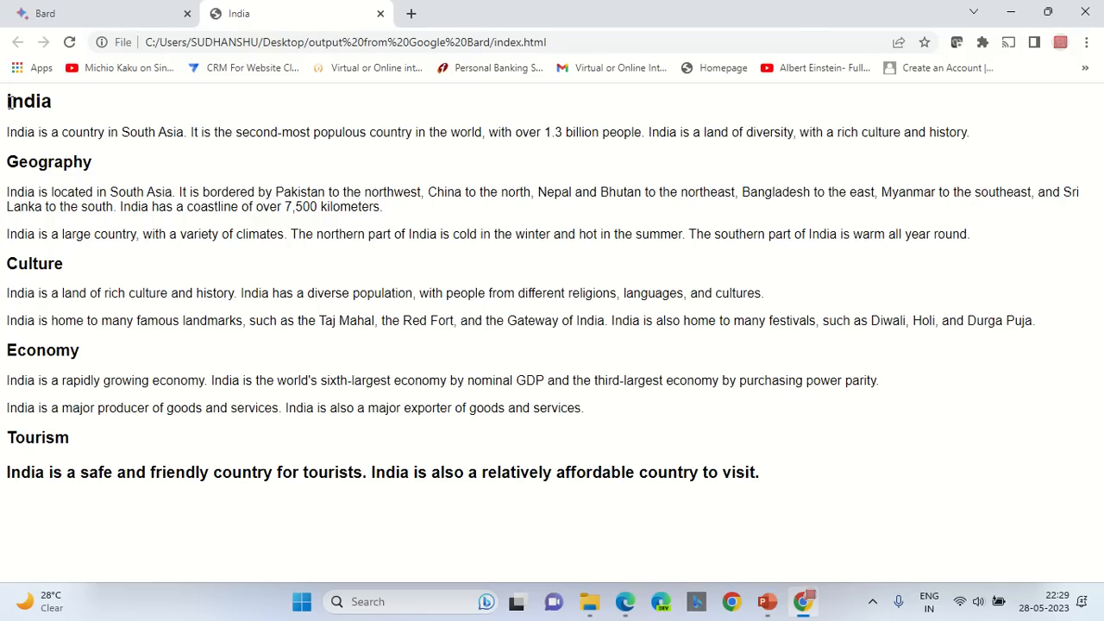
Step: Look over Bard's India page text in Chrome, then bring the Bing Chat window back in front
key(ctrl+a)
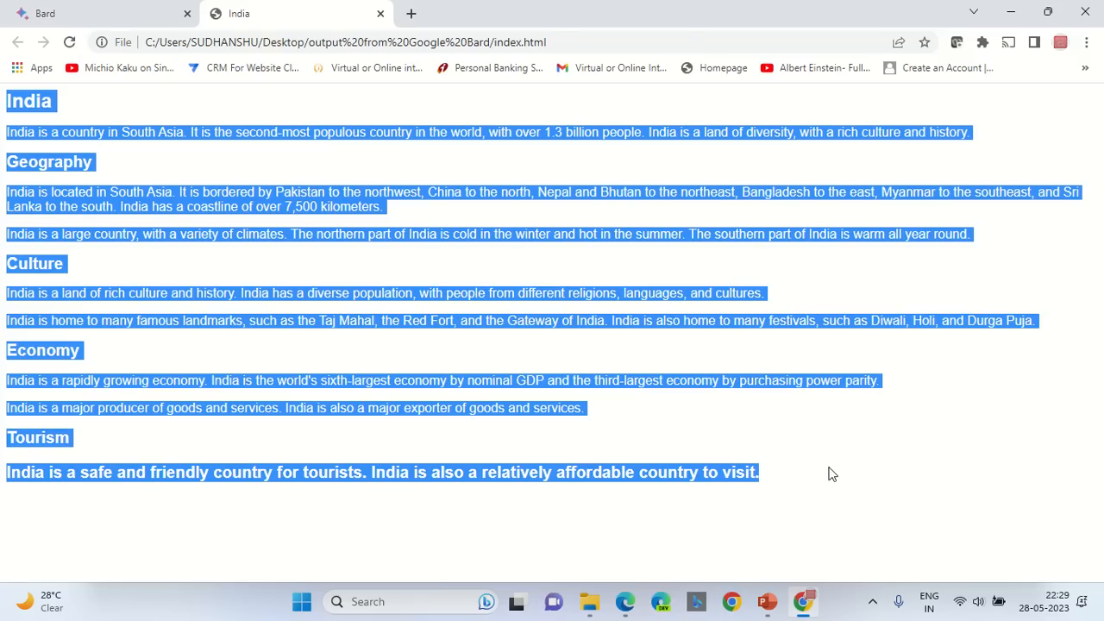
mouse_move(345, 290)
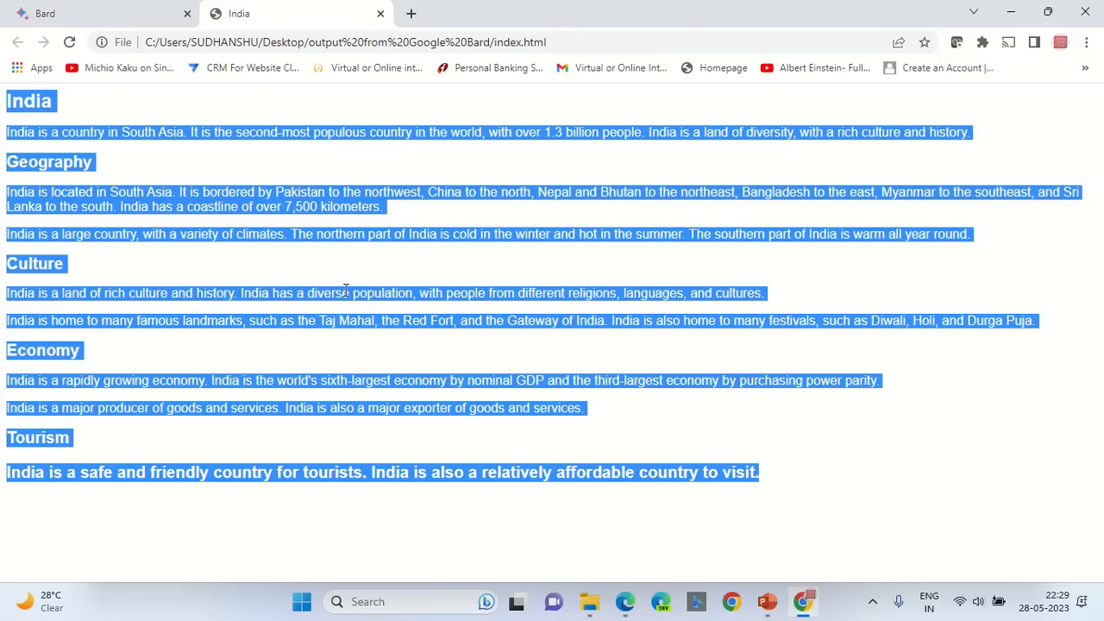
click(100, 13)
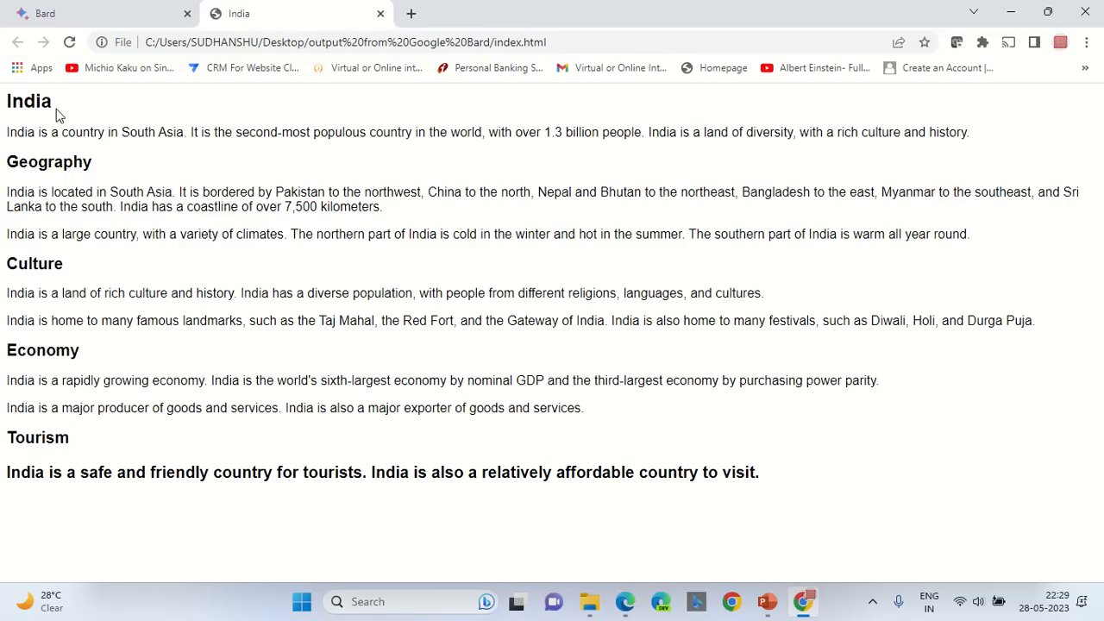
mouse_move(801, 500)
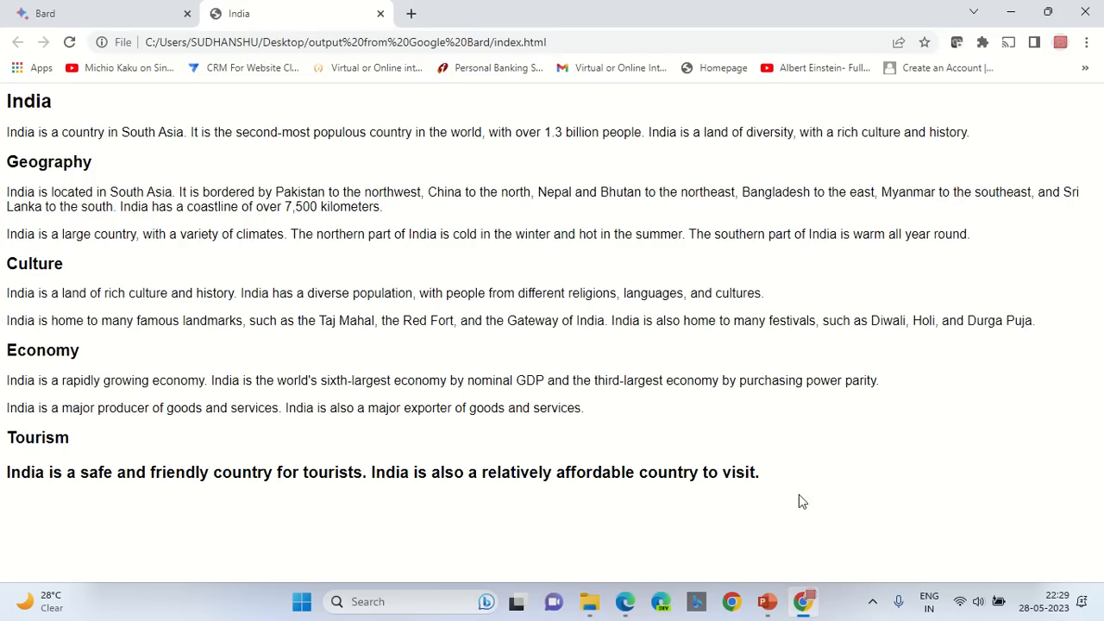
drag(7, 163, 914, 191)
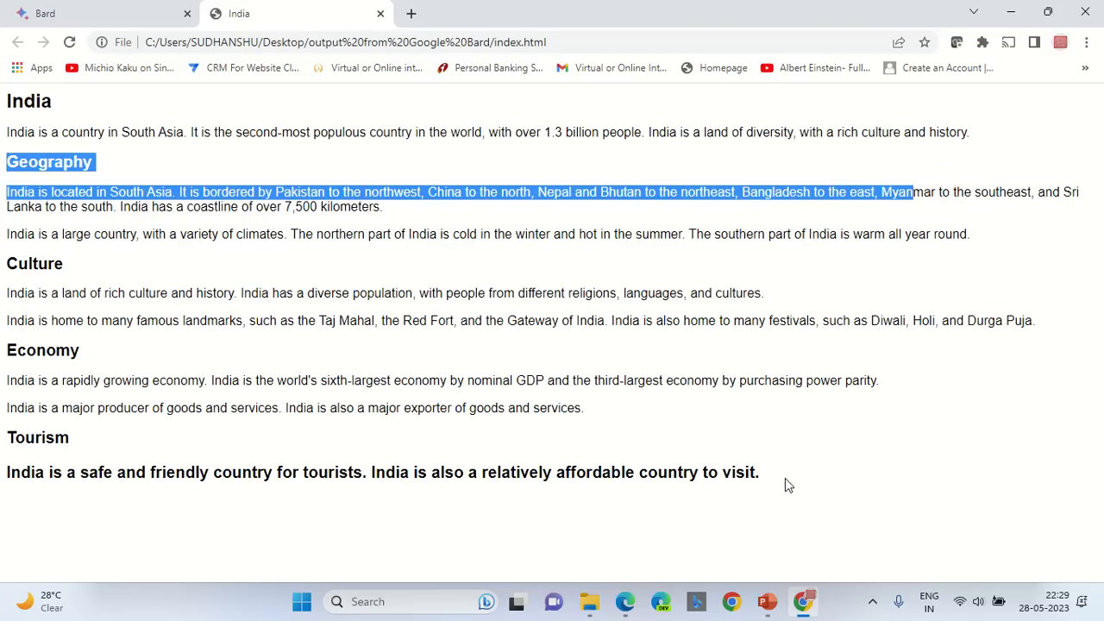
click(588, 600)
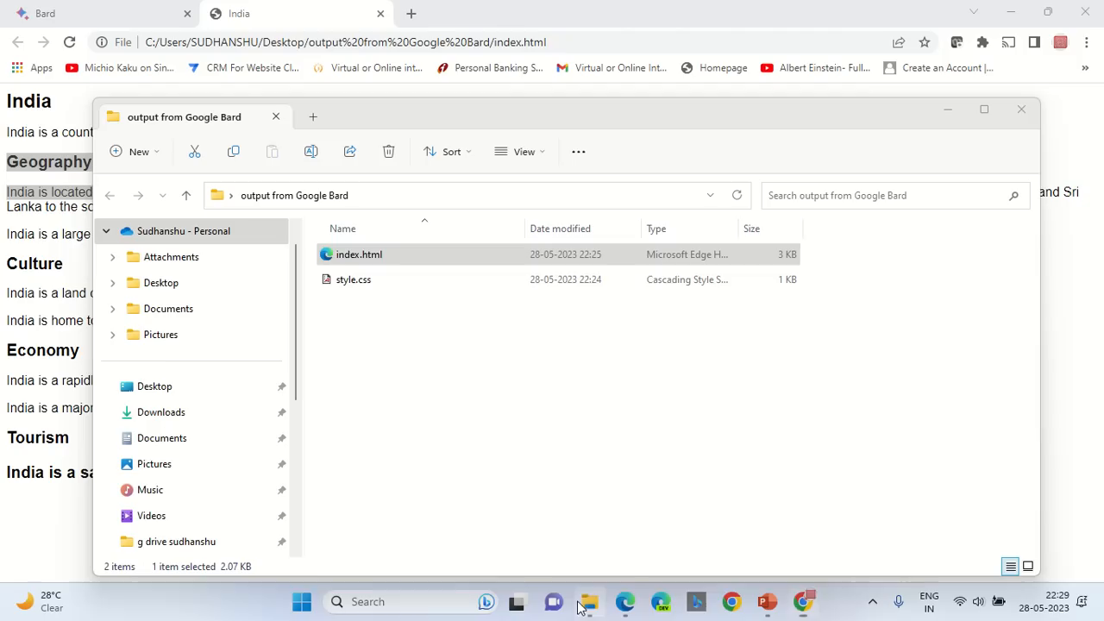
mouse_move(624, 601)
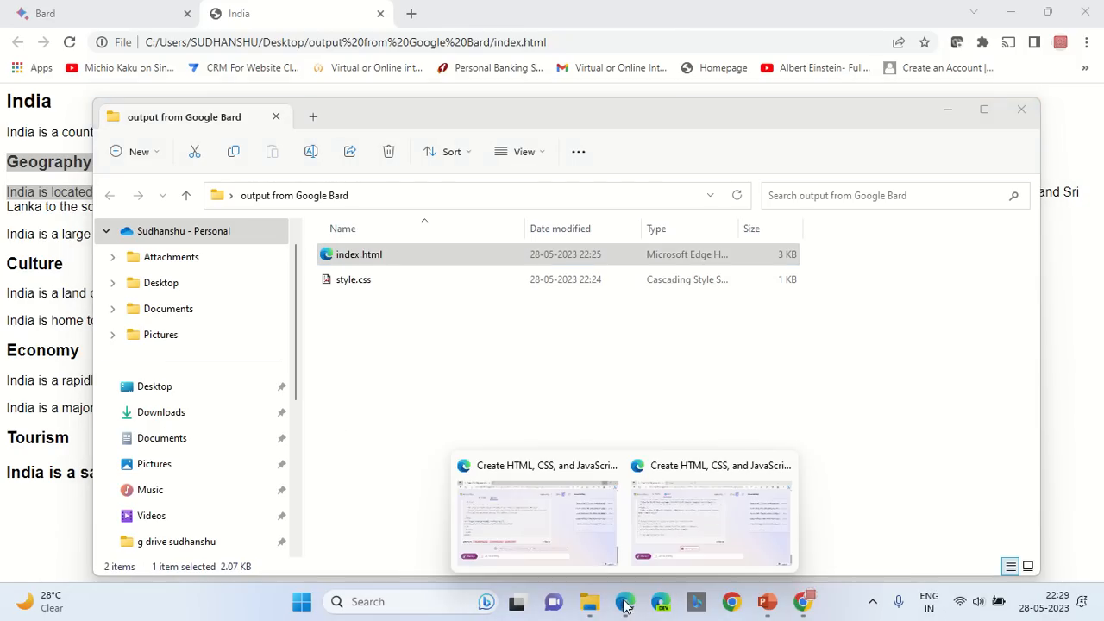
click(624, 600)
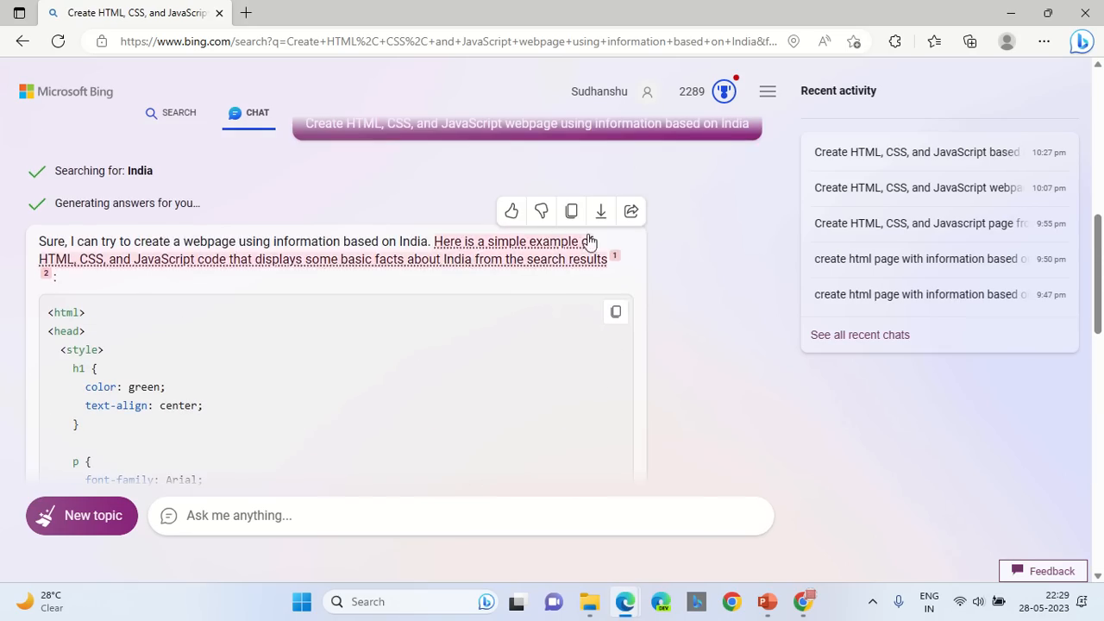
Step: Export the new answer and save it as Answer.html on the Desktop, replacing the existing file
click(600, 210)
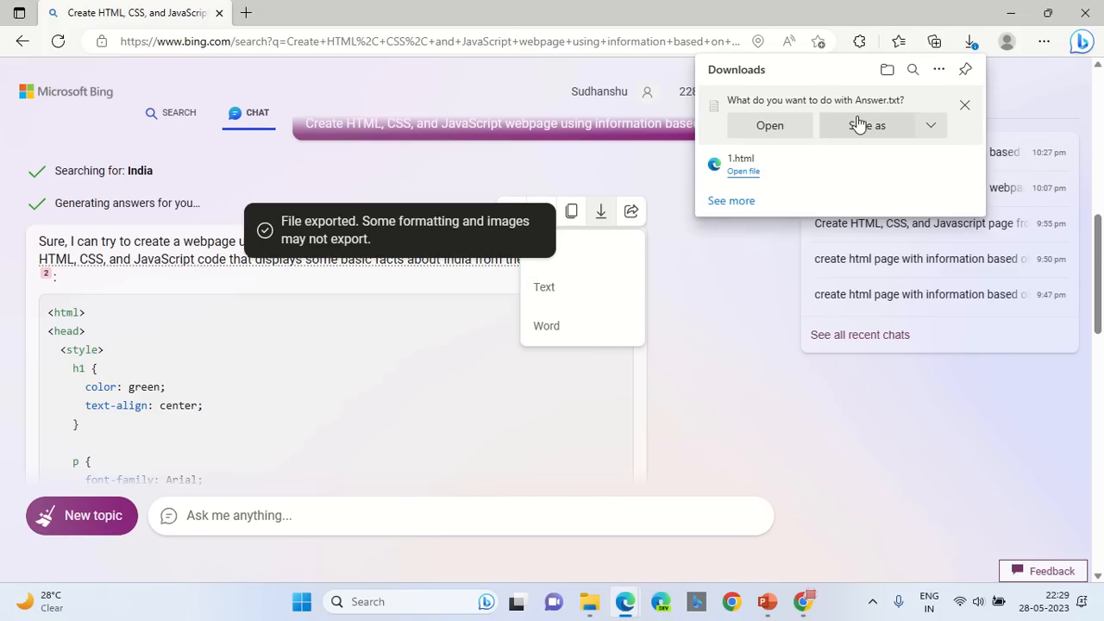
click(865, 124)
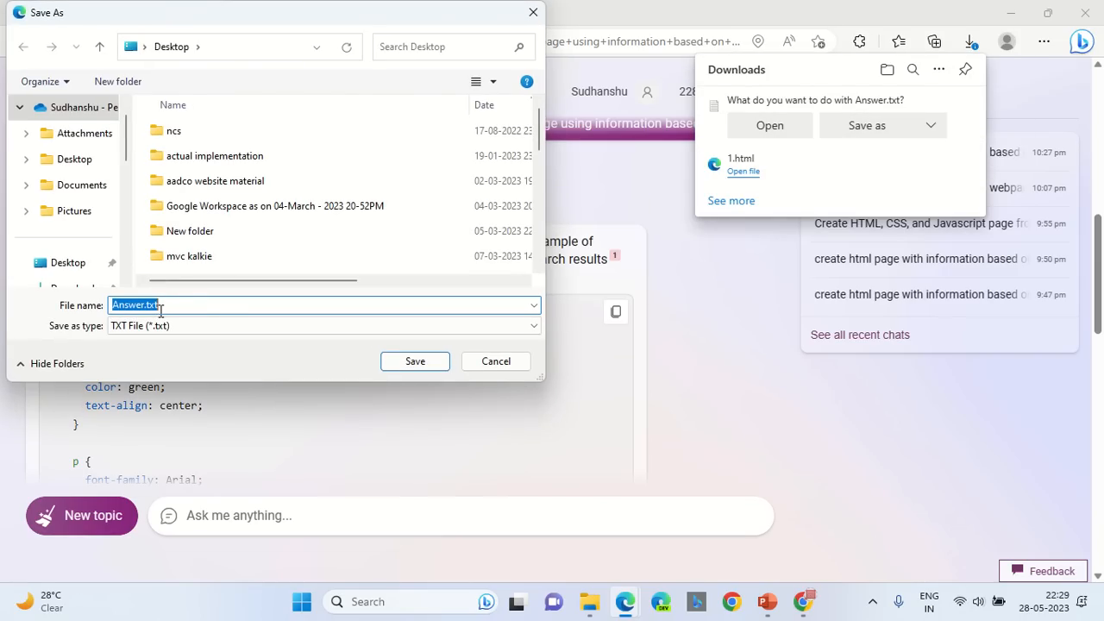
click(158, 305)
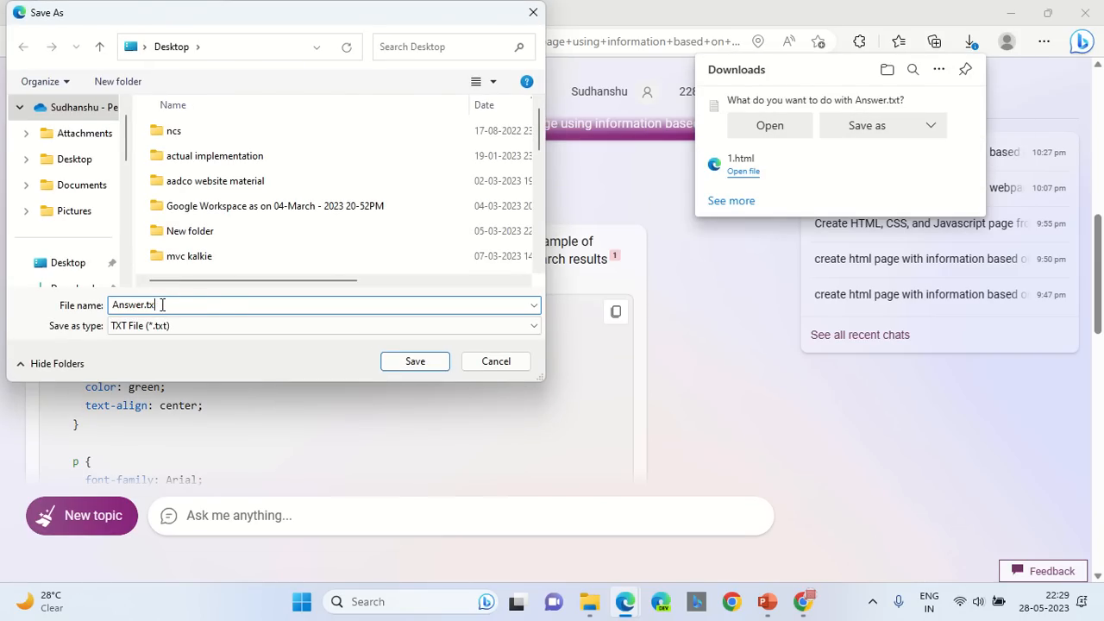
click(414, 360)
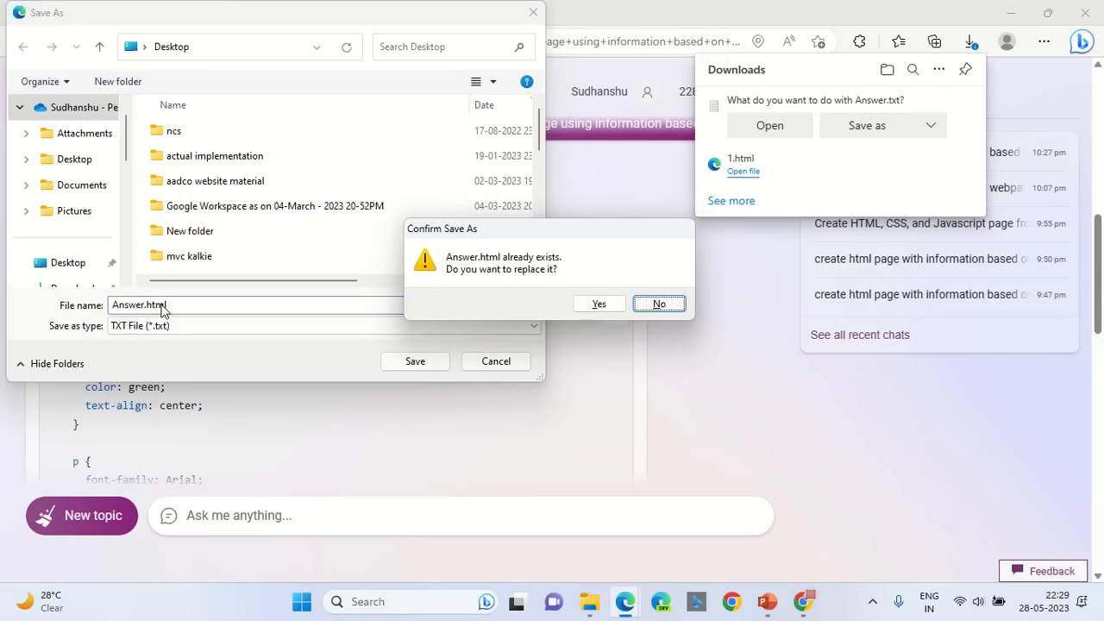
click(599, 303)
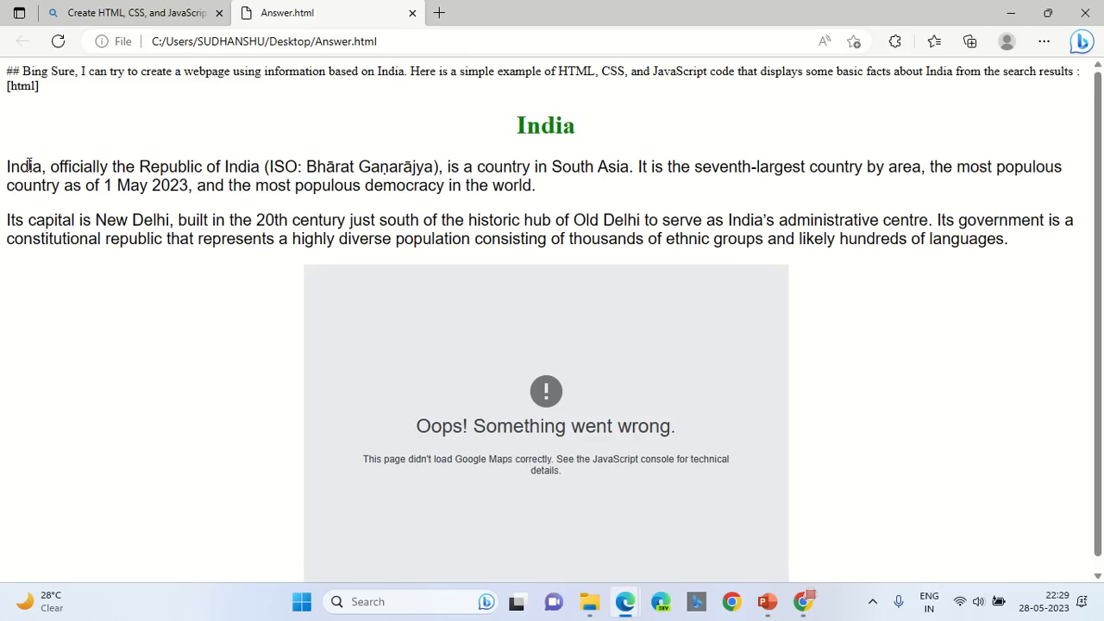
mouse_move(1025, 76)
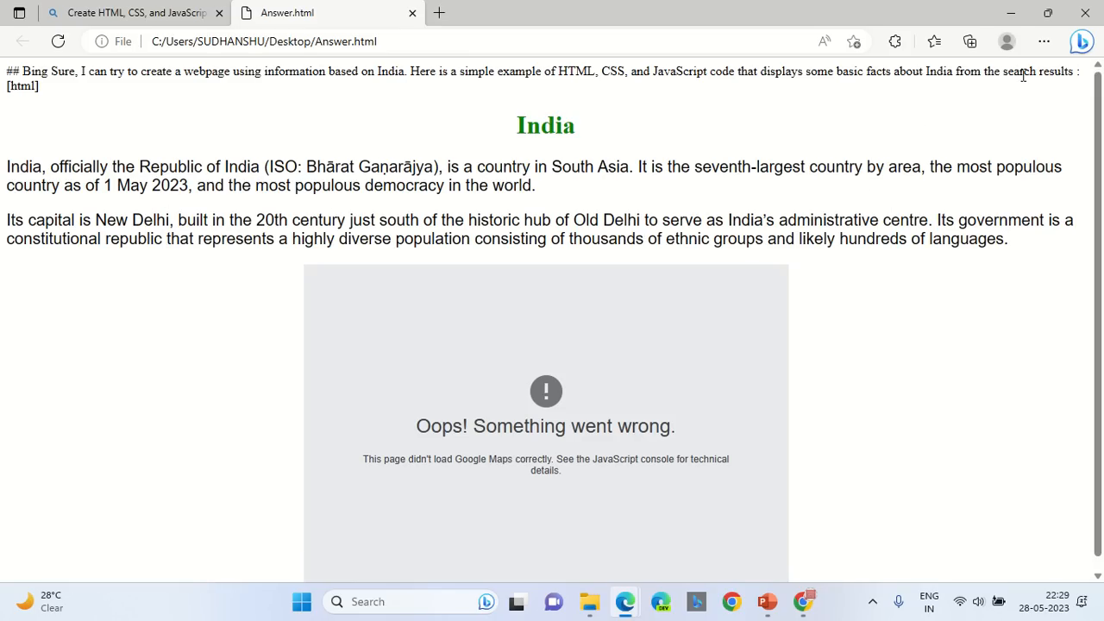
Step: Scroll through Answer.html's rendered India page with its green title, facts and unloaded map
scroll(down, 3)
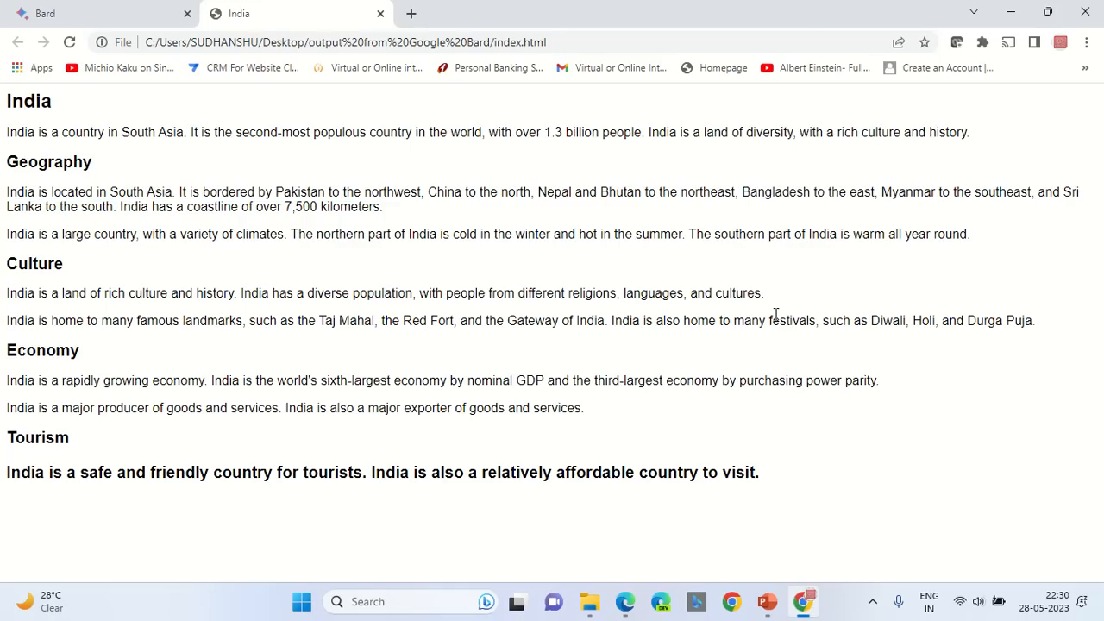
mouse_move(772, 314)
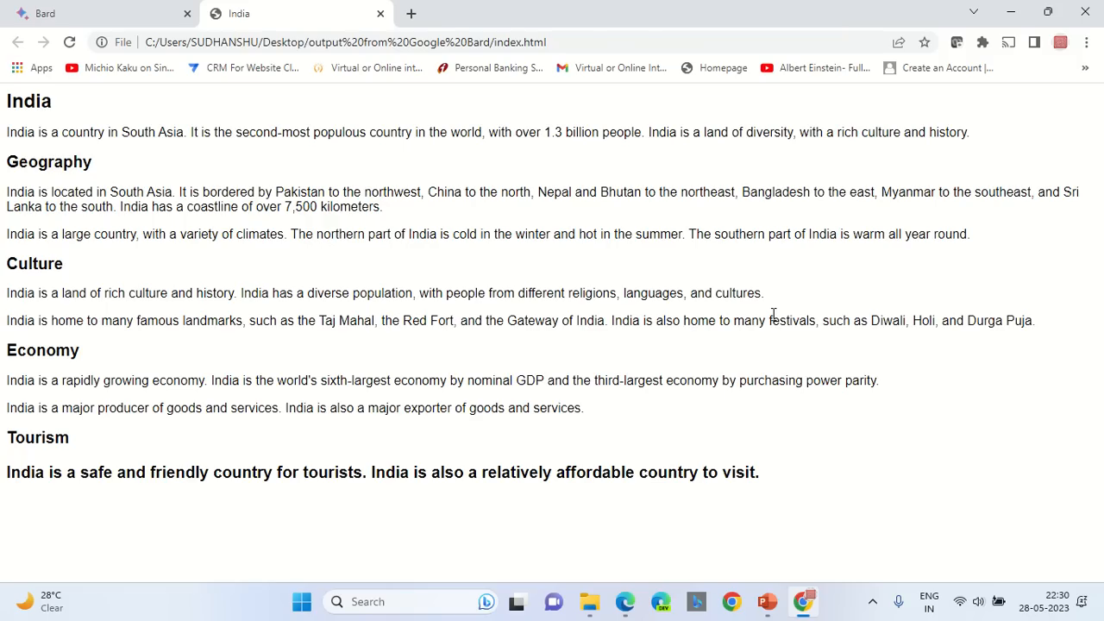
mouse_move(762, 479)
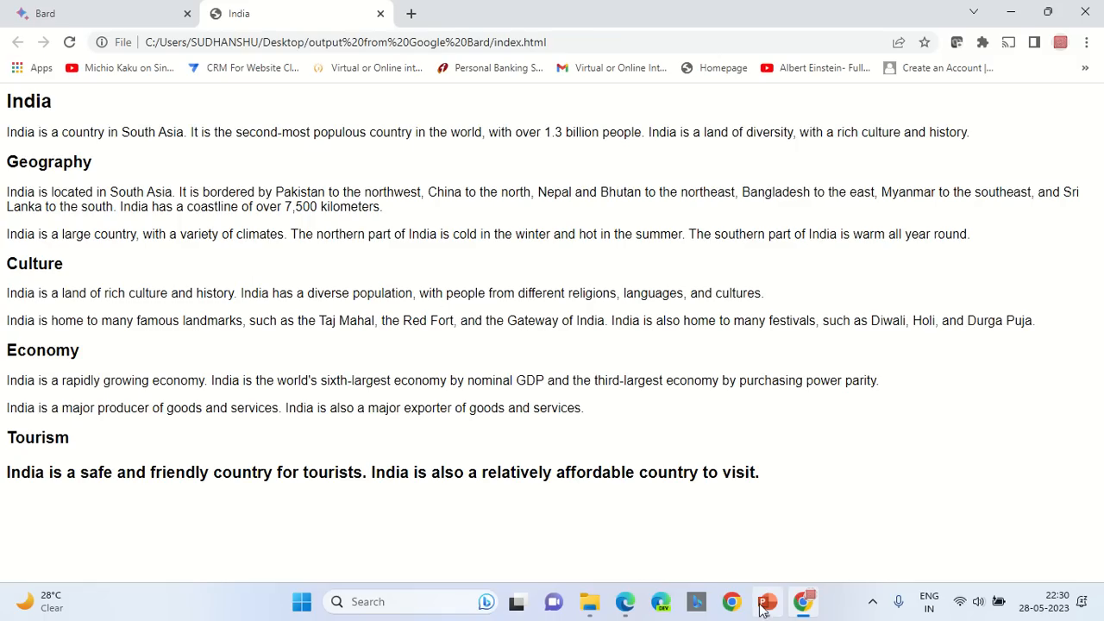
mouse_move(766, 601)
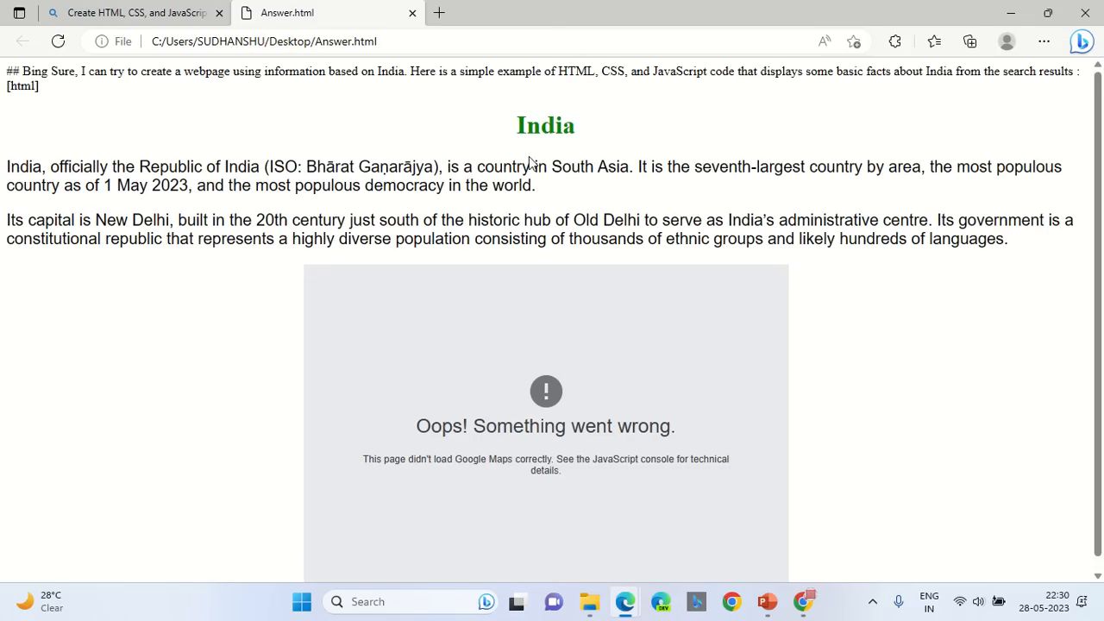
mouse_move(532, 166)
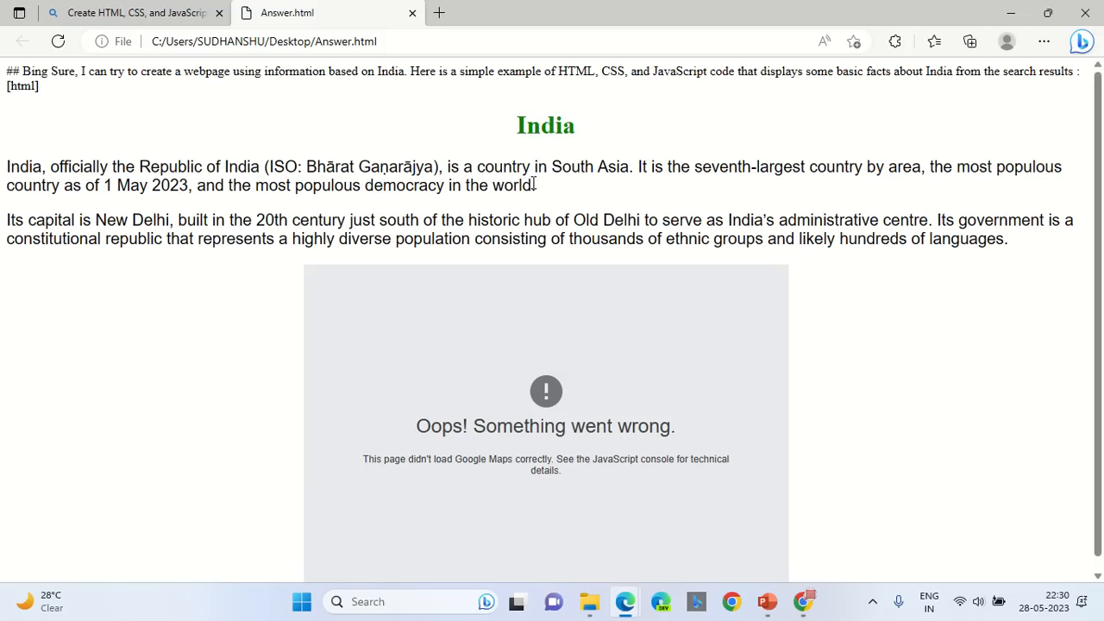
mouse_move(514, 182)
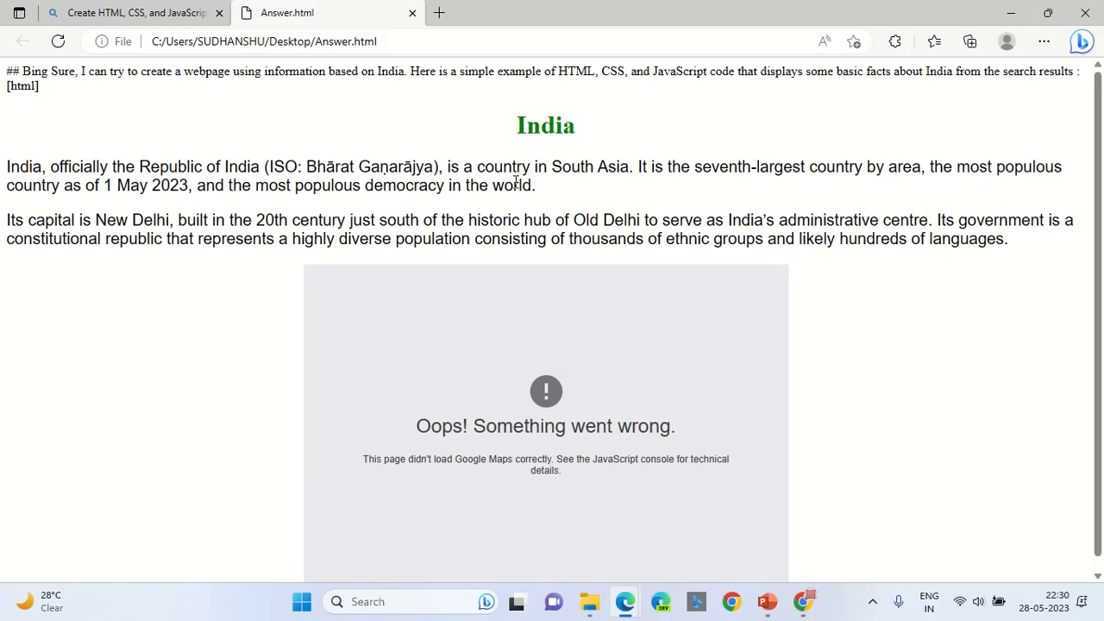